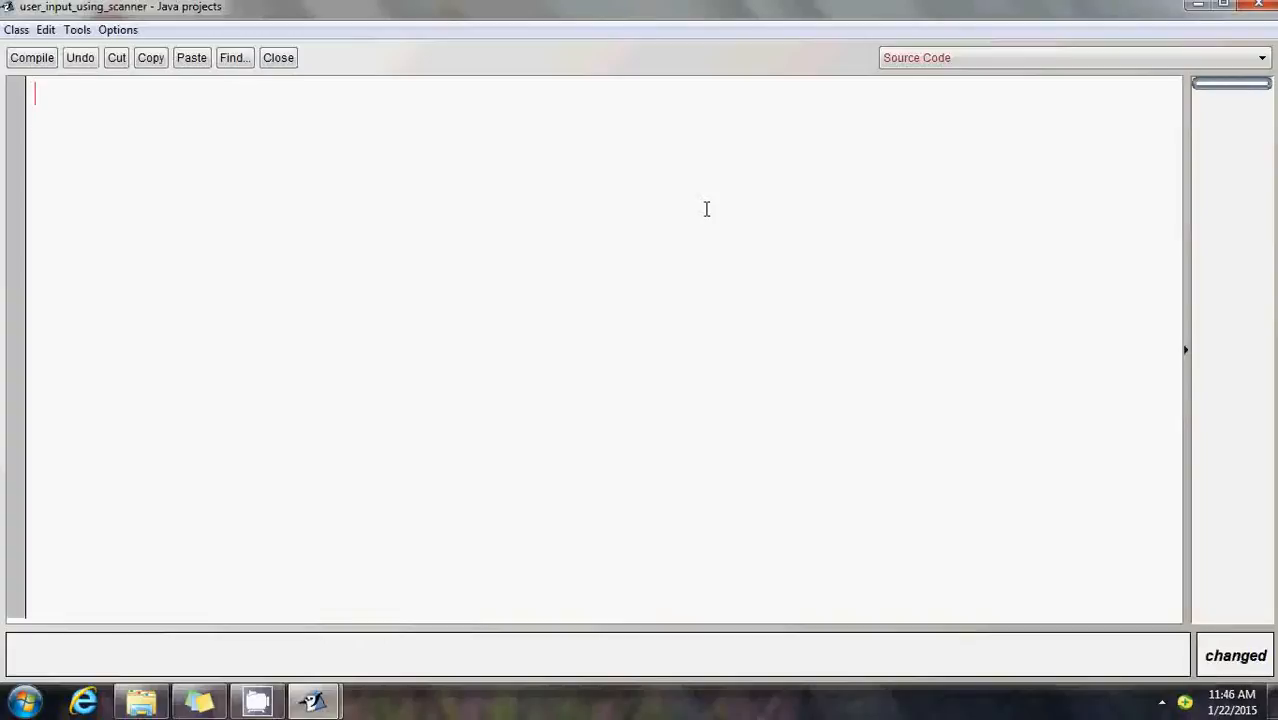
# Type class user_input_using_scanner with braces and an empty public static void main() inside.
pyautogui.write('class')
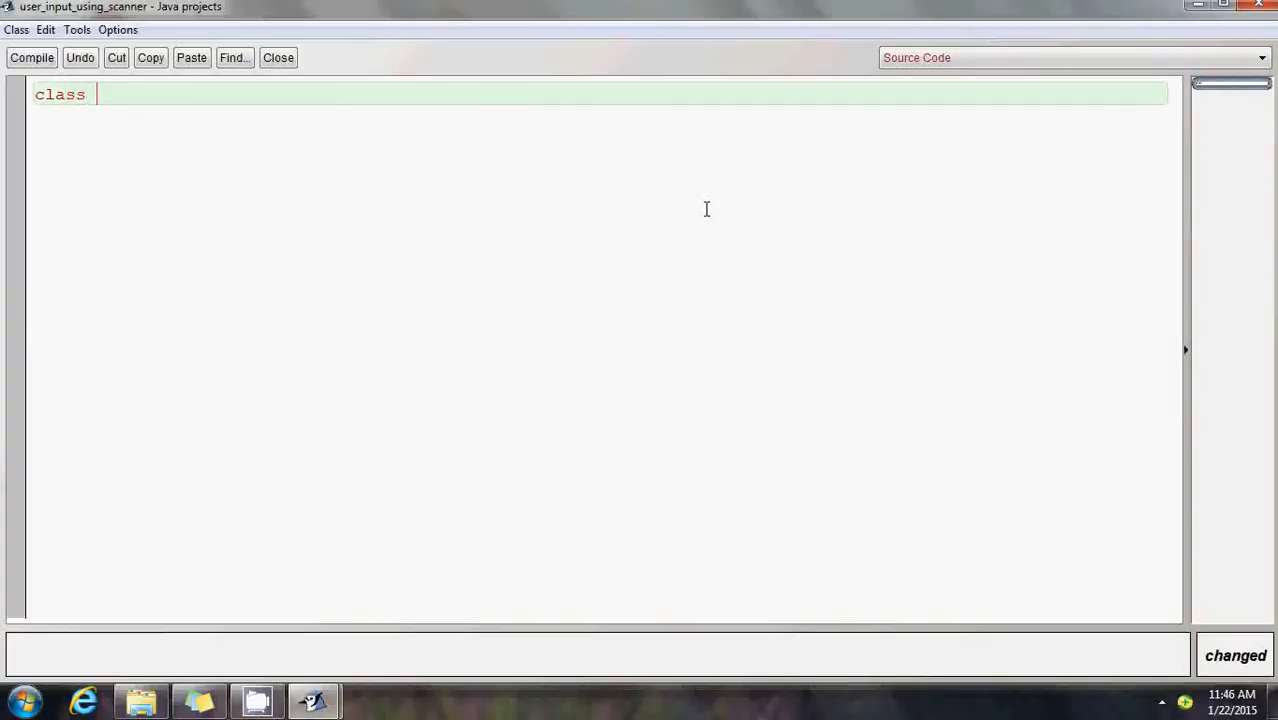
pyautogui.write('user_inpu')
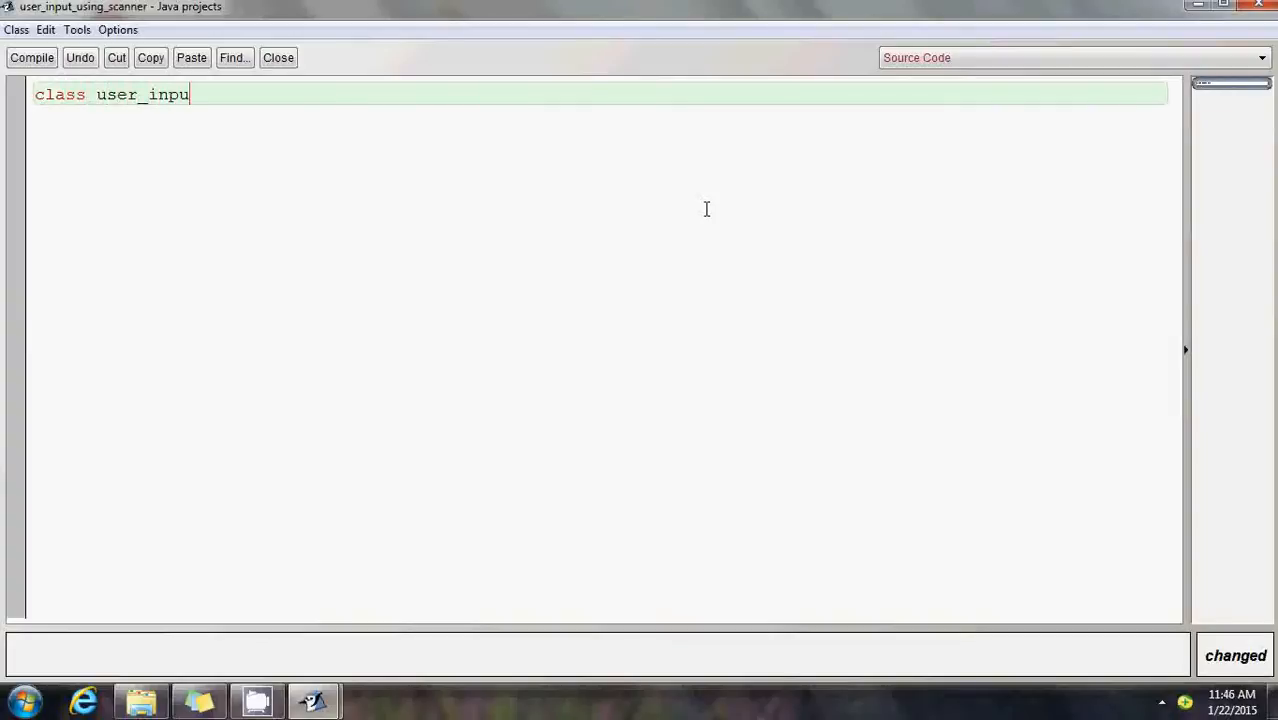
pyautogui.write('t_')
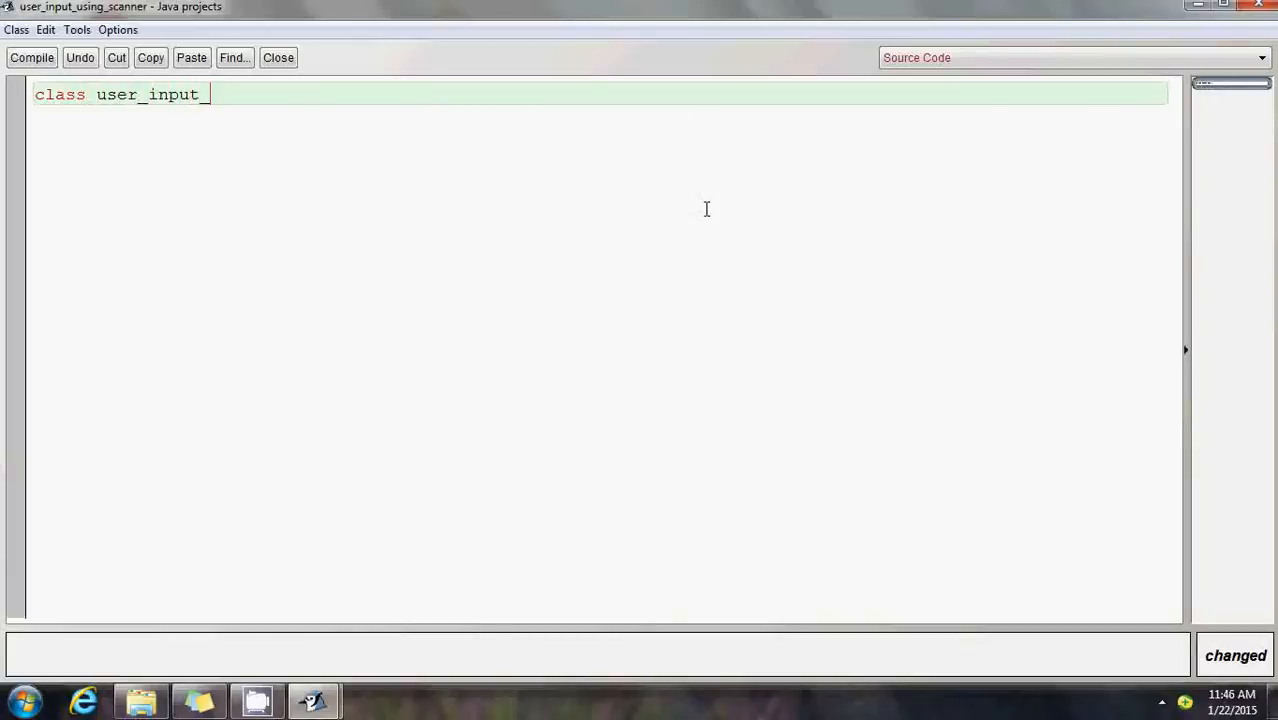
pyautogui.write('using_')
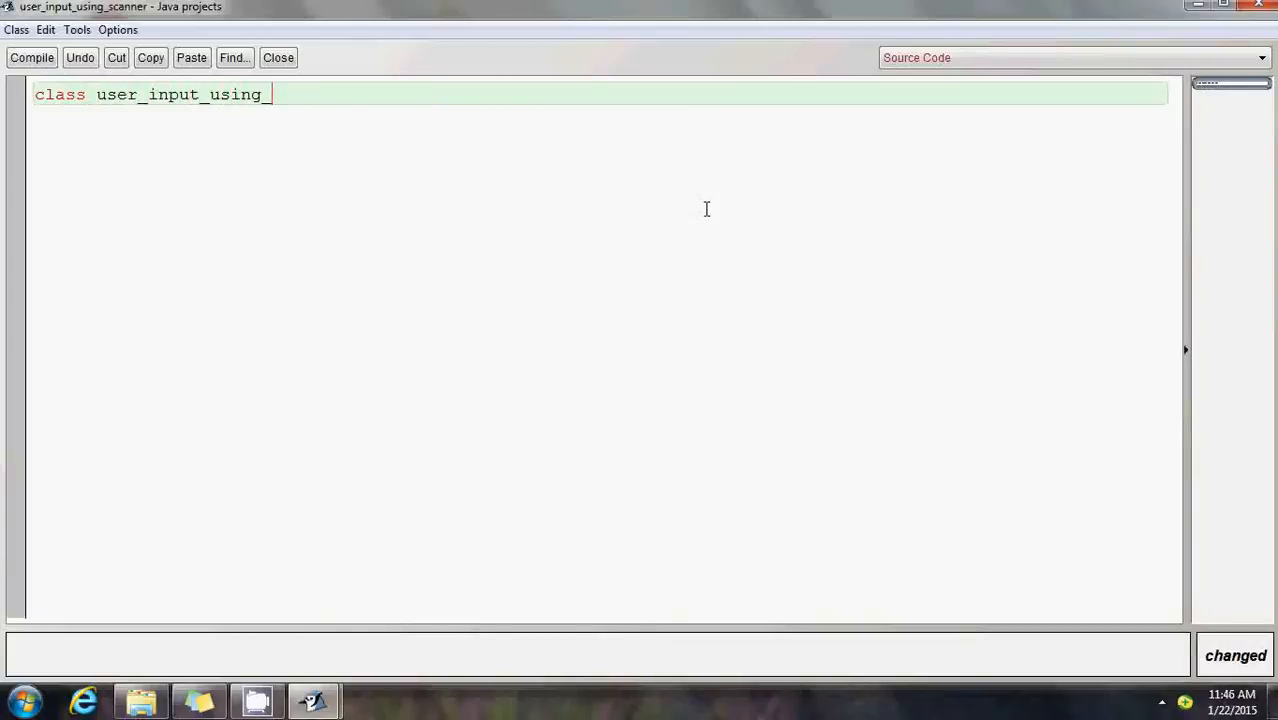
pyautogui.write('scanner {')
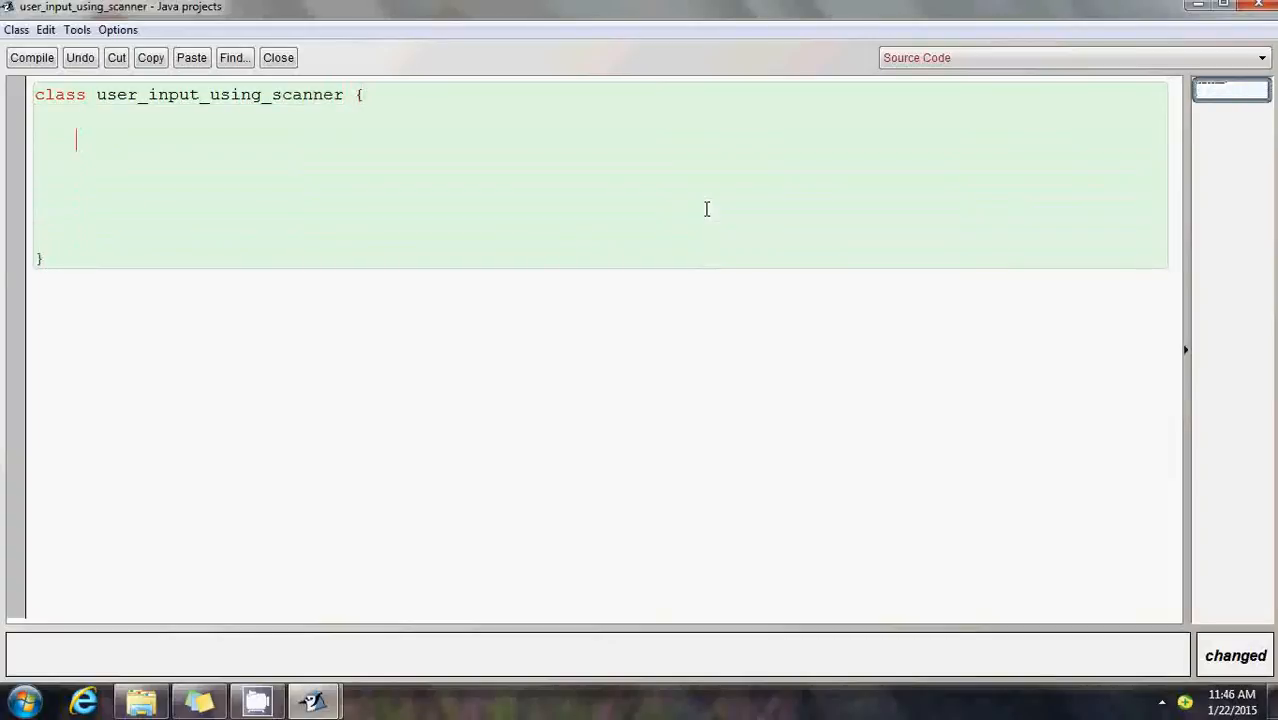
pyautogui.write('public static')
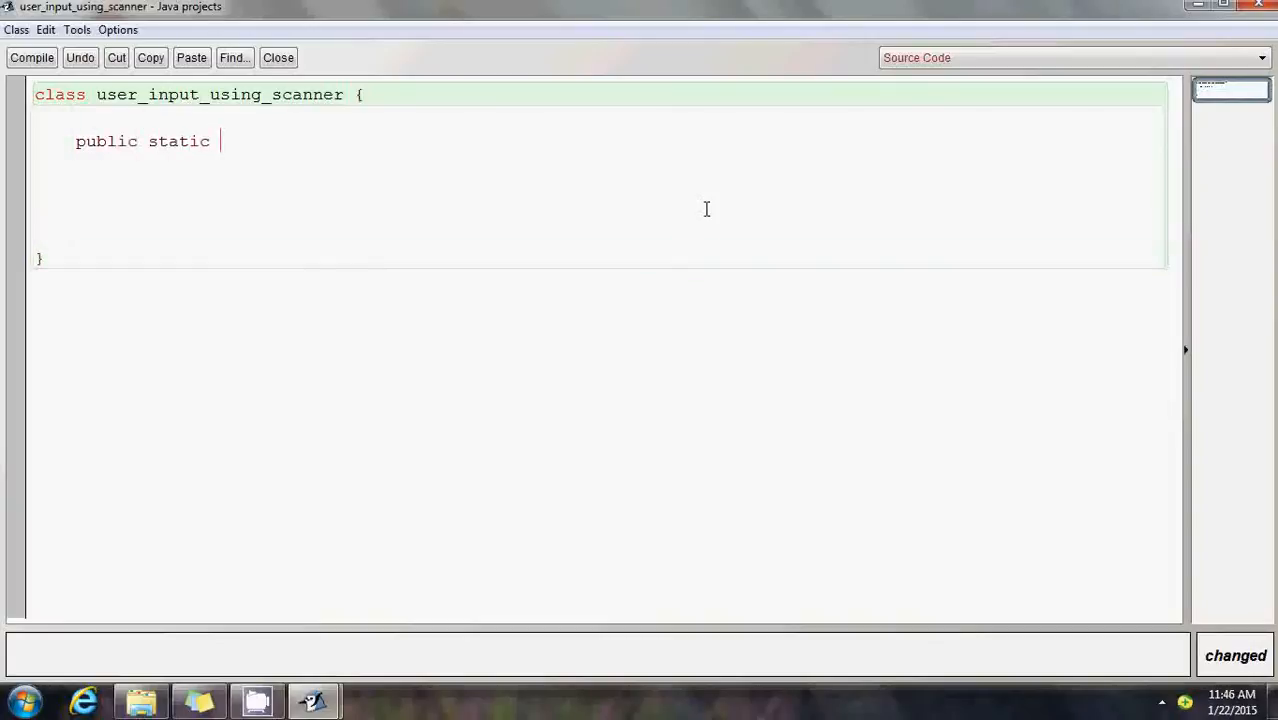
pyautogui.write('void main')
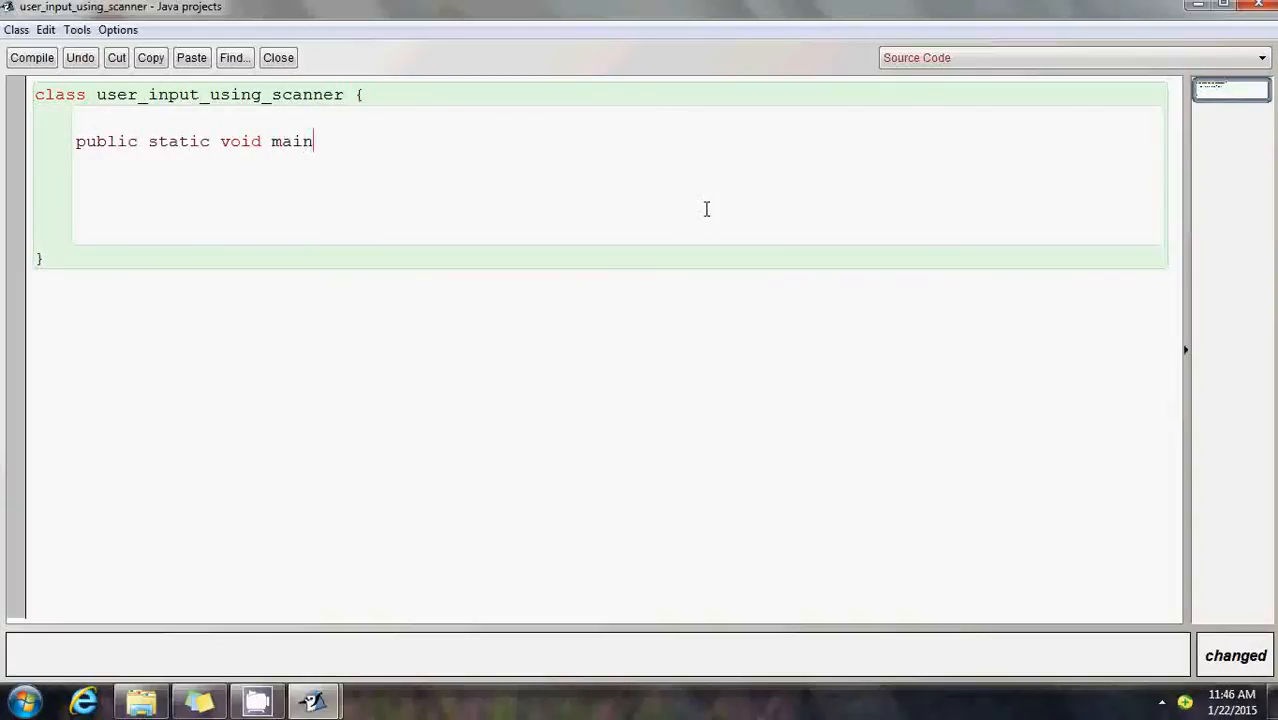
pyautogui.write('()')
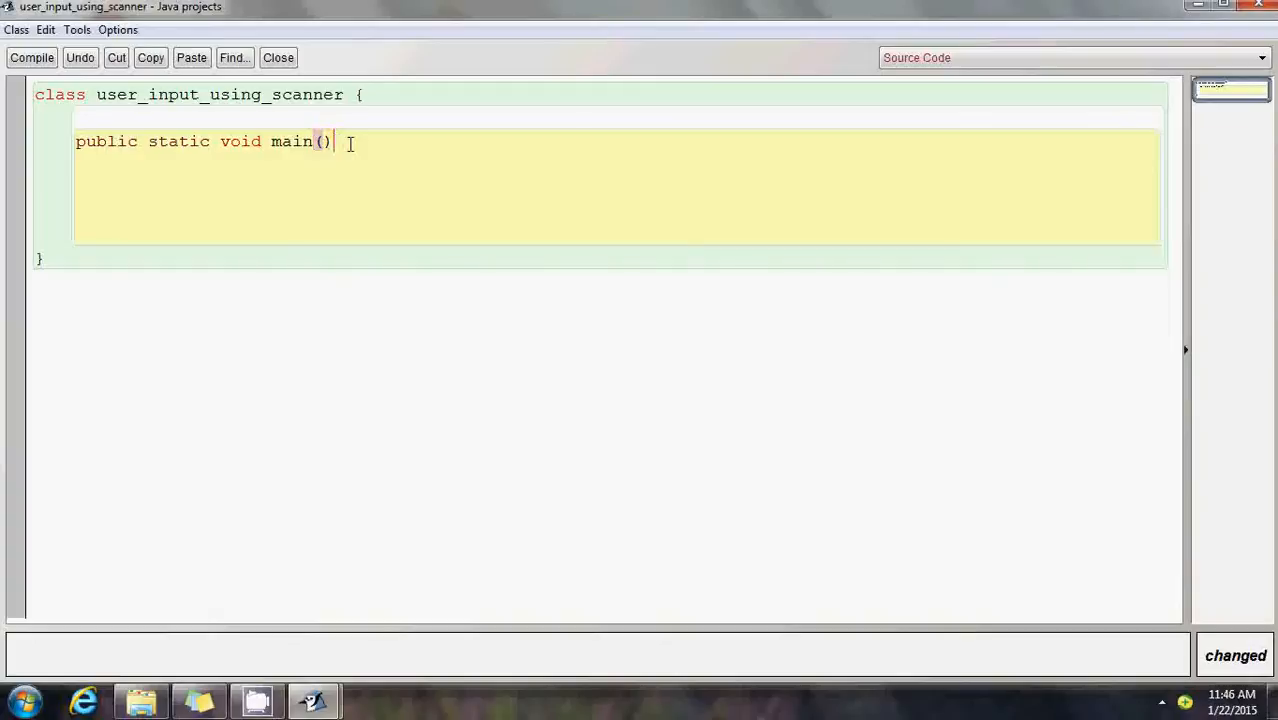
pyautogui.write('{')
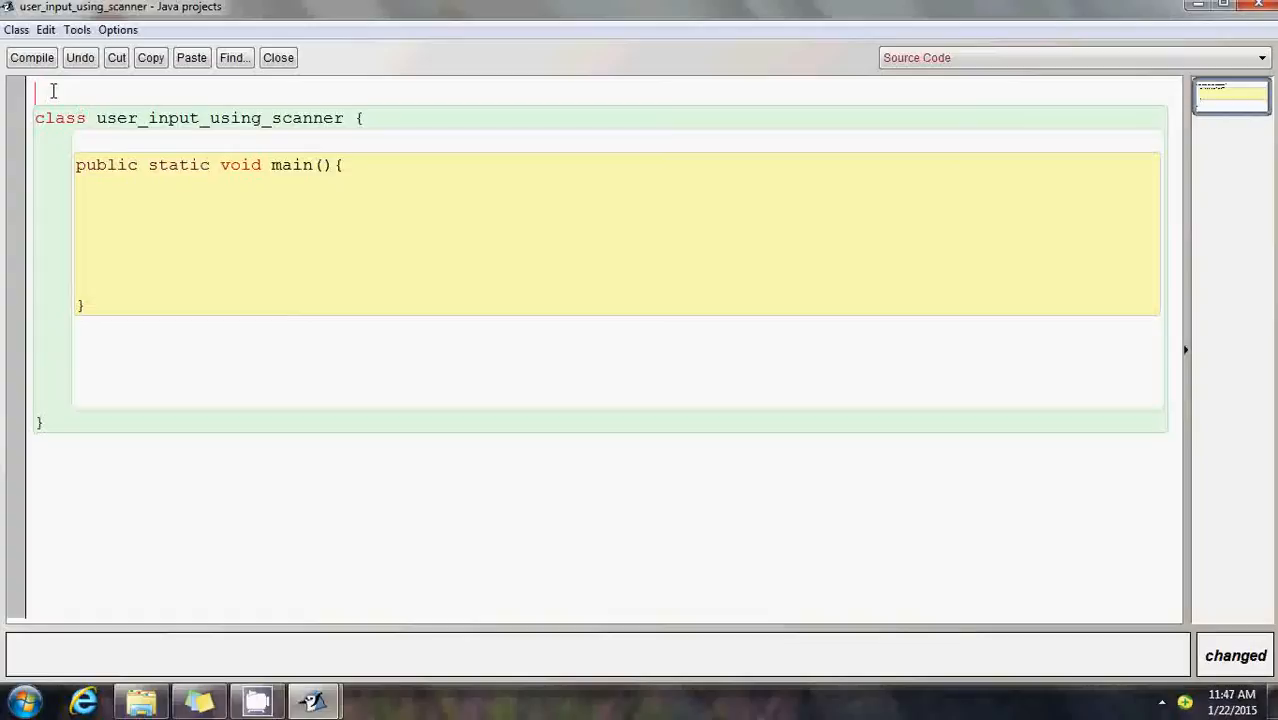
# Add 'import java.util.Scanner;' and 'import java.io.*;' at the top of the source.
pyautogui.write('import')
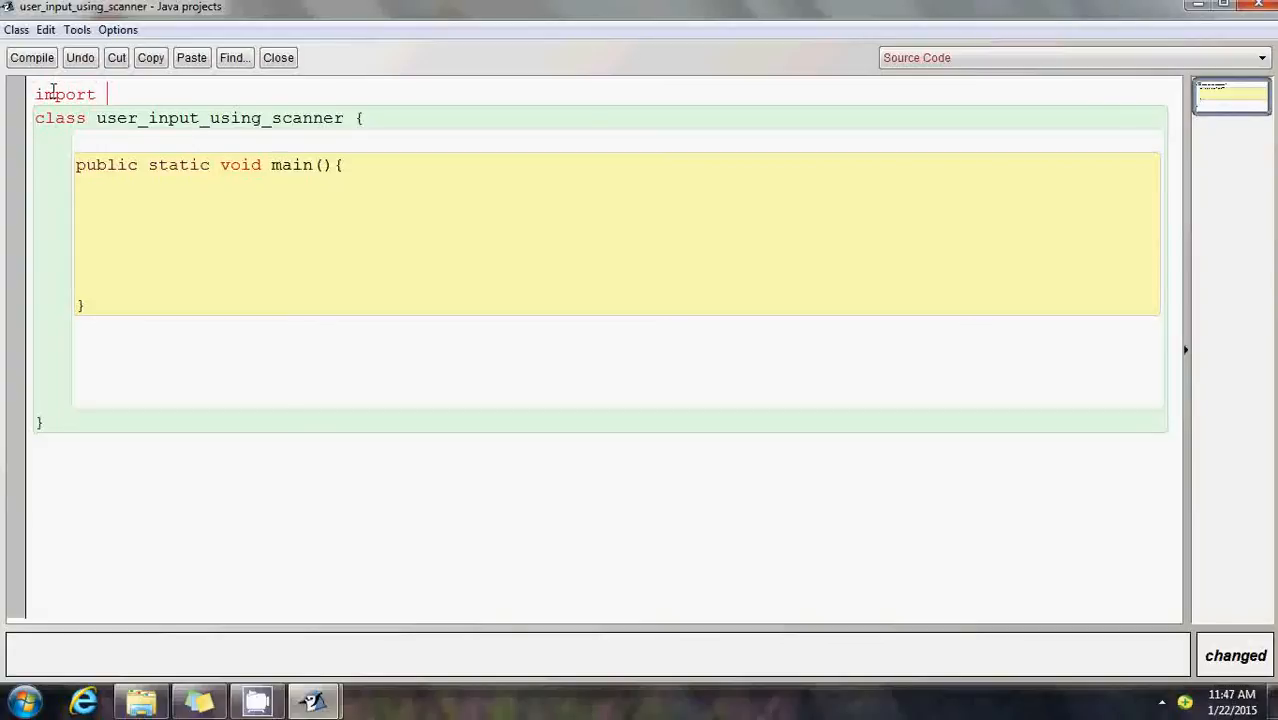
pyautogui.write('java.')
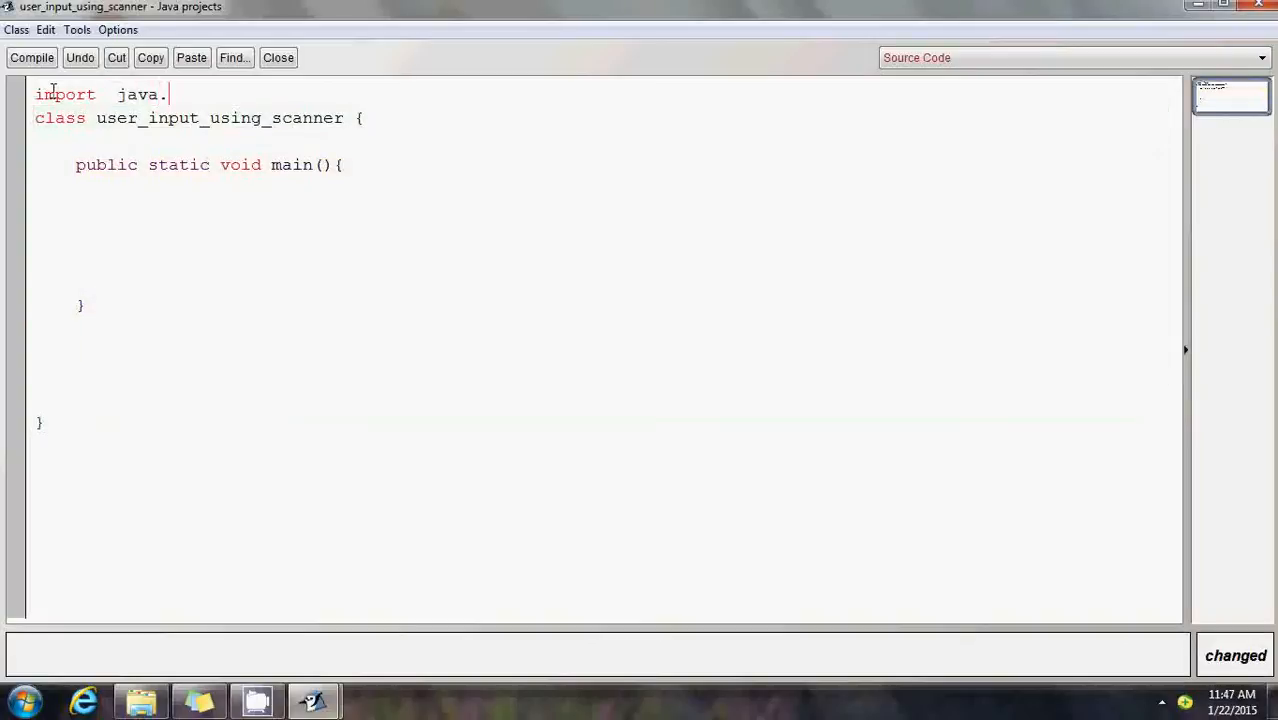
pyautogui.write('util.Sc')
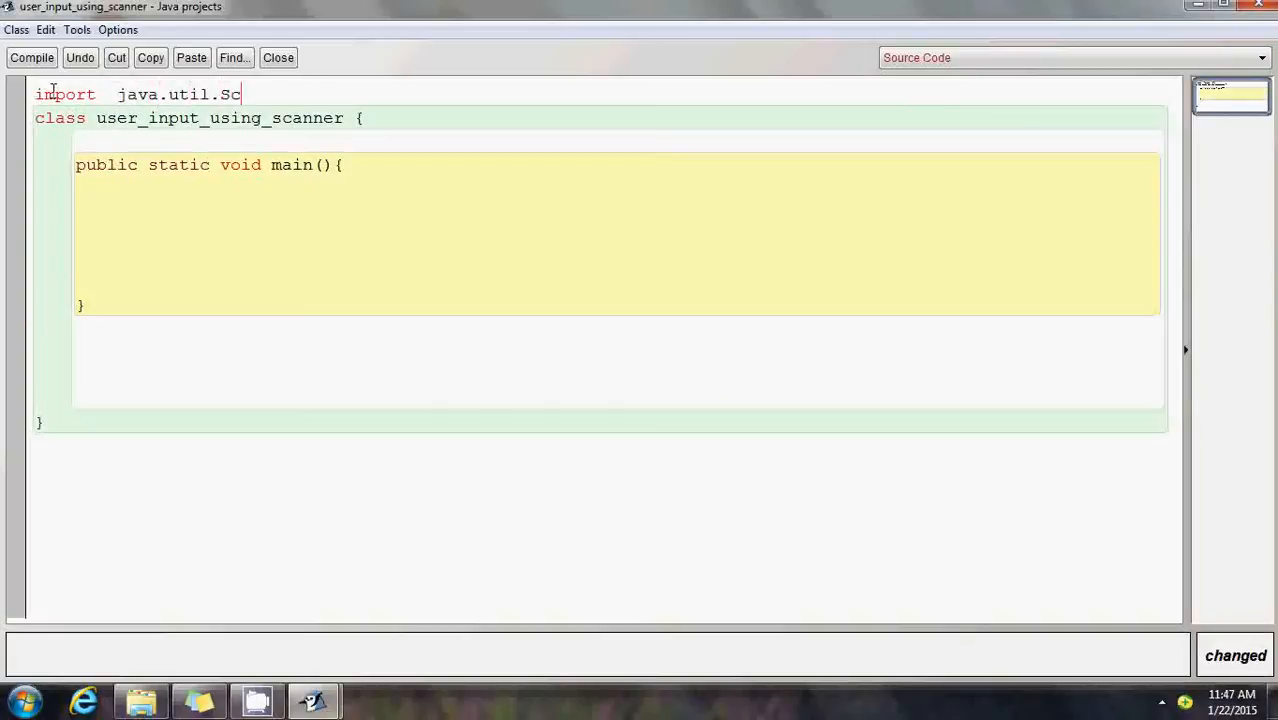
pyautogui.write('anner;')
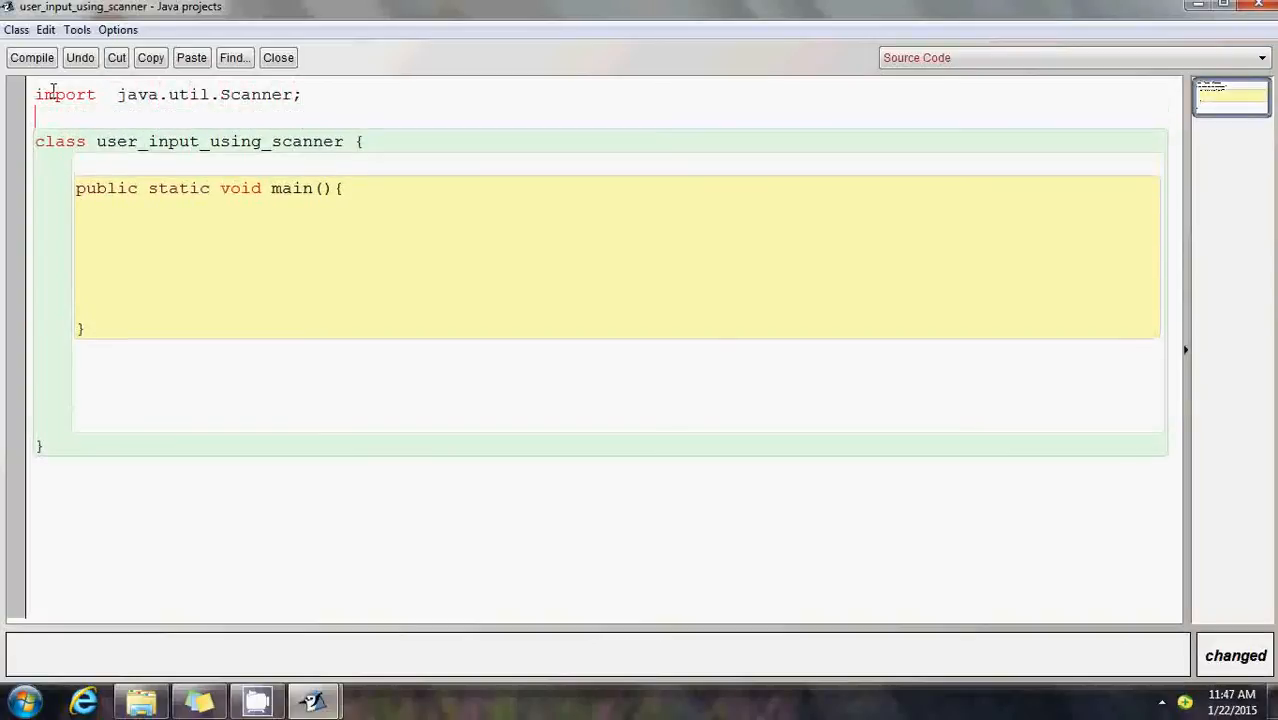
pyautogui.write('import')
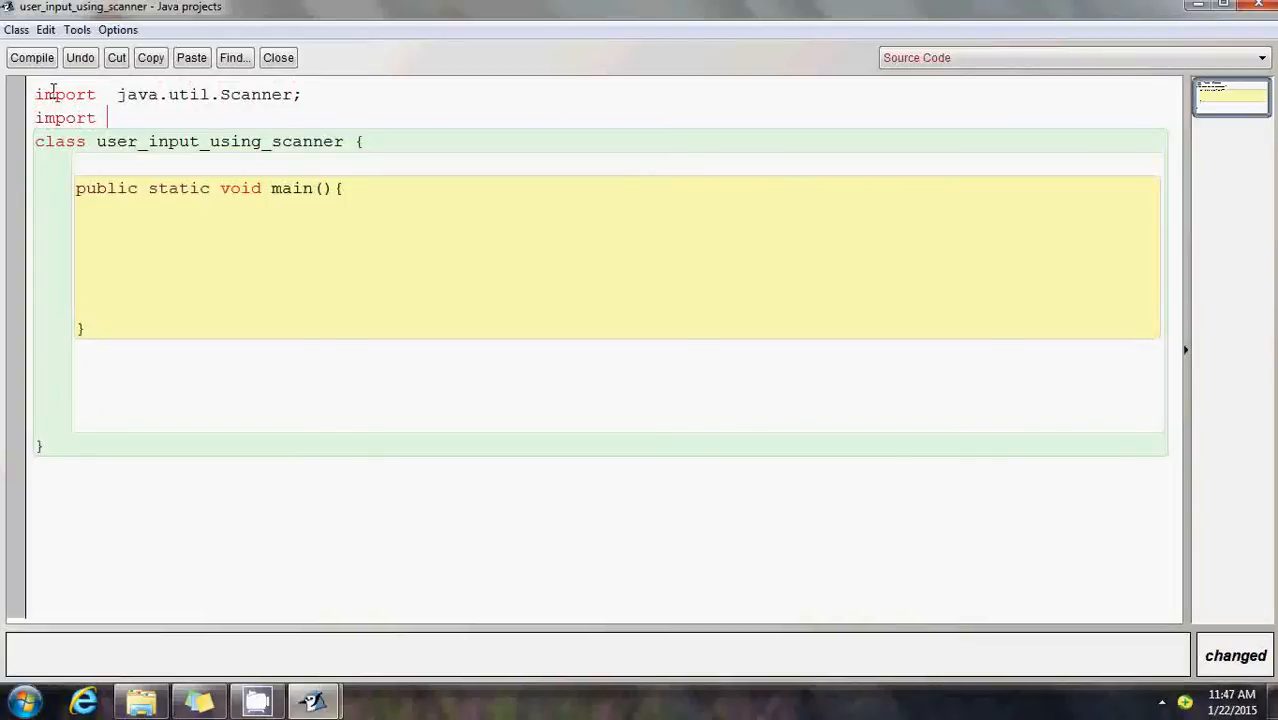
pyautogui.write('java.io.')
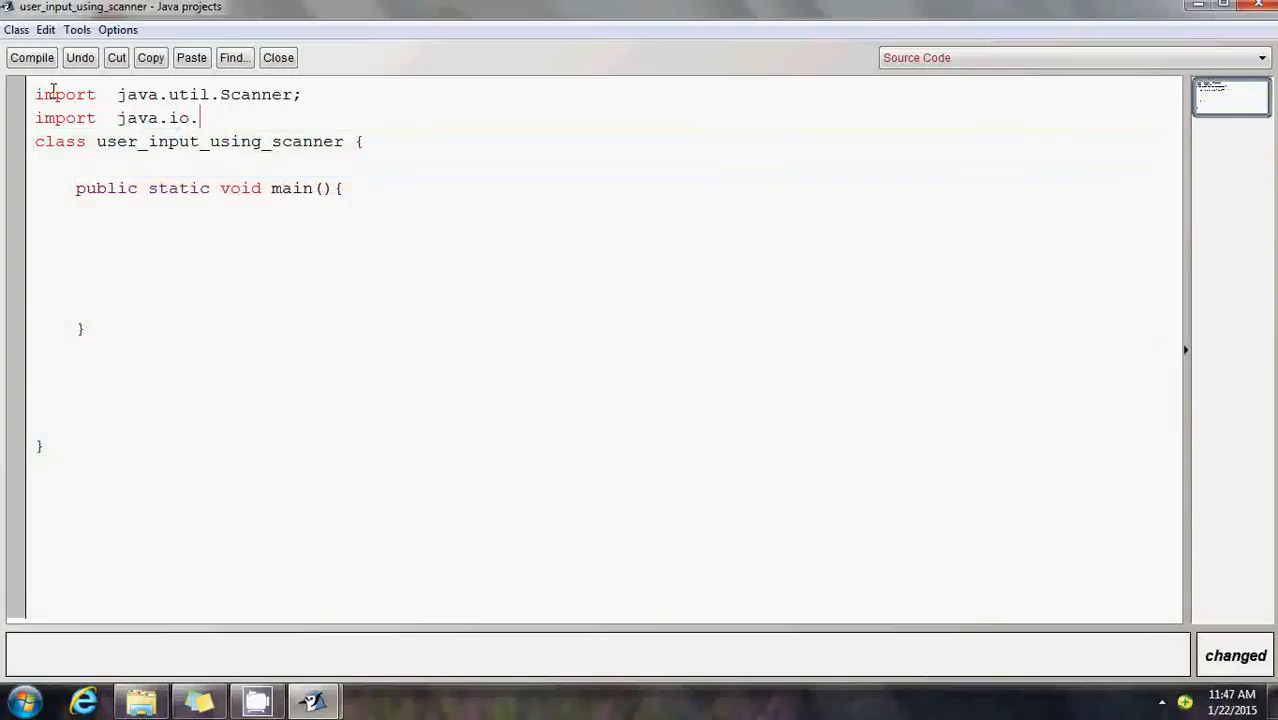
pyautogui.write('*;')
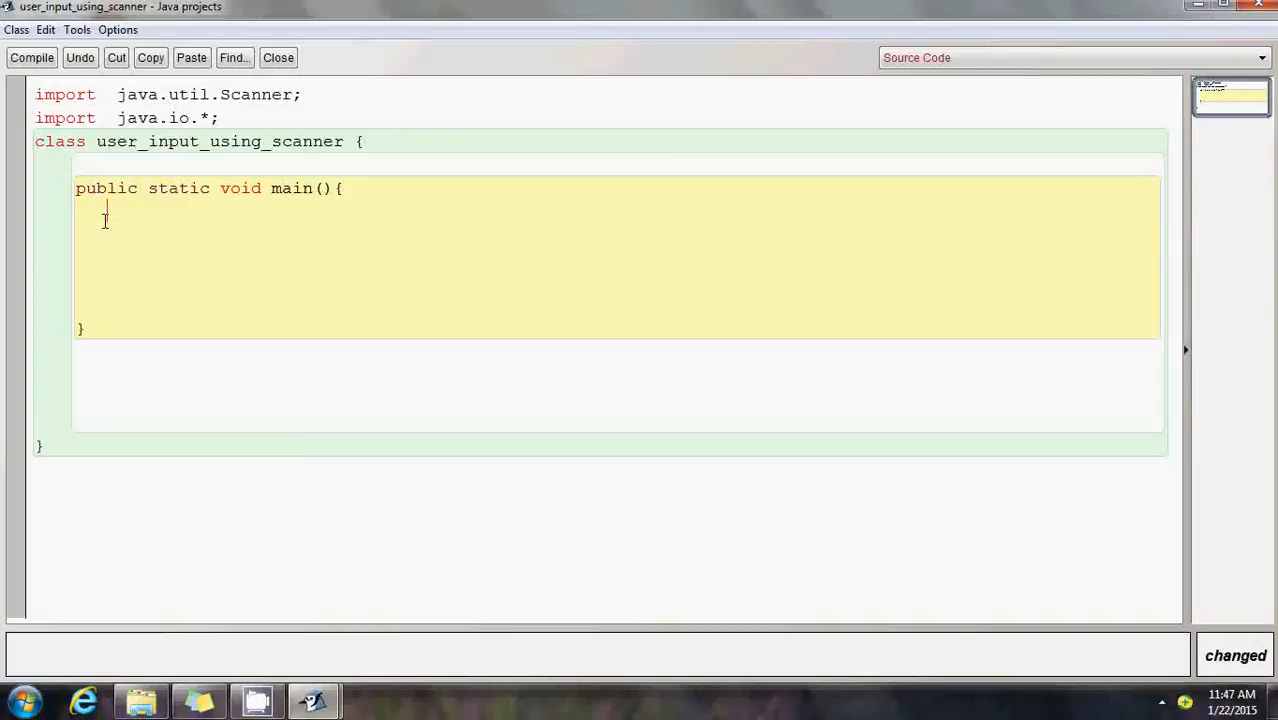
# Declare 'int a, b, sum;' inside main.
pyautogui.write('int')
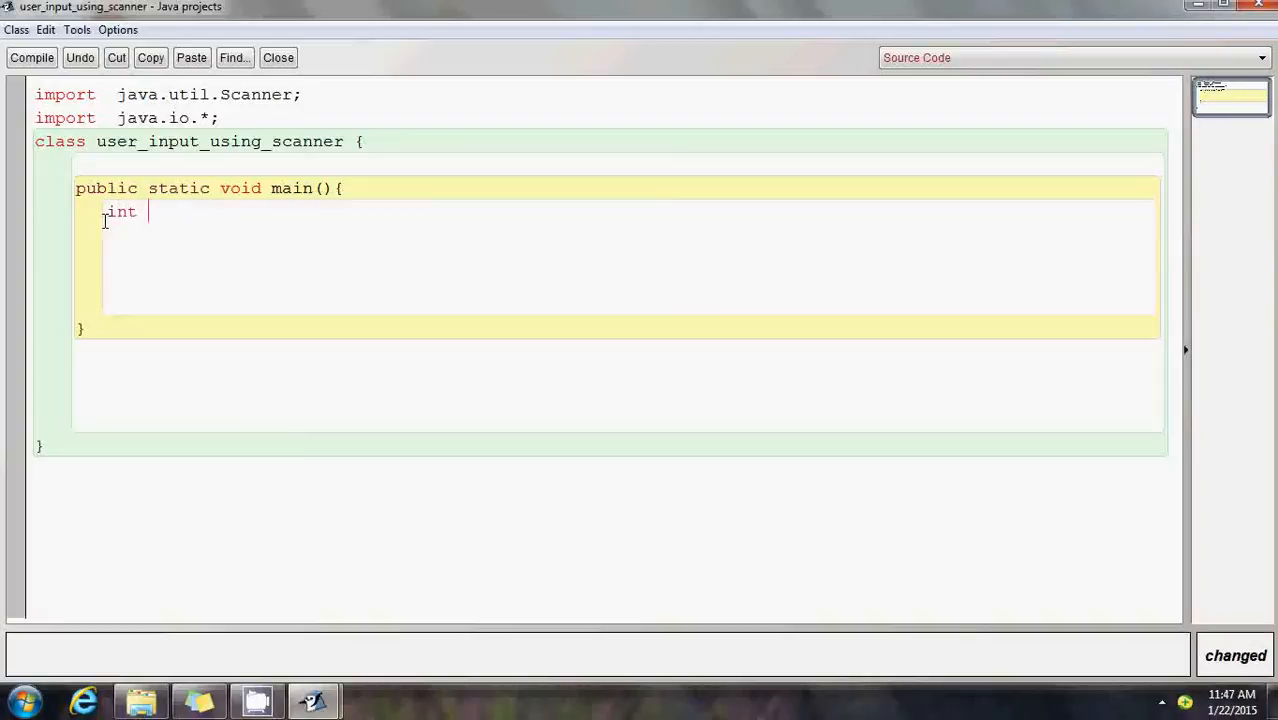
pyautogui.write('a,')
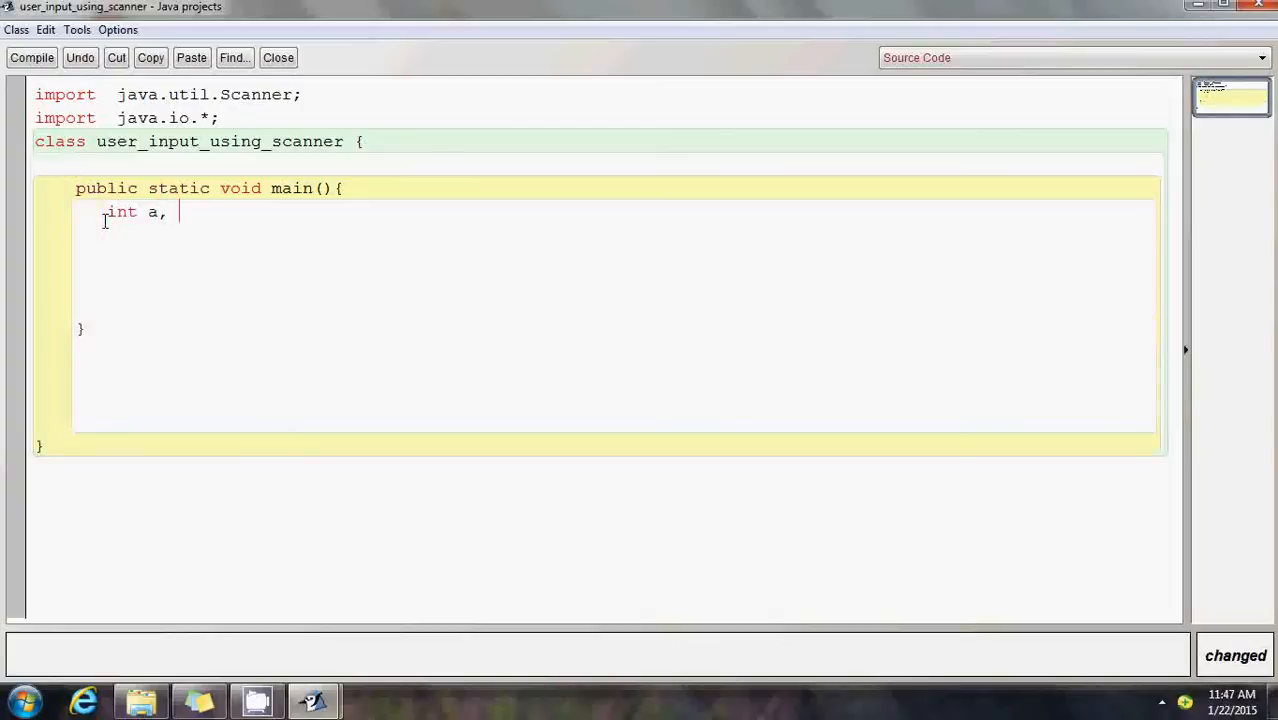
pyautogui.write('b, su')
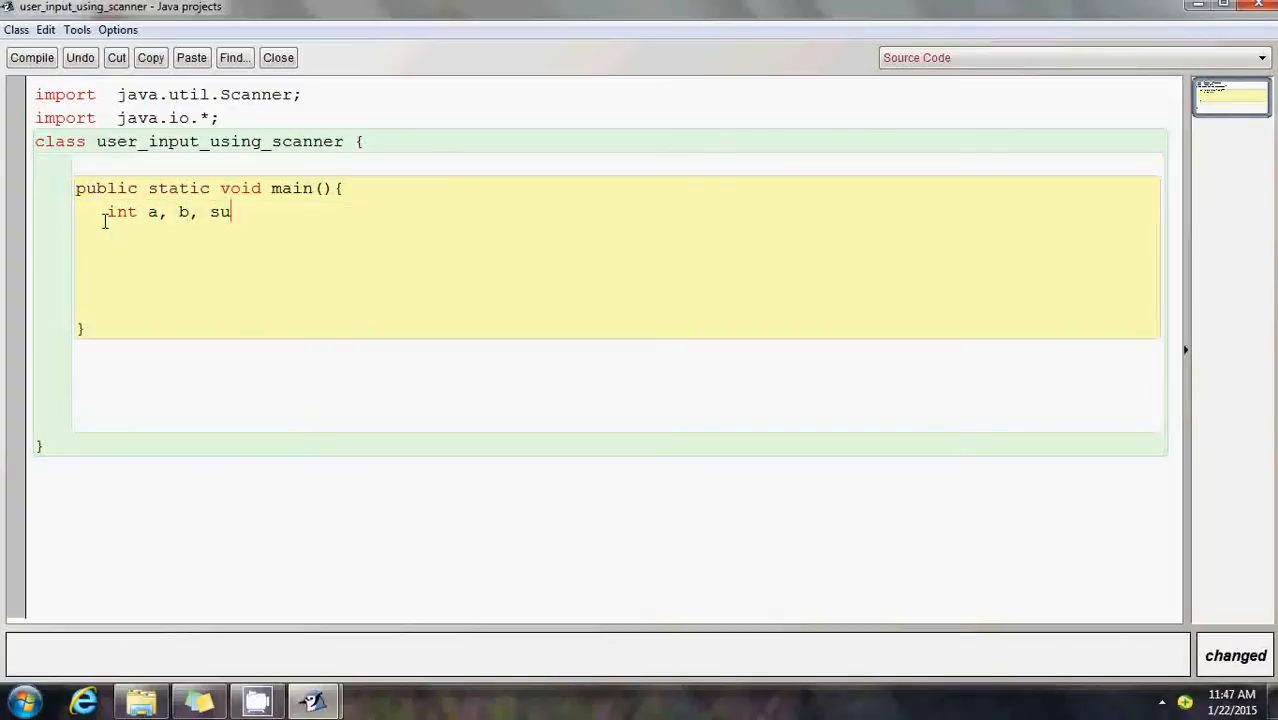
pyautogui.write('m;')
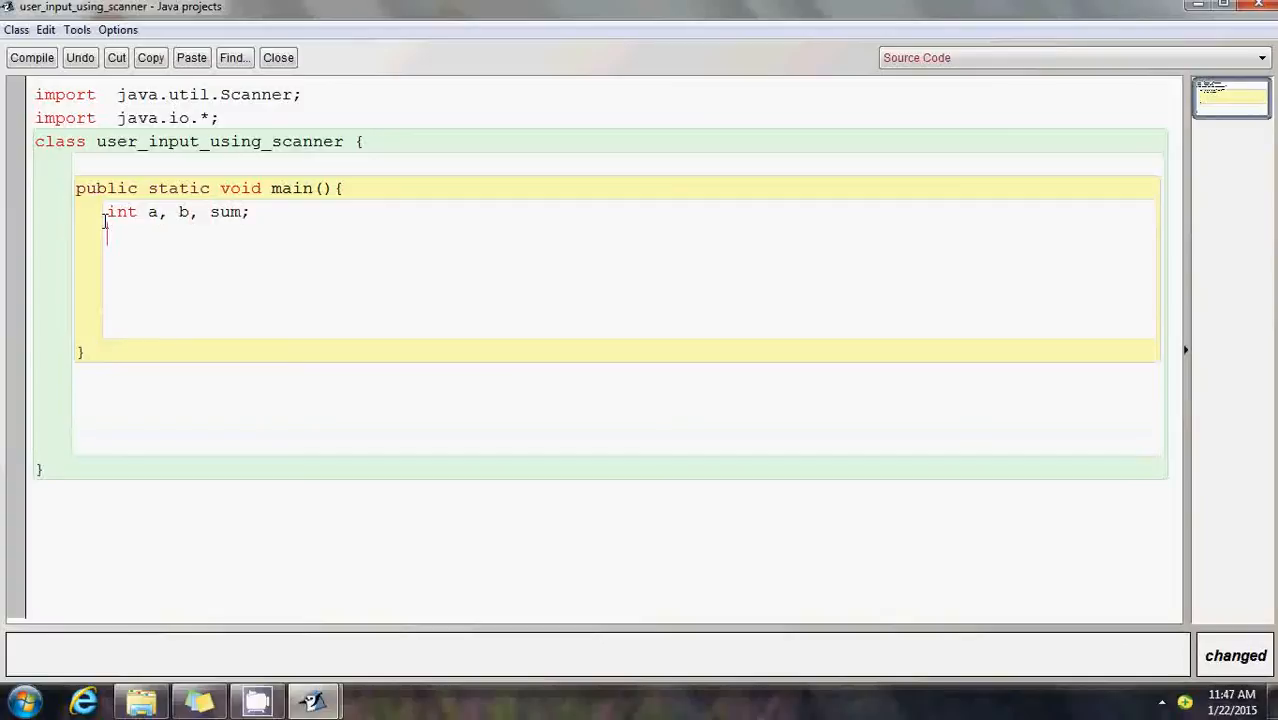
# Add 'Scanner ip = new Scanner(System.in);' and move to the empty line below.
pyautogui.write('Scanner')
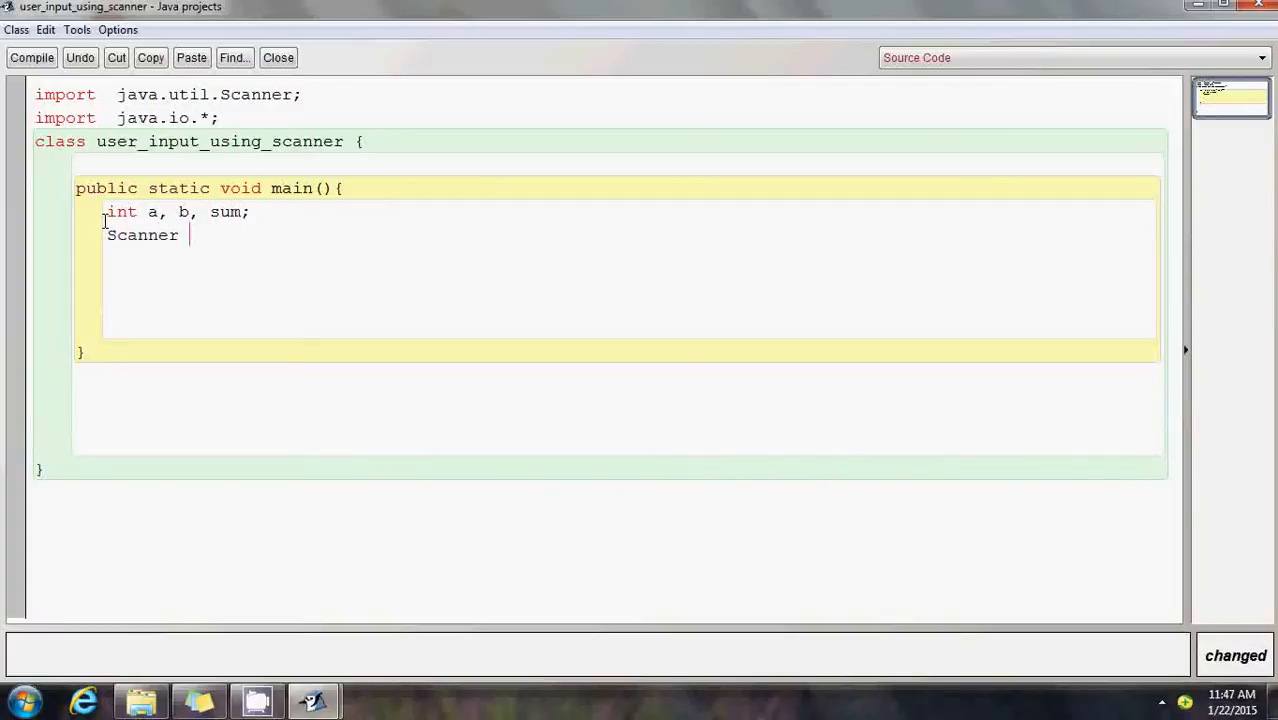
pyautogui.write('ip')
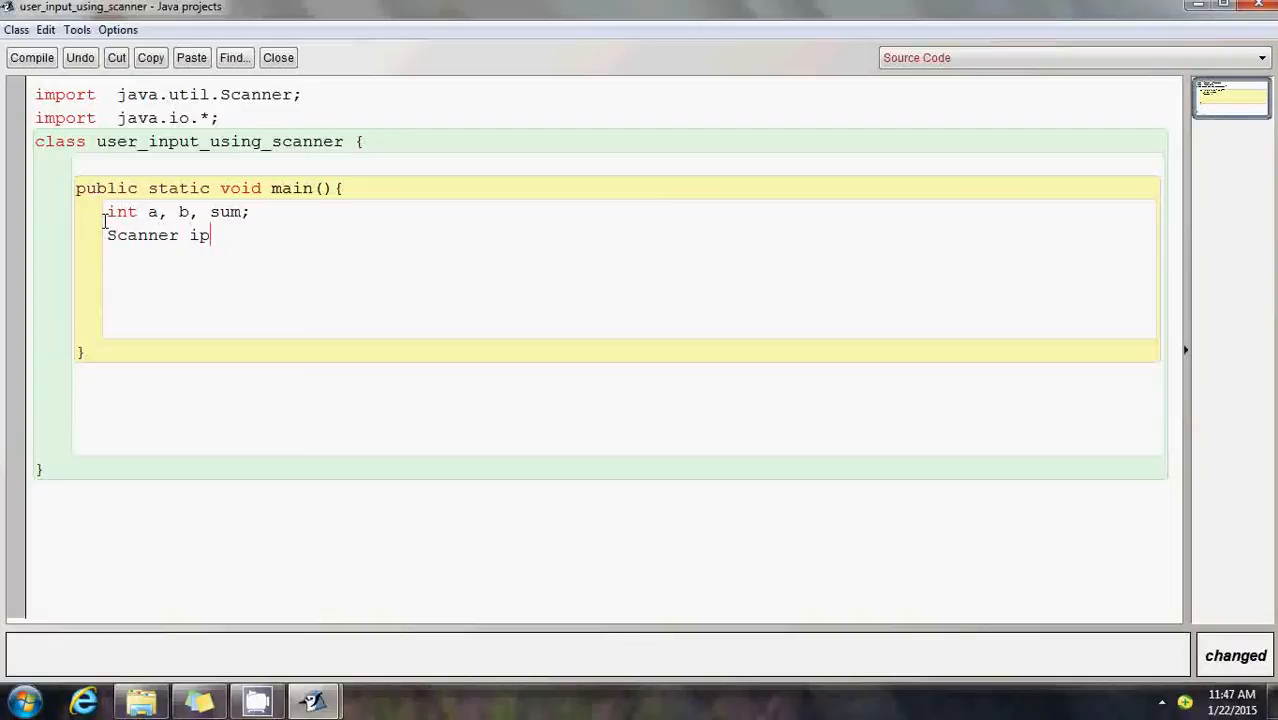
pyautogui.write('= new Scanner')
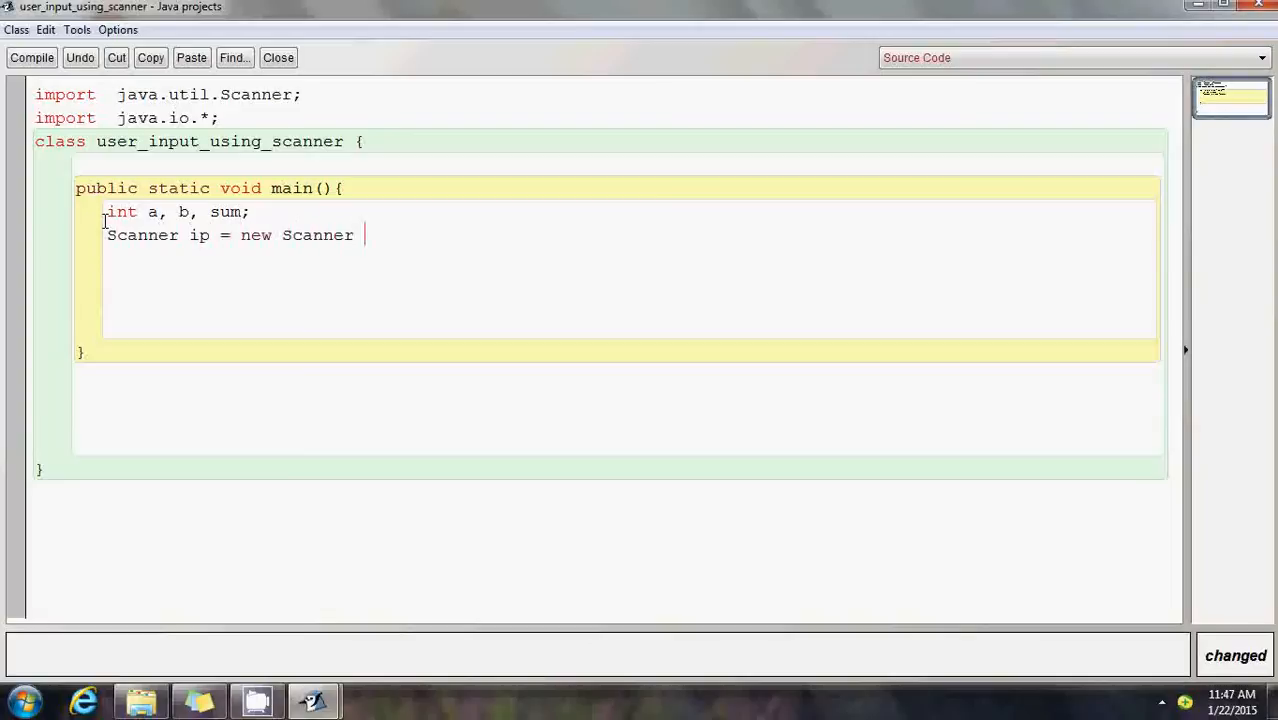
pyautogui.write('(System.')
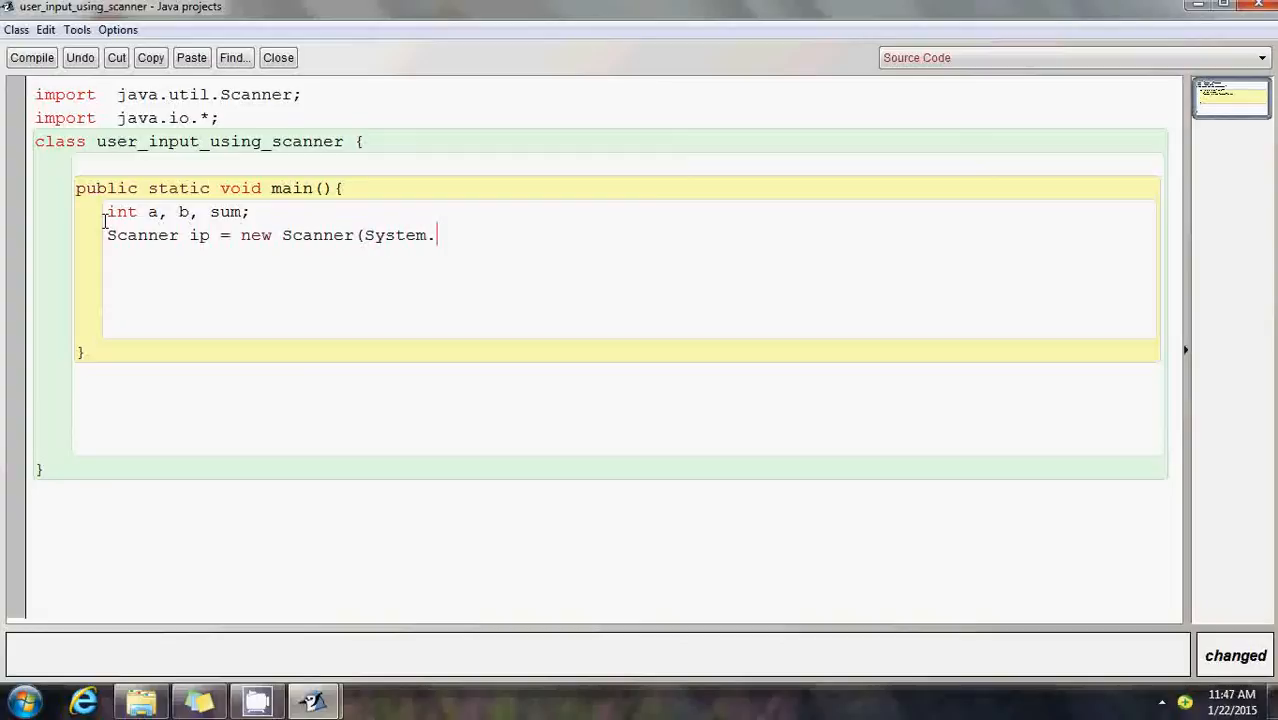
pyautogui.write('in);')
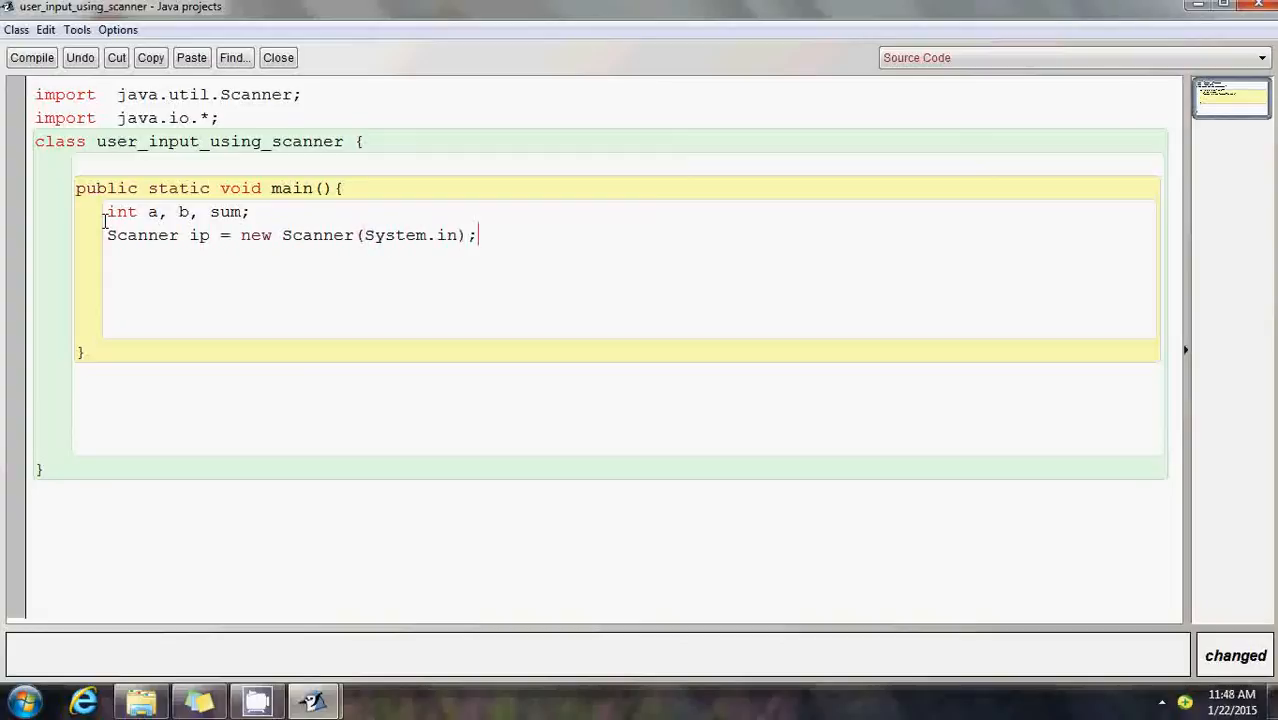
pyautogui.doubleClick(135, 235)
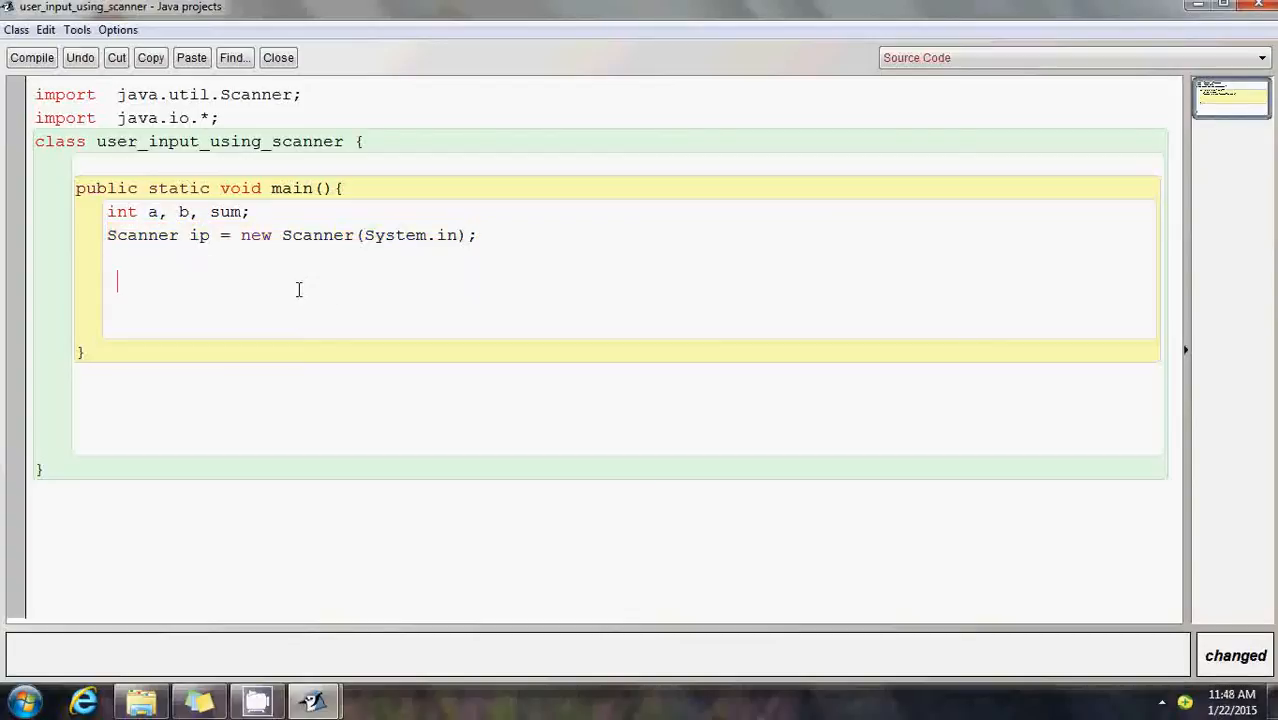
# Try renaming the Scanner variable to x and my_obj, then settle back on ip.
pyautogui.doubleClick(199, 235)
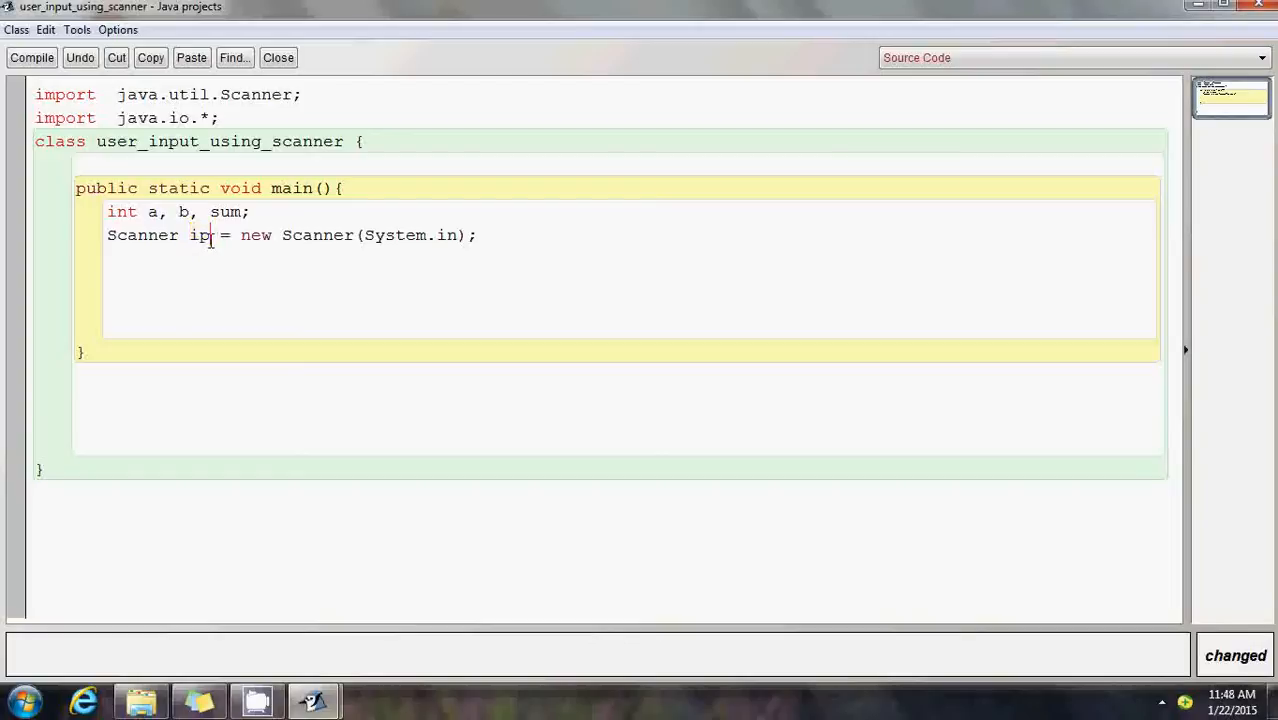
pyautogui.press('Backspace')
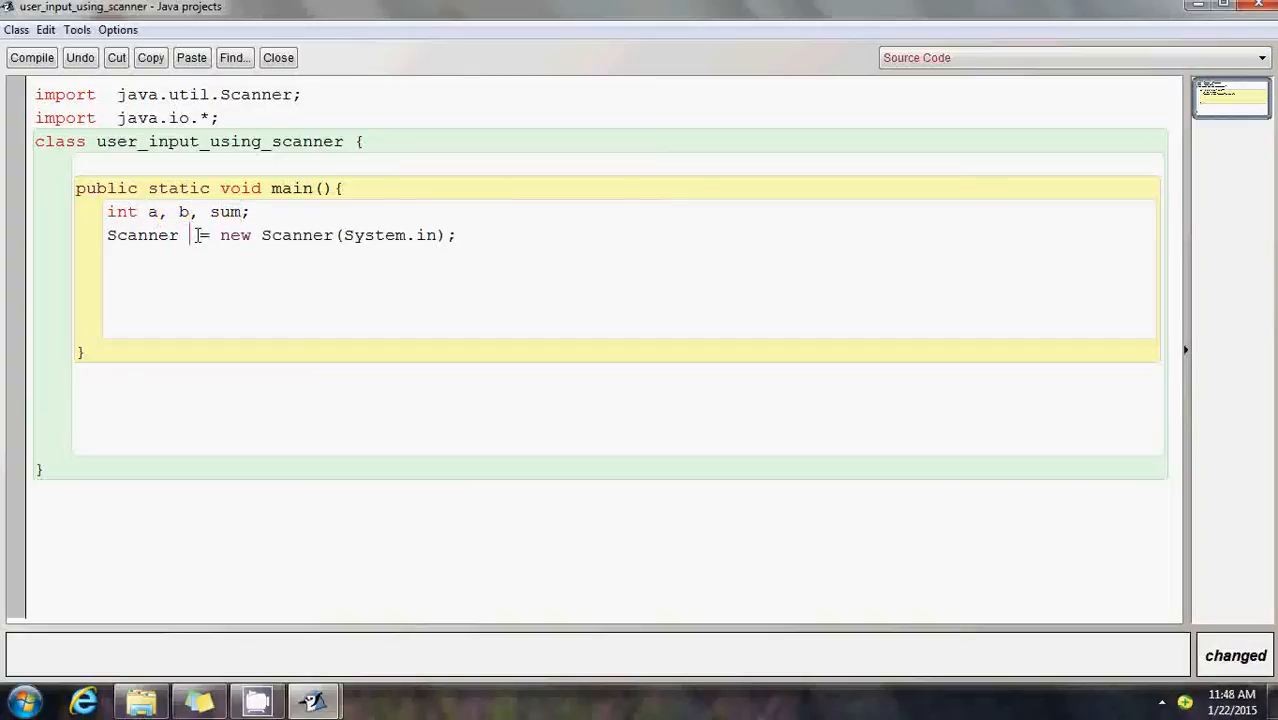
pyautogui.write('x')
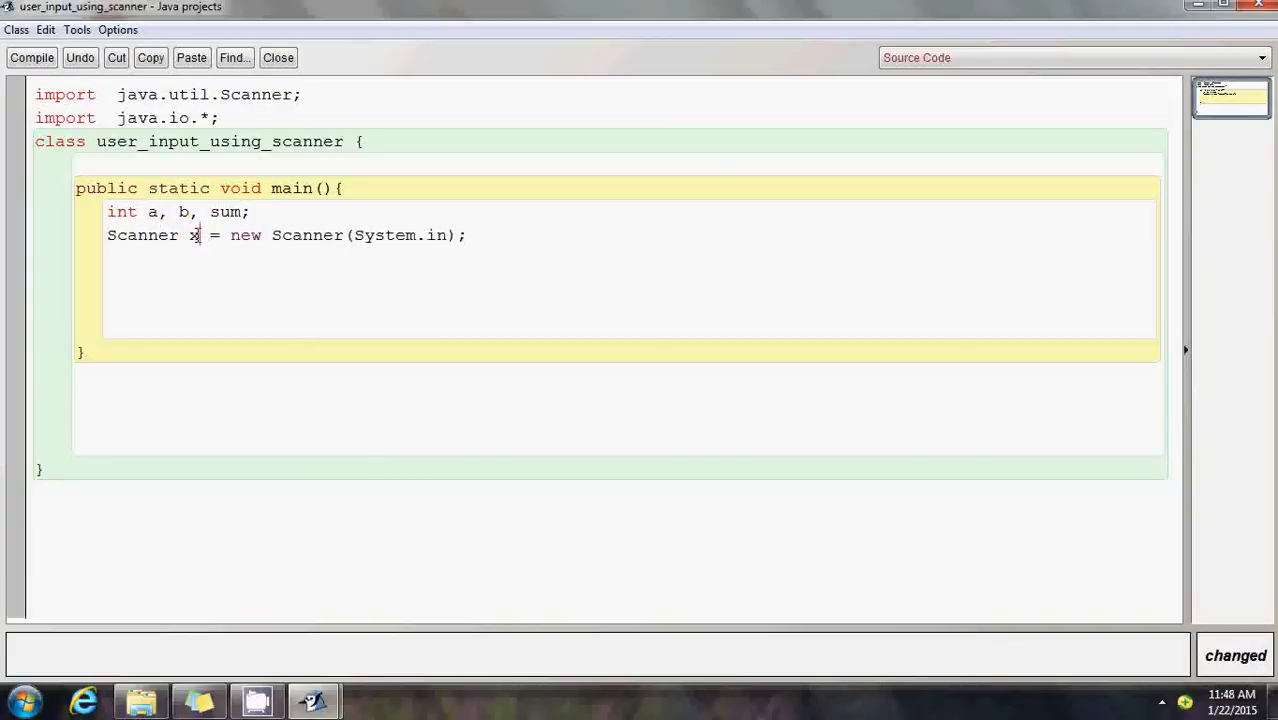
pyautogui.write('m')
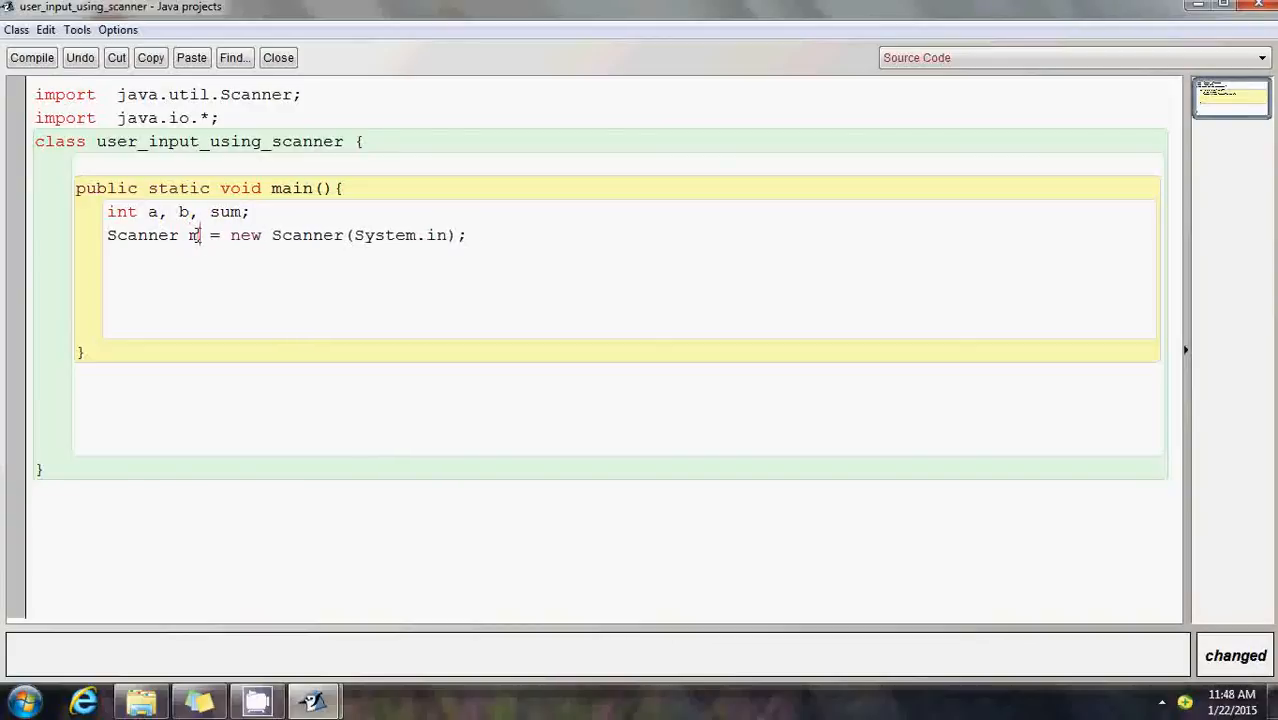
pyautogui.write('y_obj')
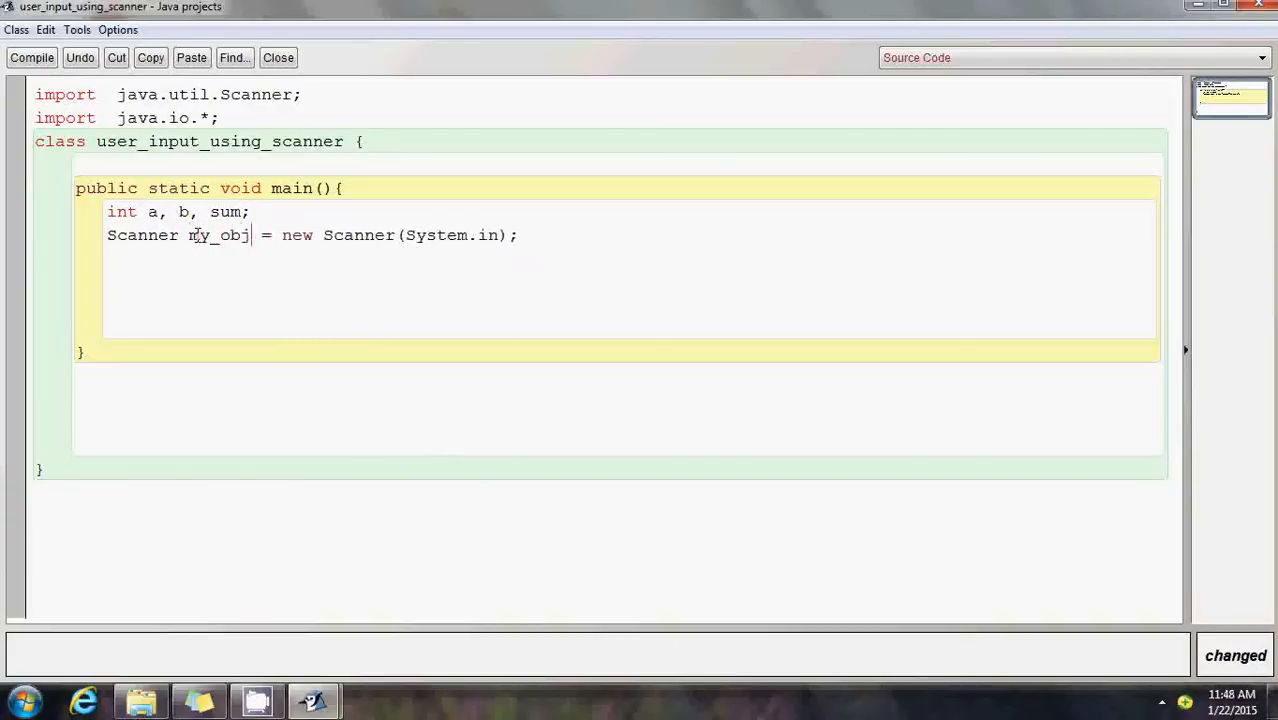
pyautogui.press('Backspace')
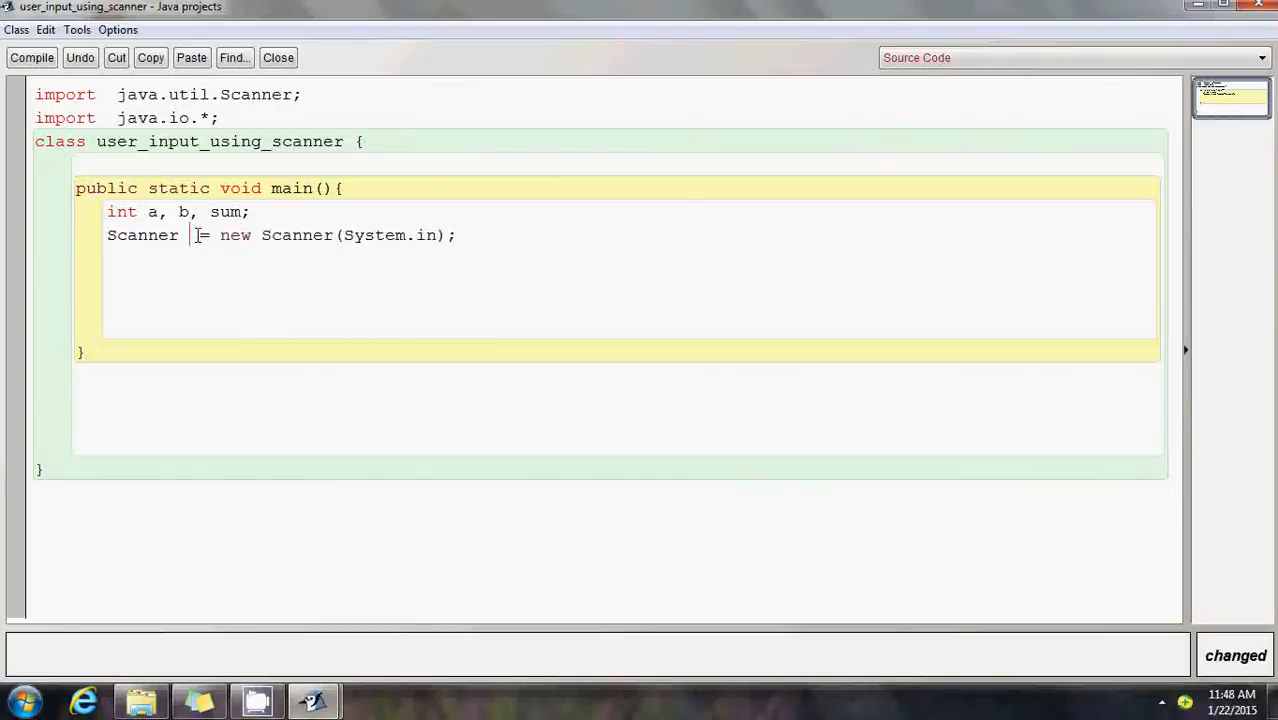
pyautogui.write('ip')
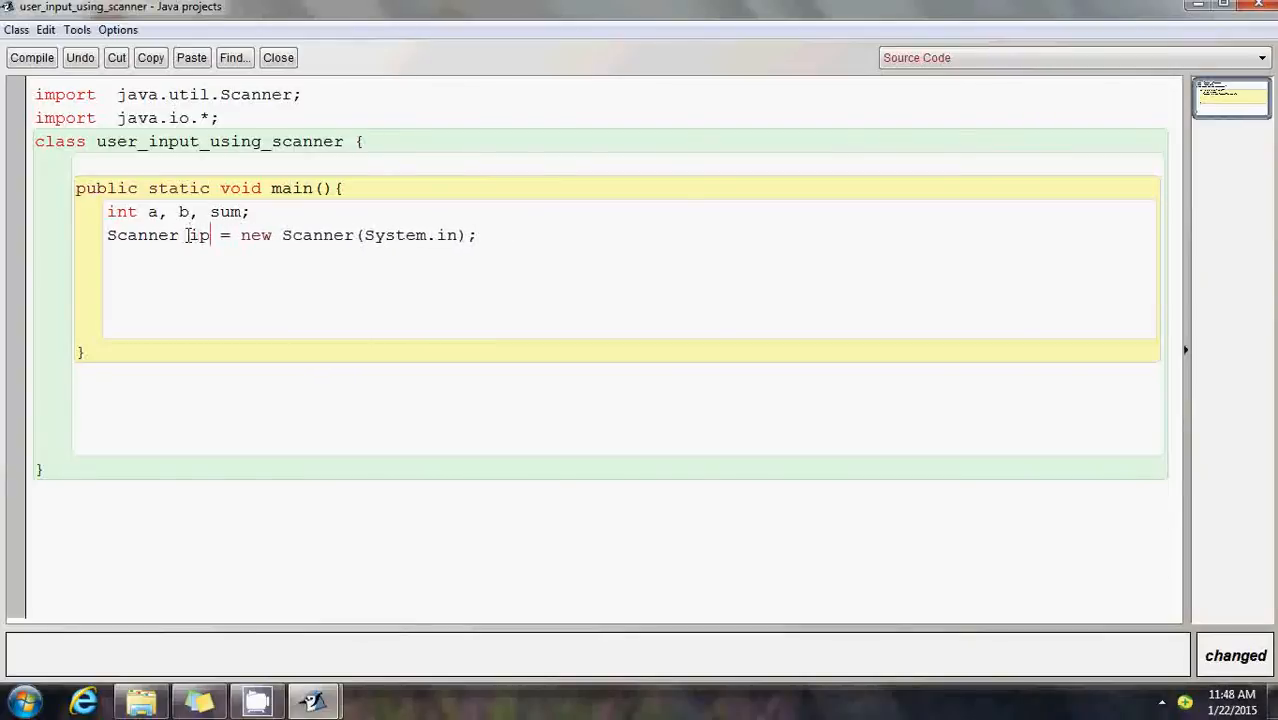
# Highlight the ip, Scanner type and whole declaration parts of the Scanner statement.
pyautogui.doubleClick(197, 235)
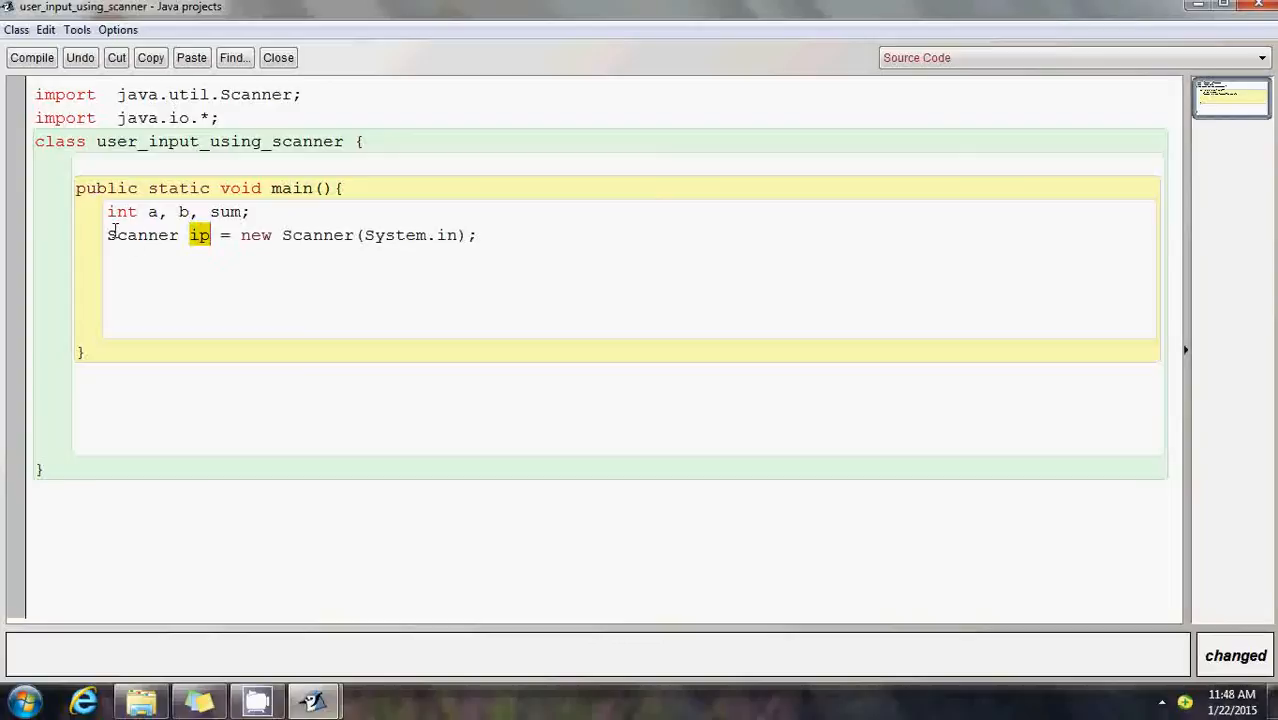
pyautogui.doubleClick(143, 235)
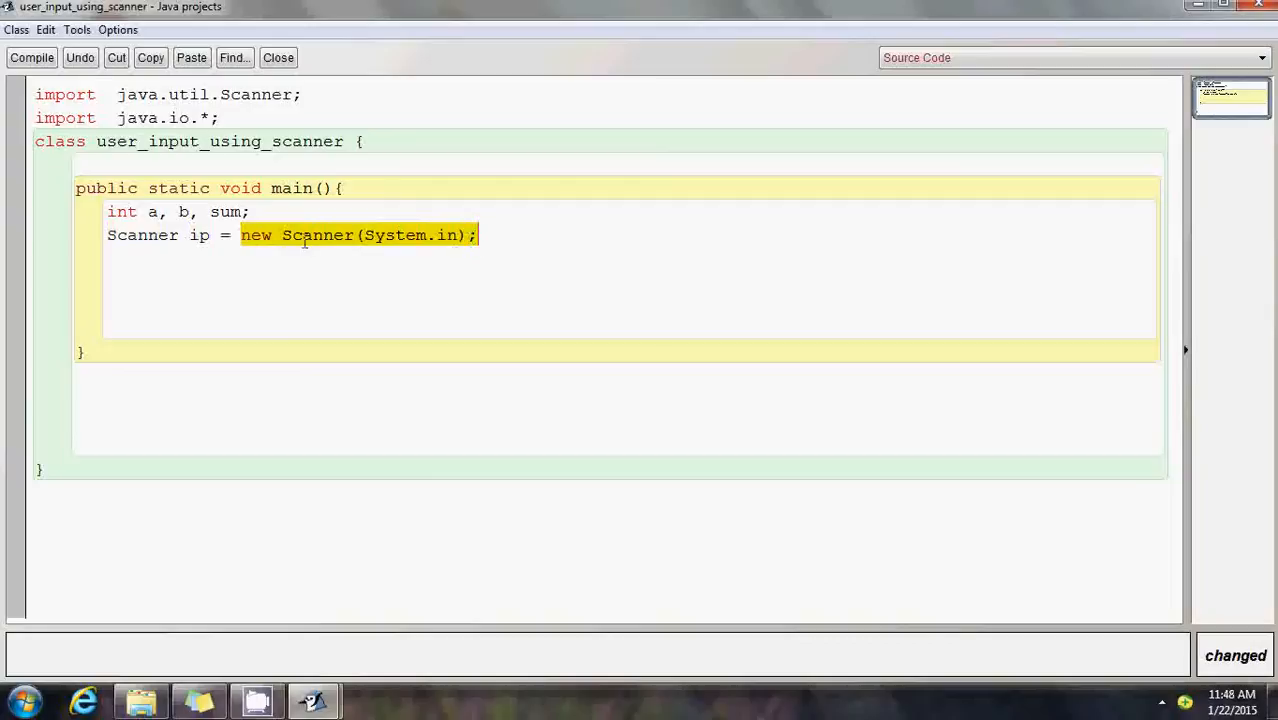
pyautogui.doubleClick(140, 235)
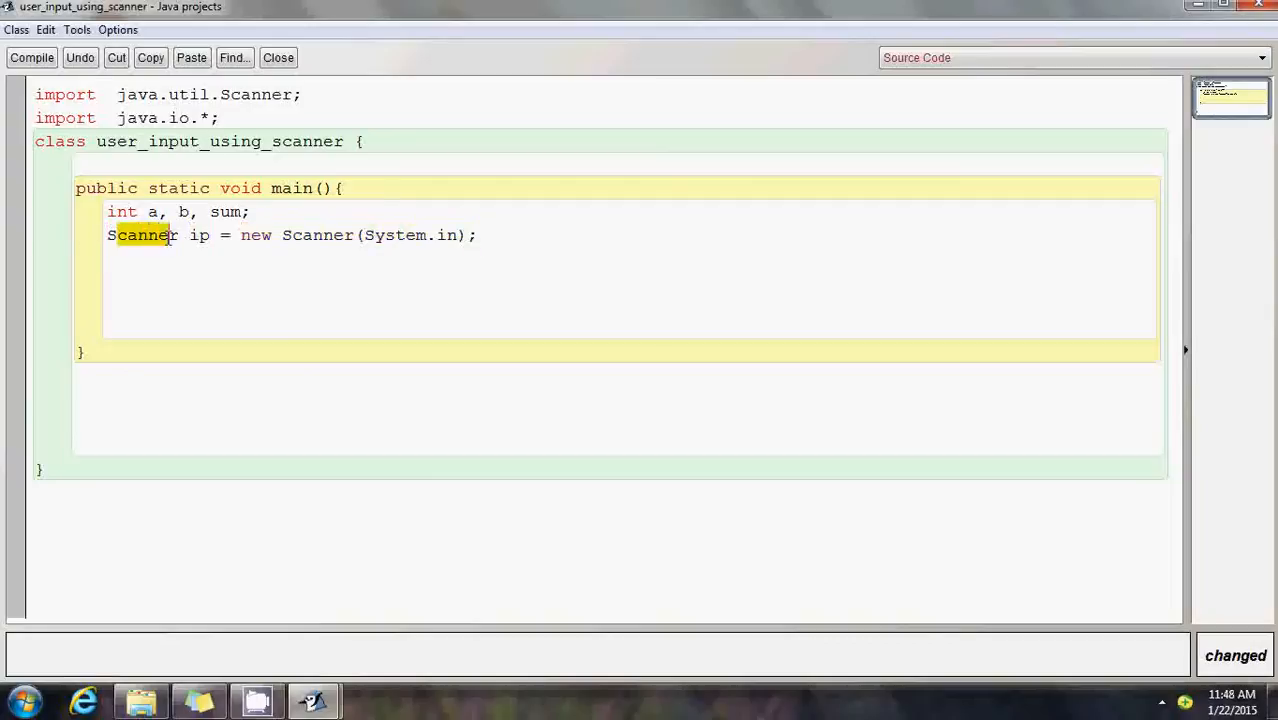
pyautogui.moveTo(107, 235); pyautogui.dragTo(337, 235)
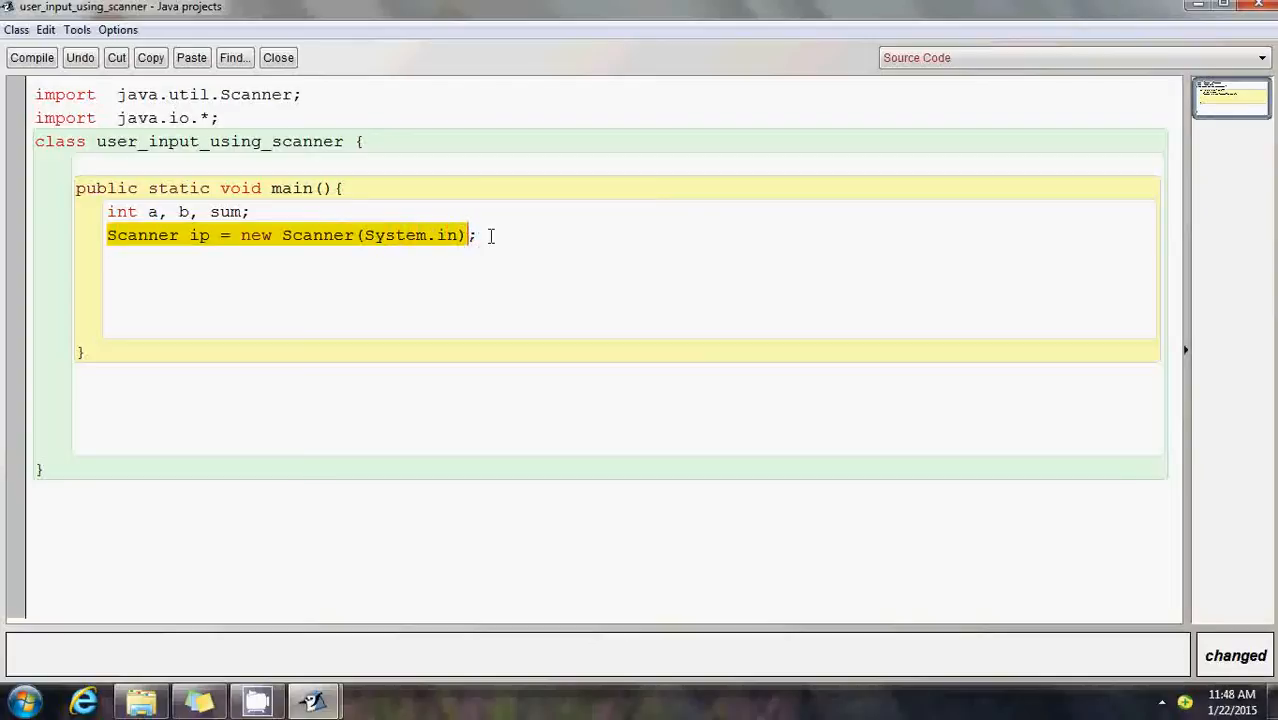
pyautogui.click(478, 235)
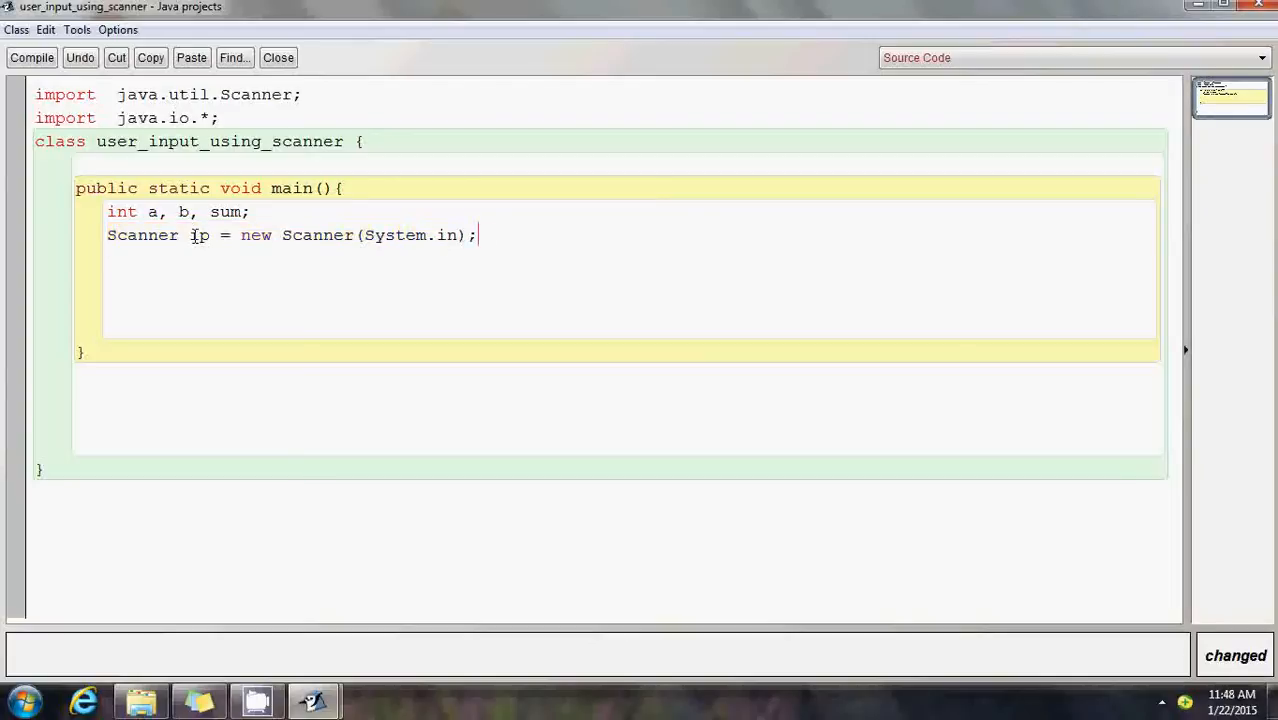
pyautogui.doubleClick(199, 235)
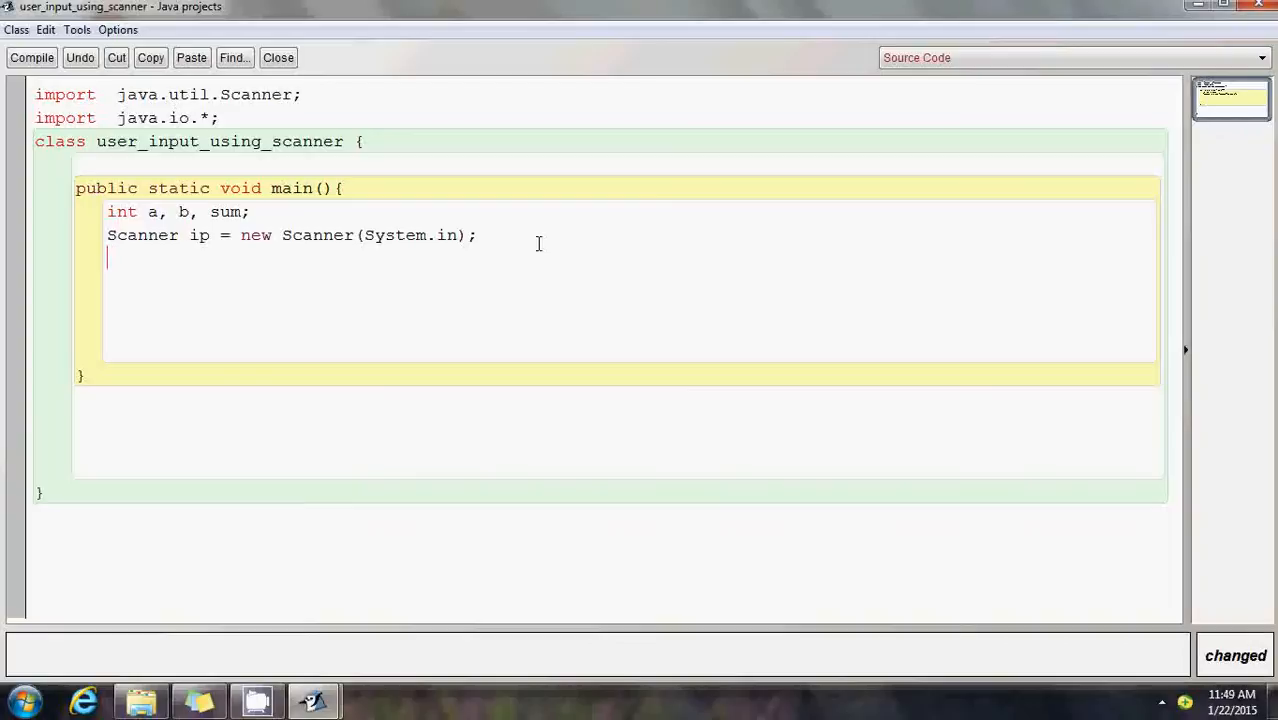
# Add 'System.out.println("Enter an integer:");' inside main.
pyautogui.write('System')
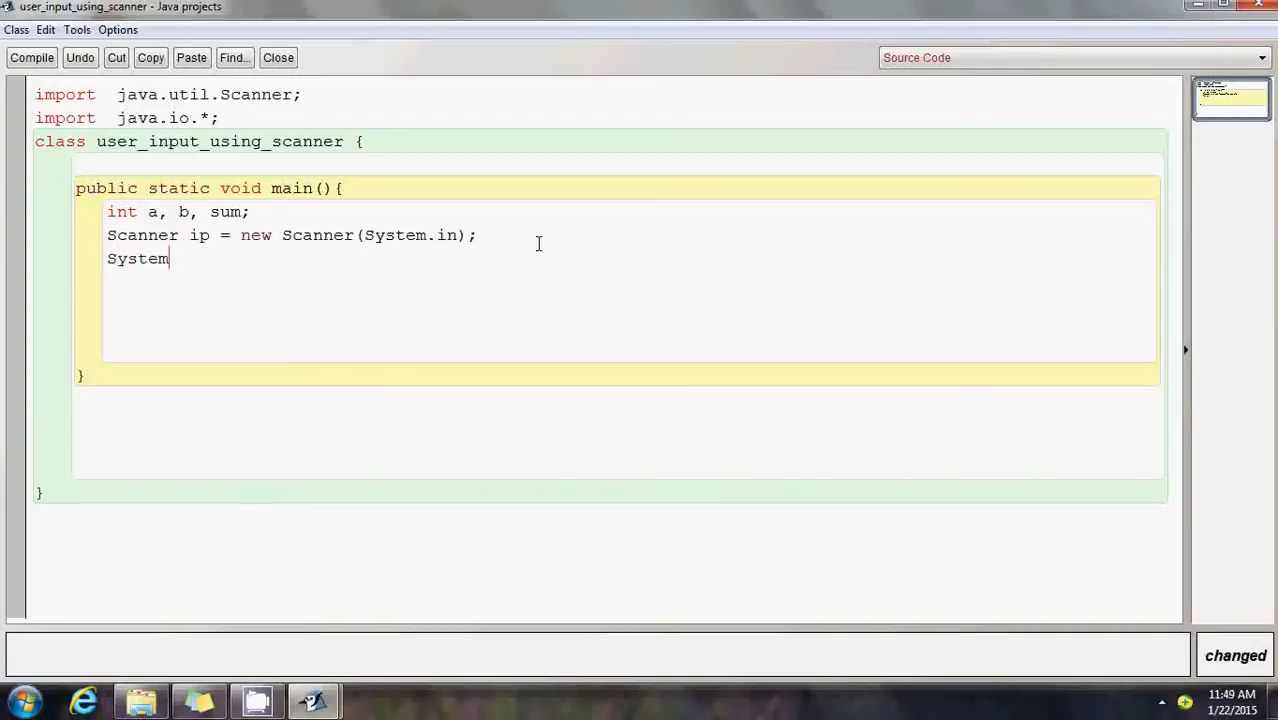
pyautogui.write('.out.pri')
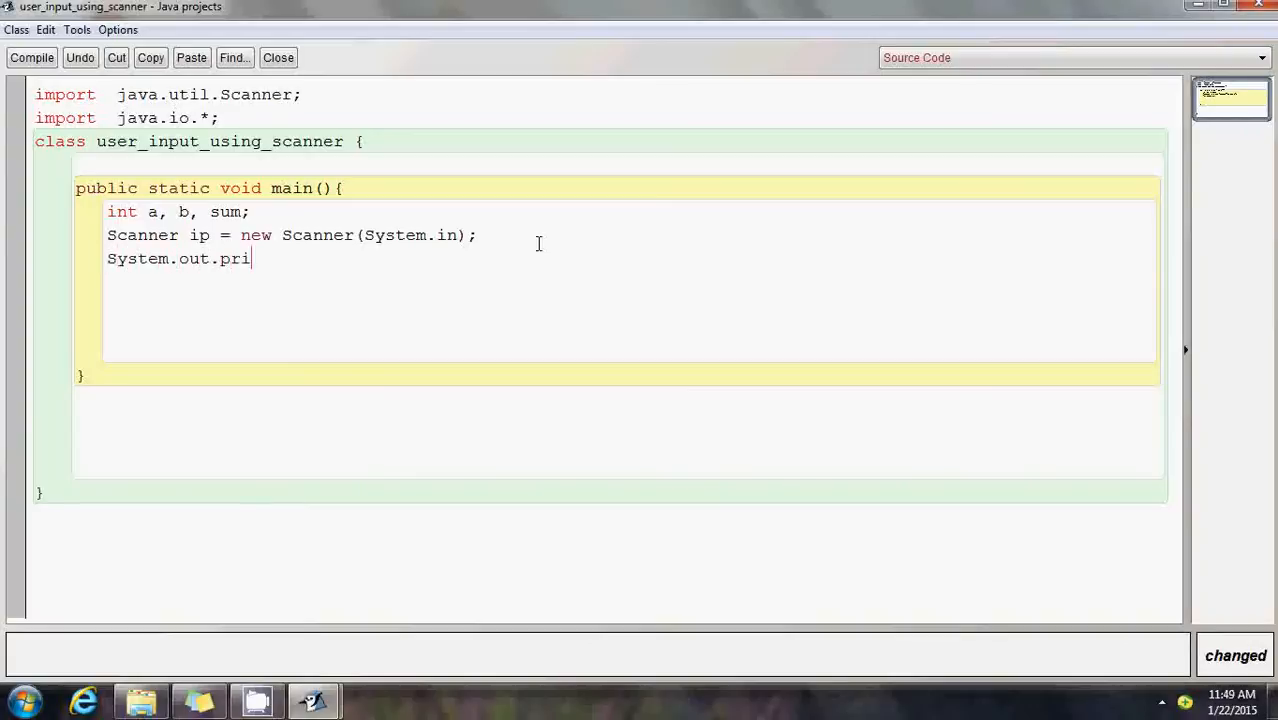
pyautogui.write('ntln')
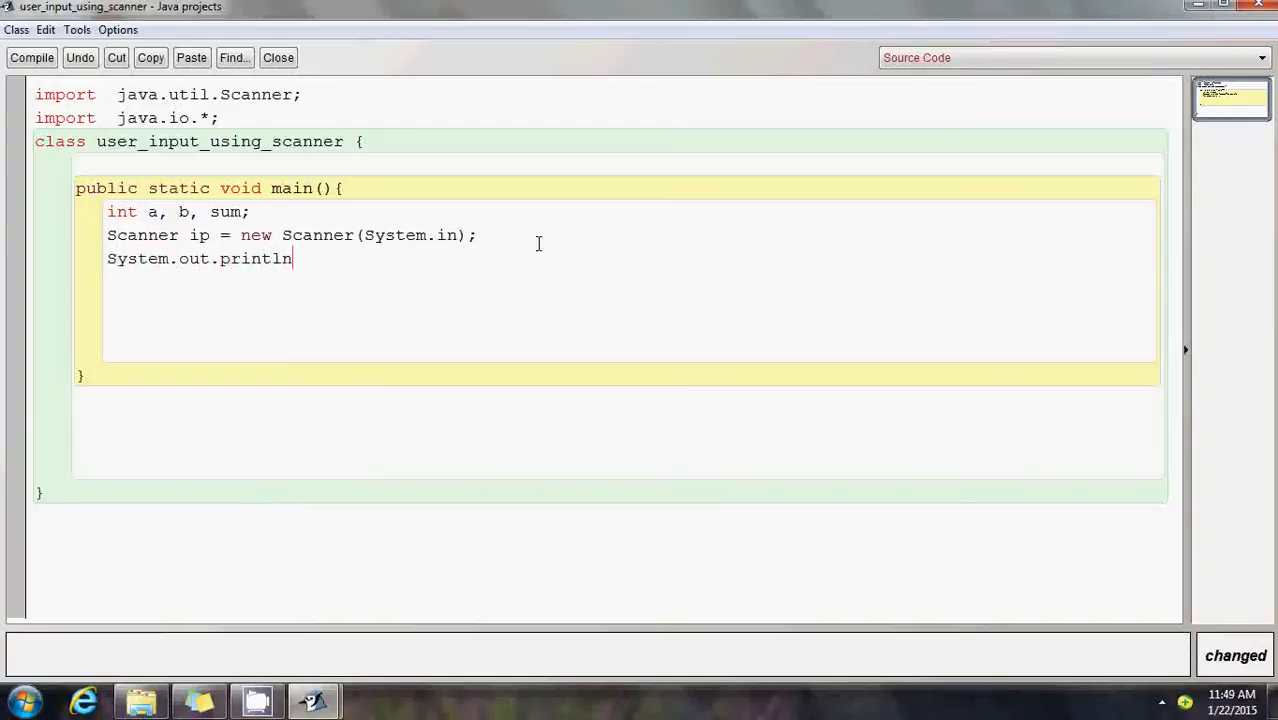
pyautogui.write('("En')
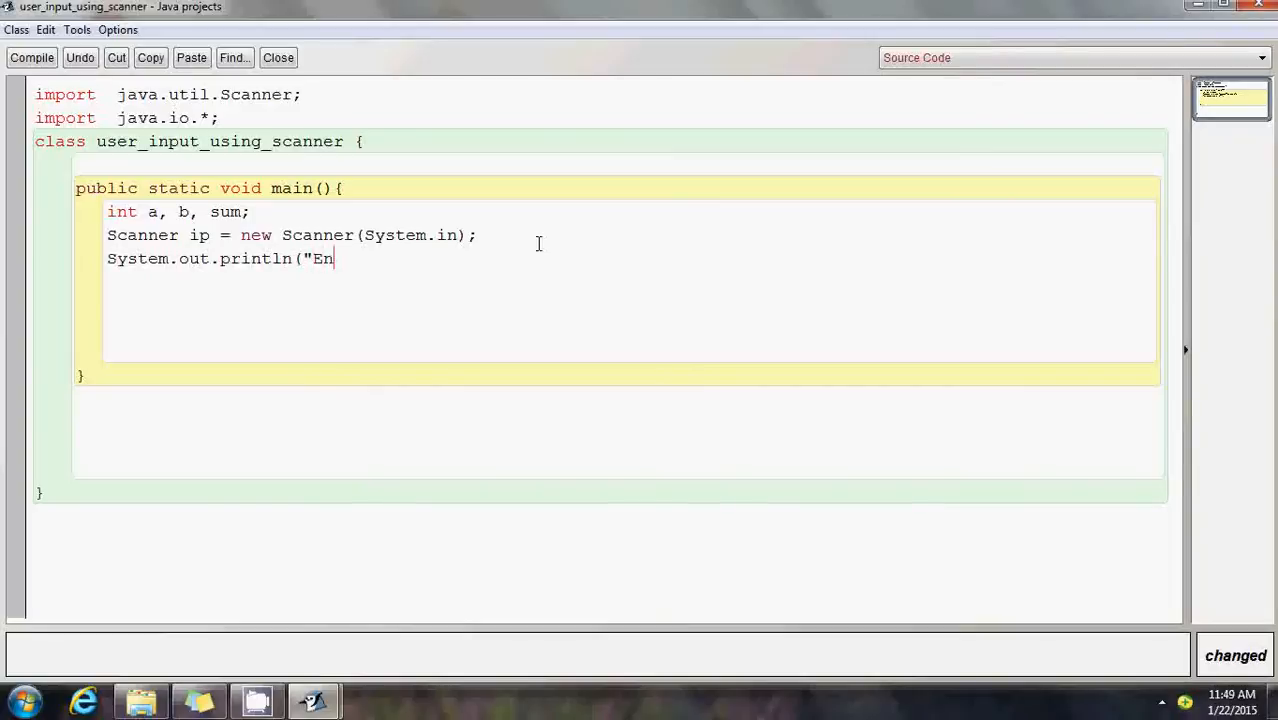
pyautogui.write('ter')
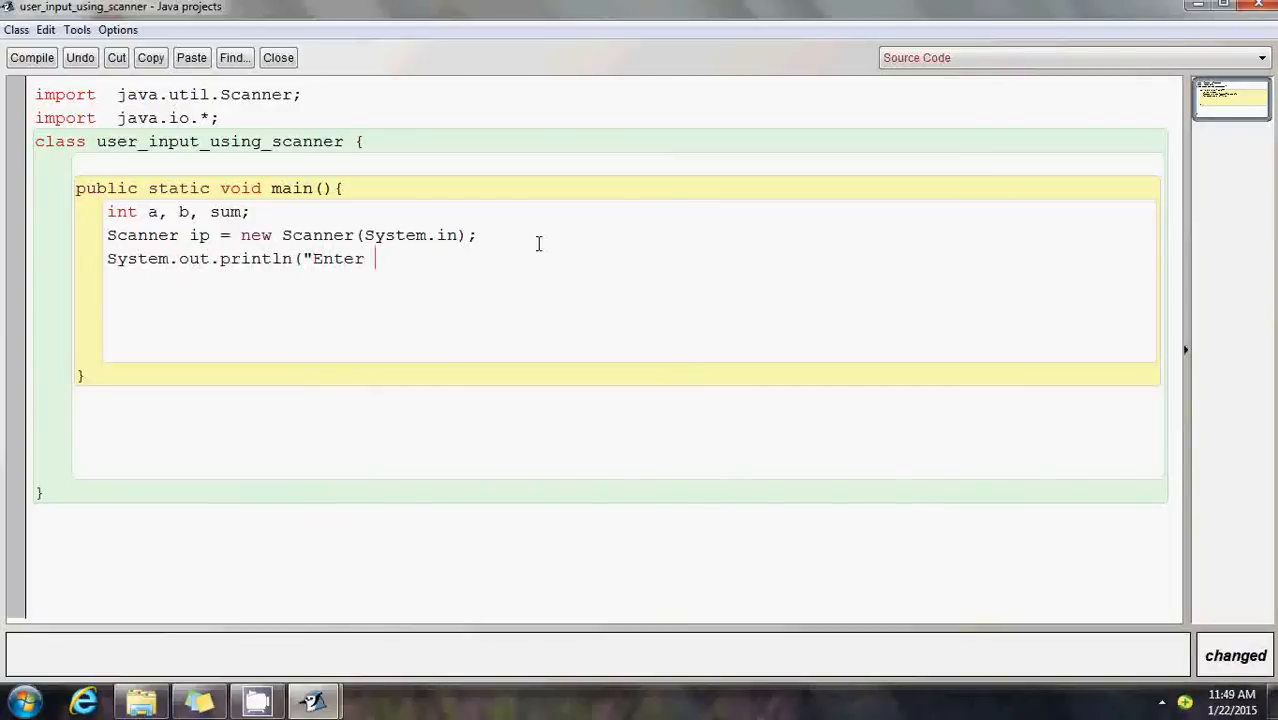
pyautogui.write('a number')
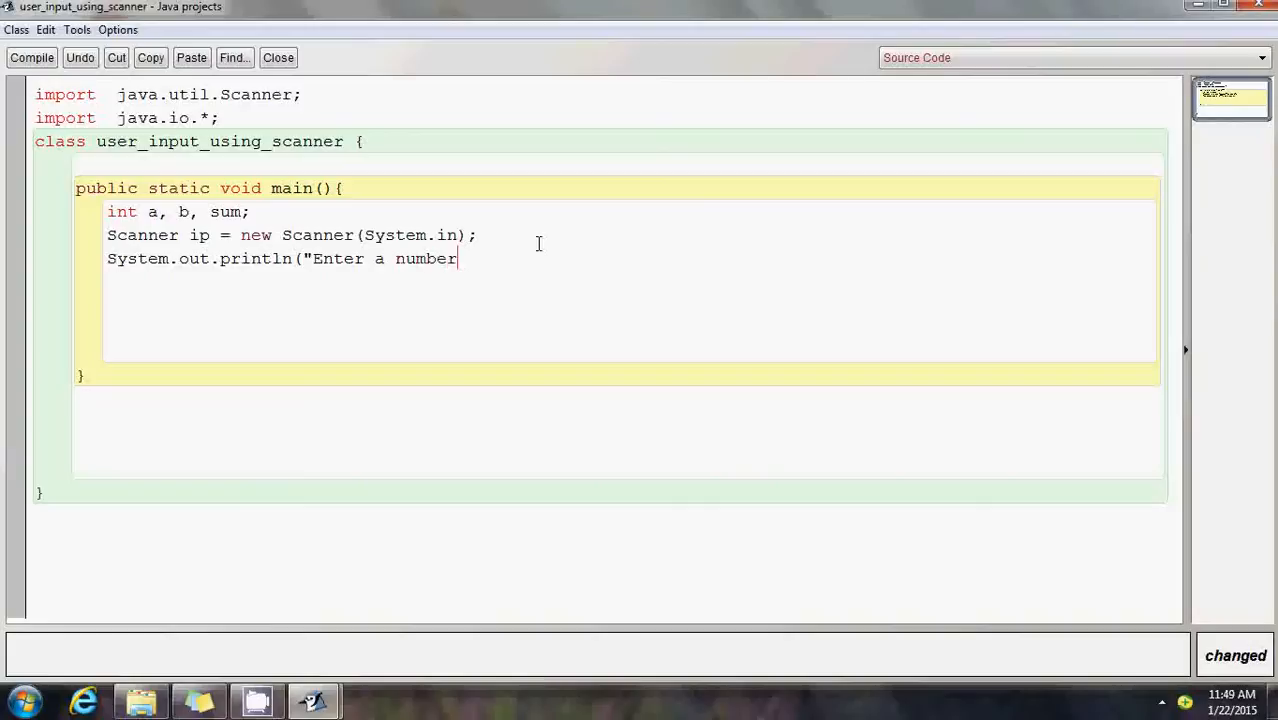
pyautogui.write(':");')
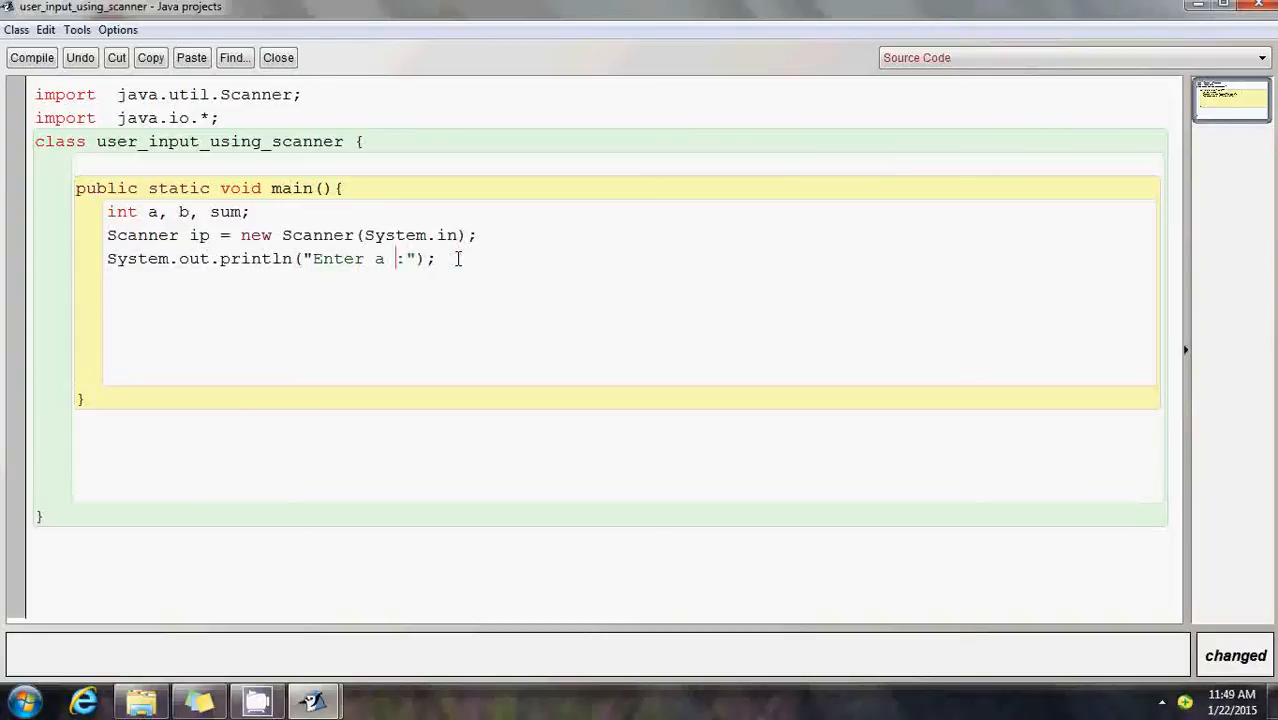
pyautogui.write('n integer')
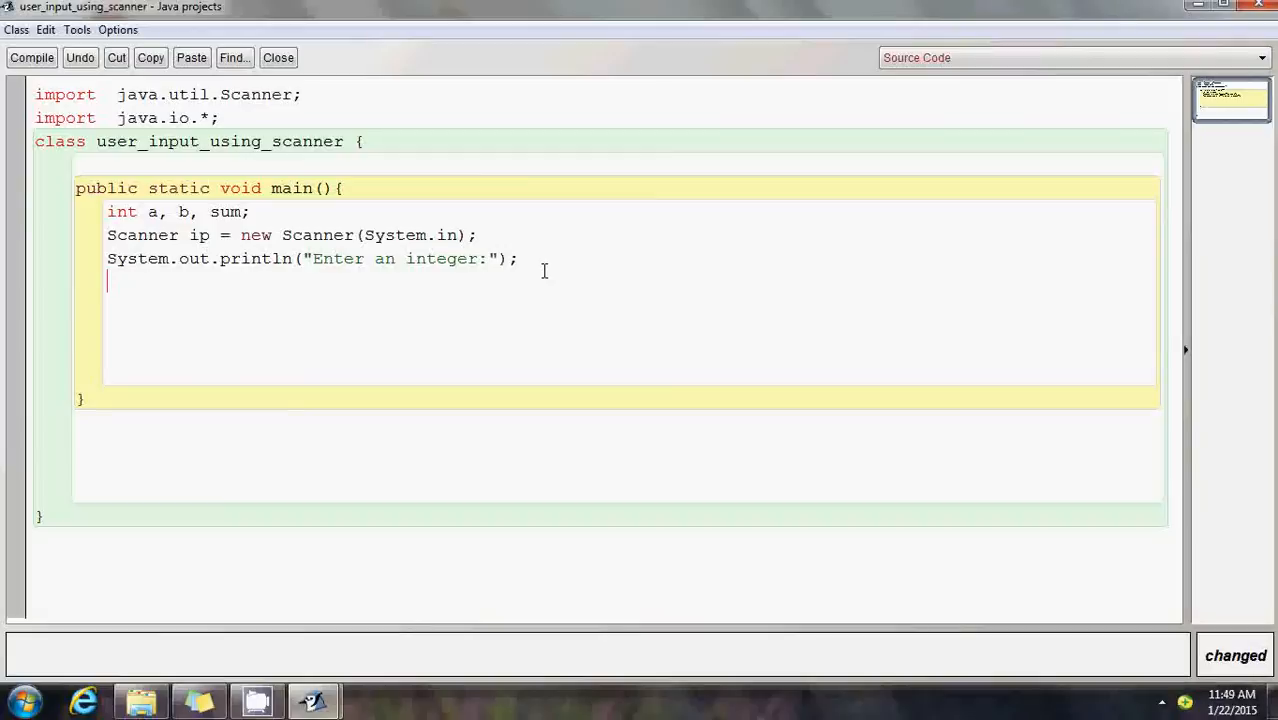
# Read the first value with 'a=ip.nextInt();'.
pyautogui.write('a')
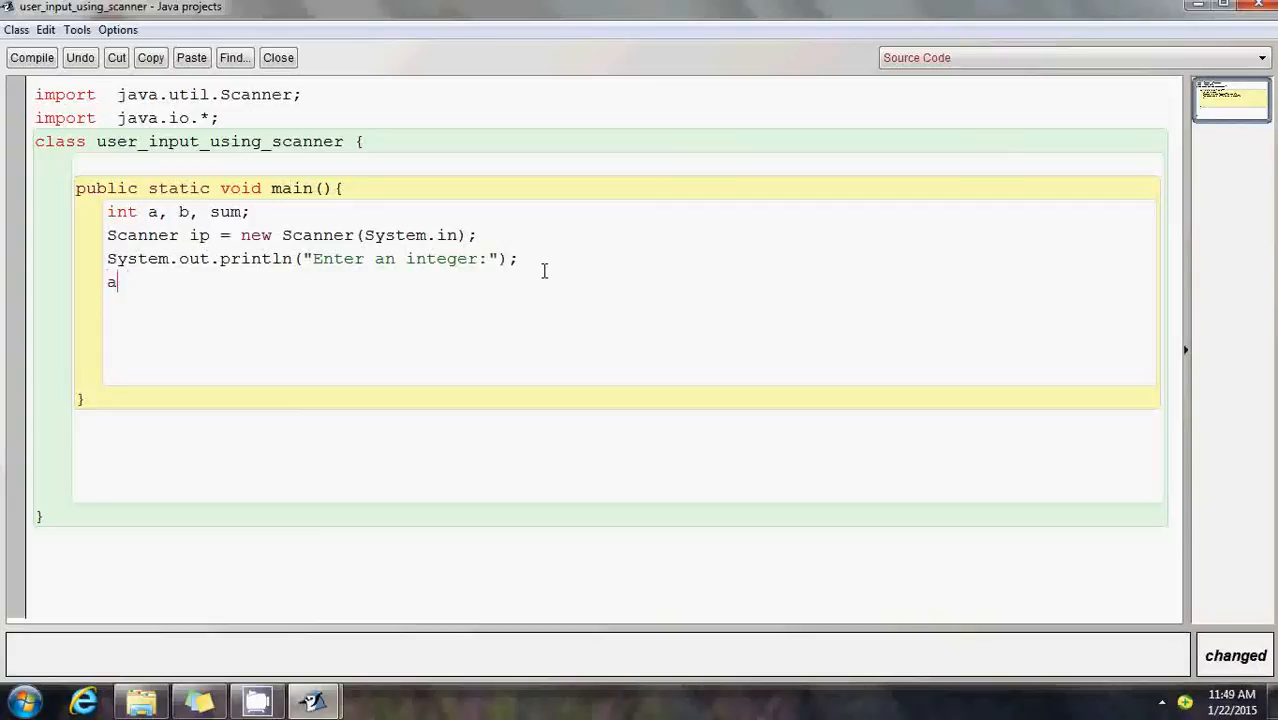
pyautogui.write('=ip')
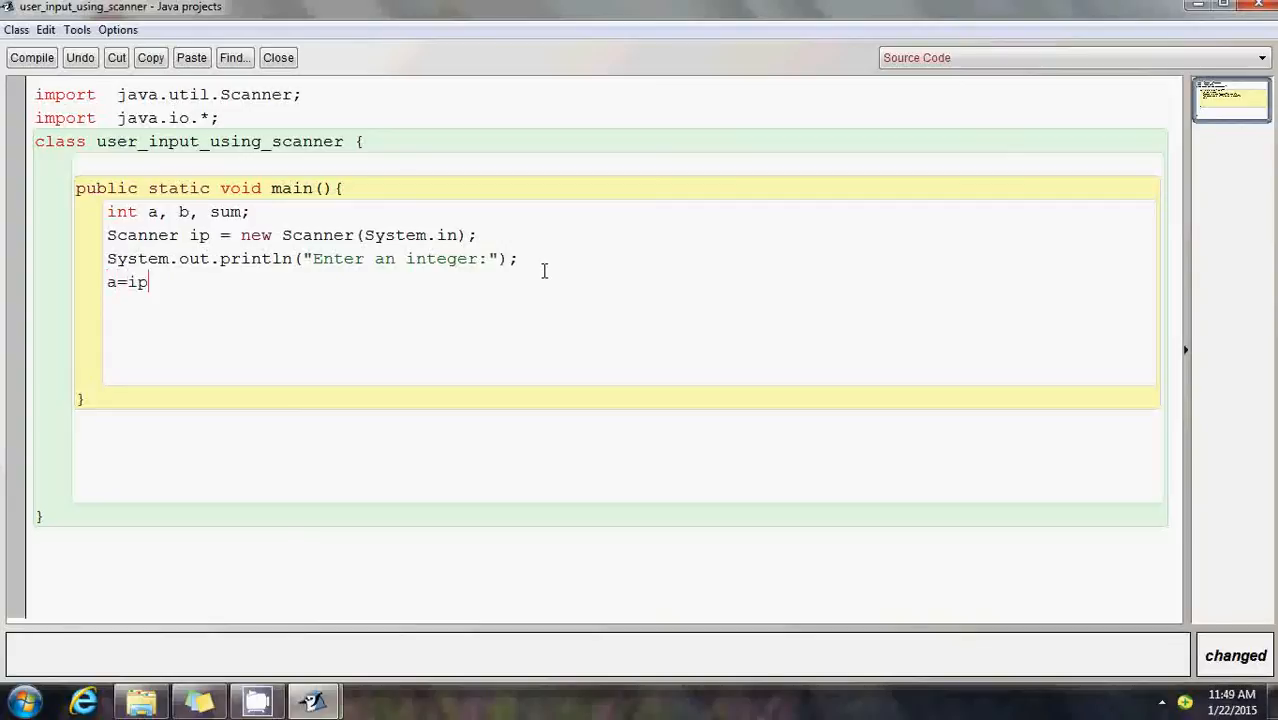
pyautogui.write('.')
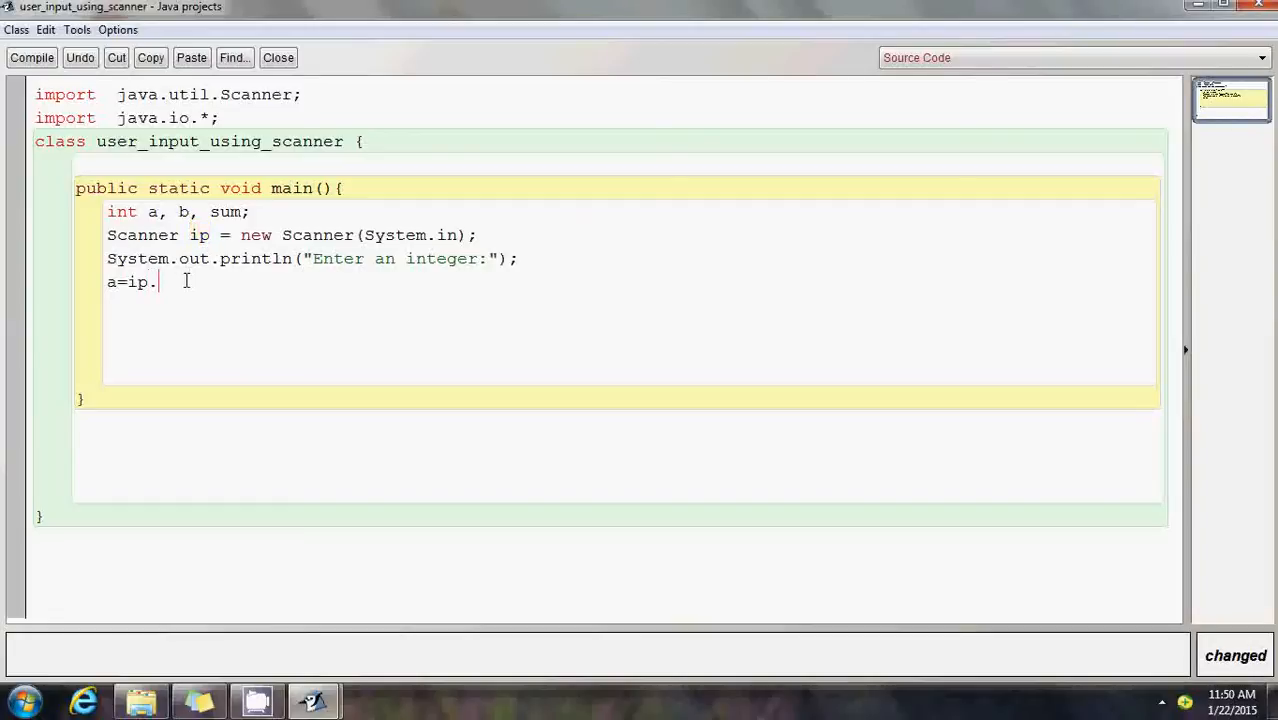
pyautogui.write('nextInt')
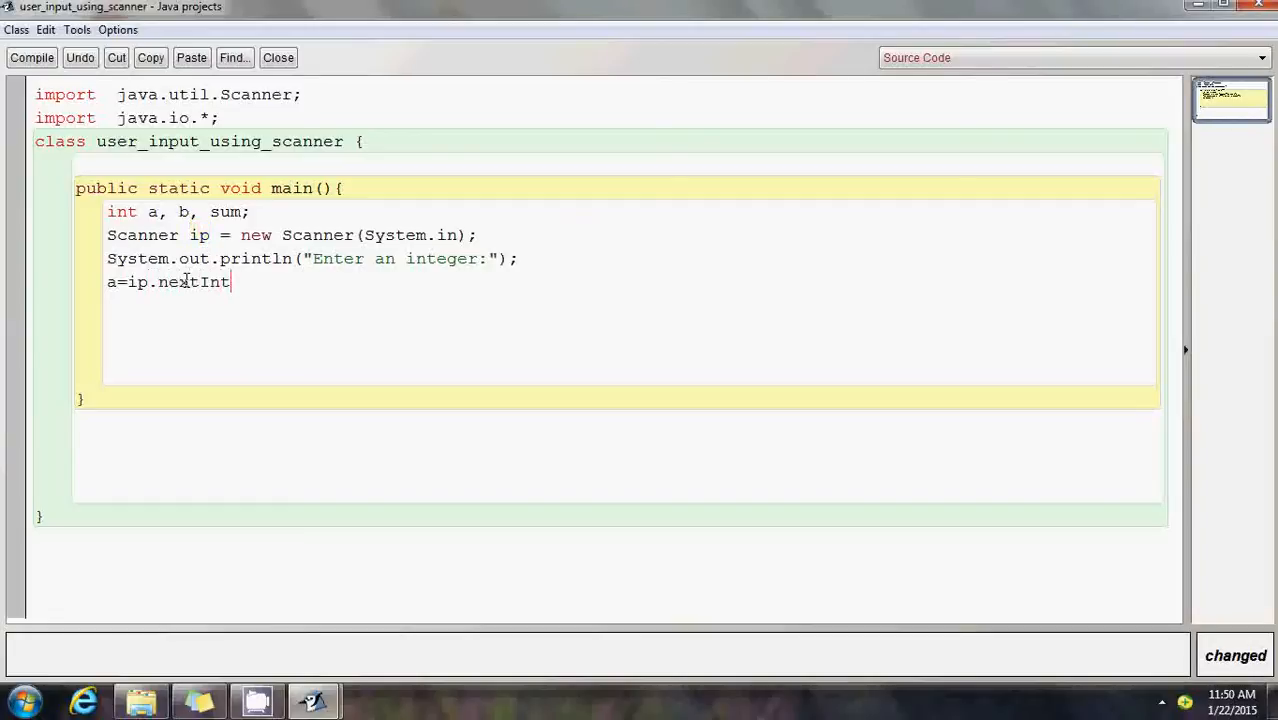
pyautogui.write('();')
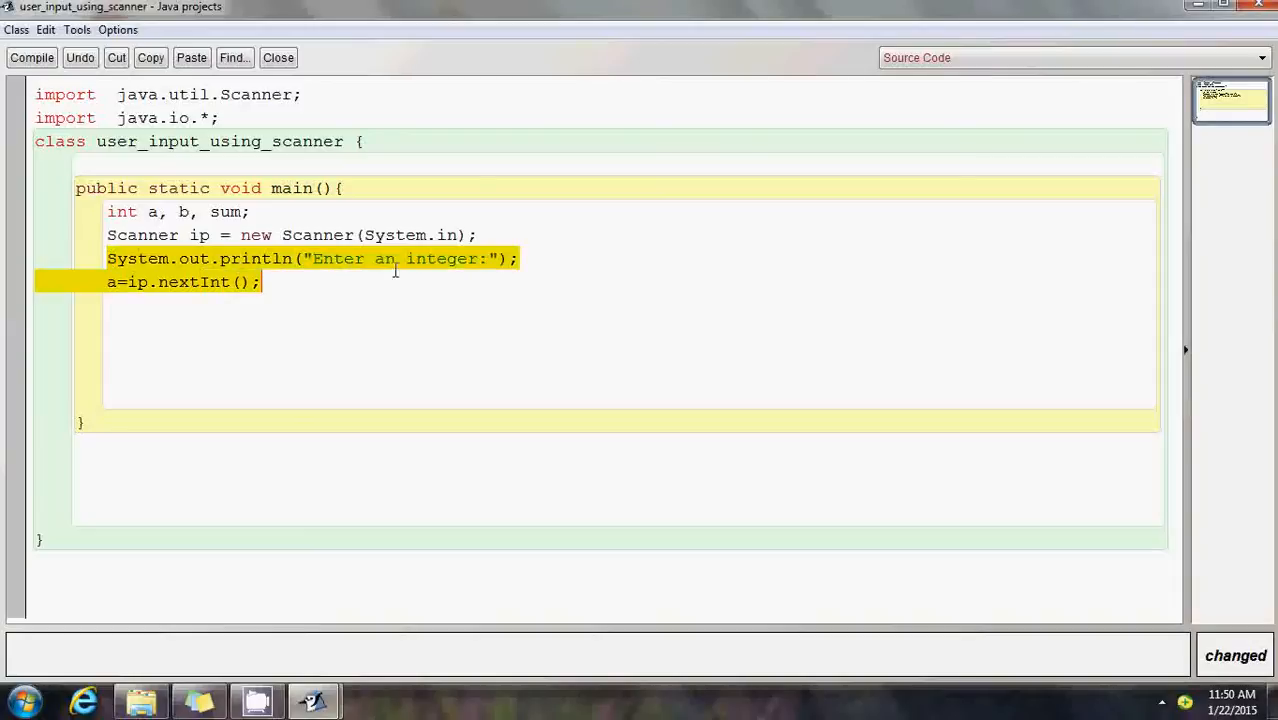
# Copy the prompt-and-read lines for b and add 'sum=a+b;'.
pyautogui.rightClick(512, 258)
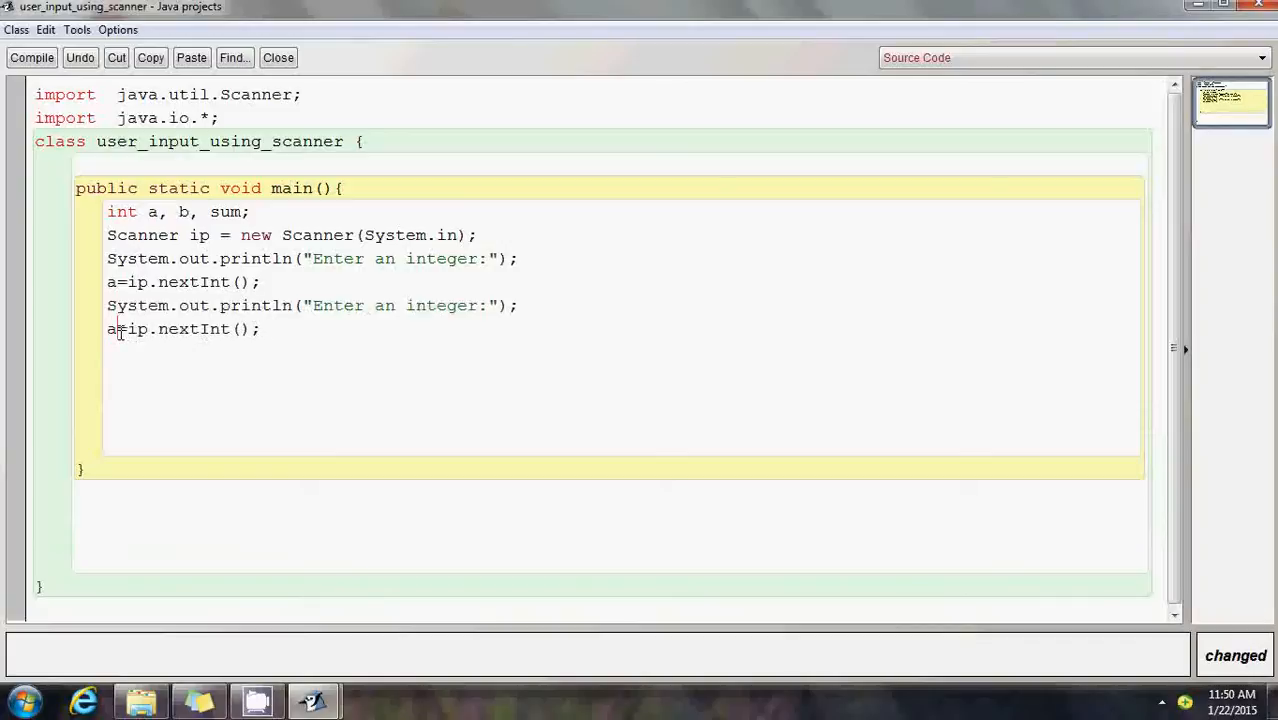
pyautogui.write('b')
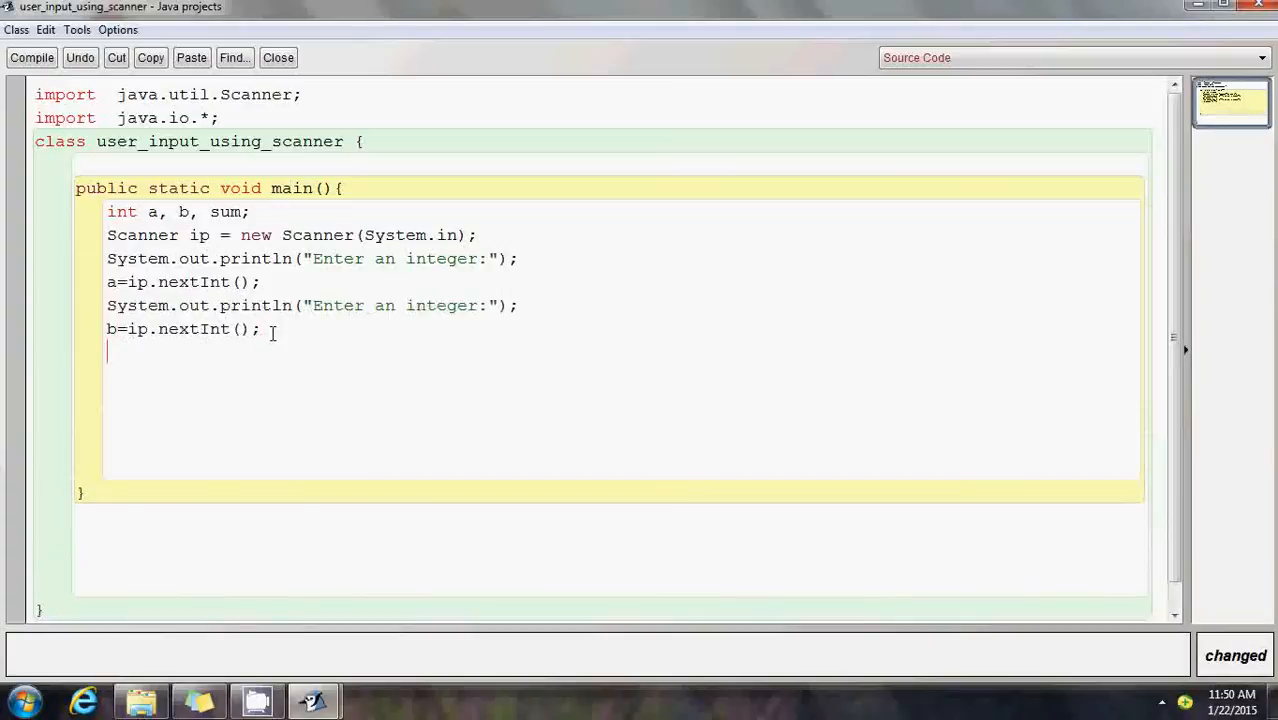
pyautogui.write('sum=')
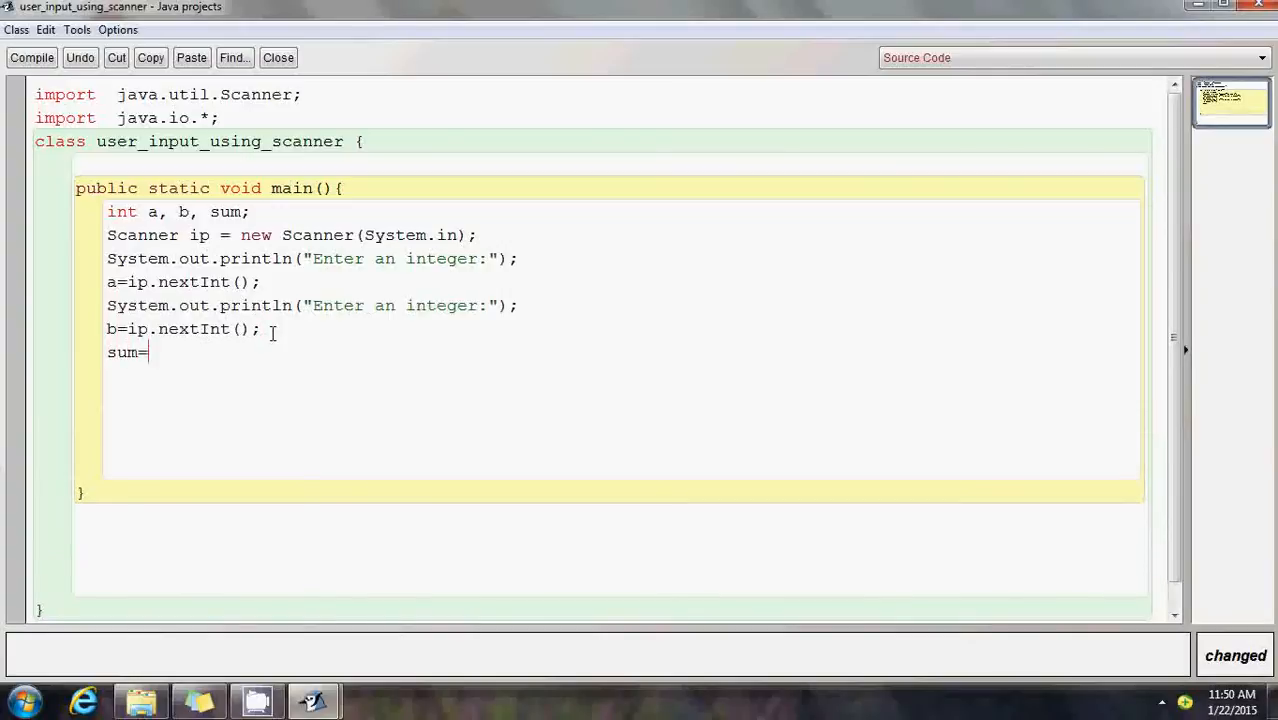
pyautogui.write('ab+')
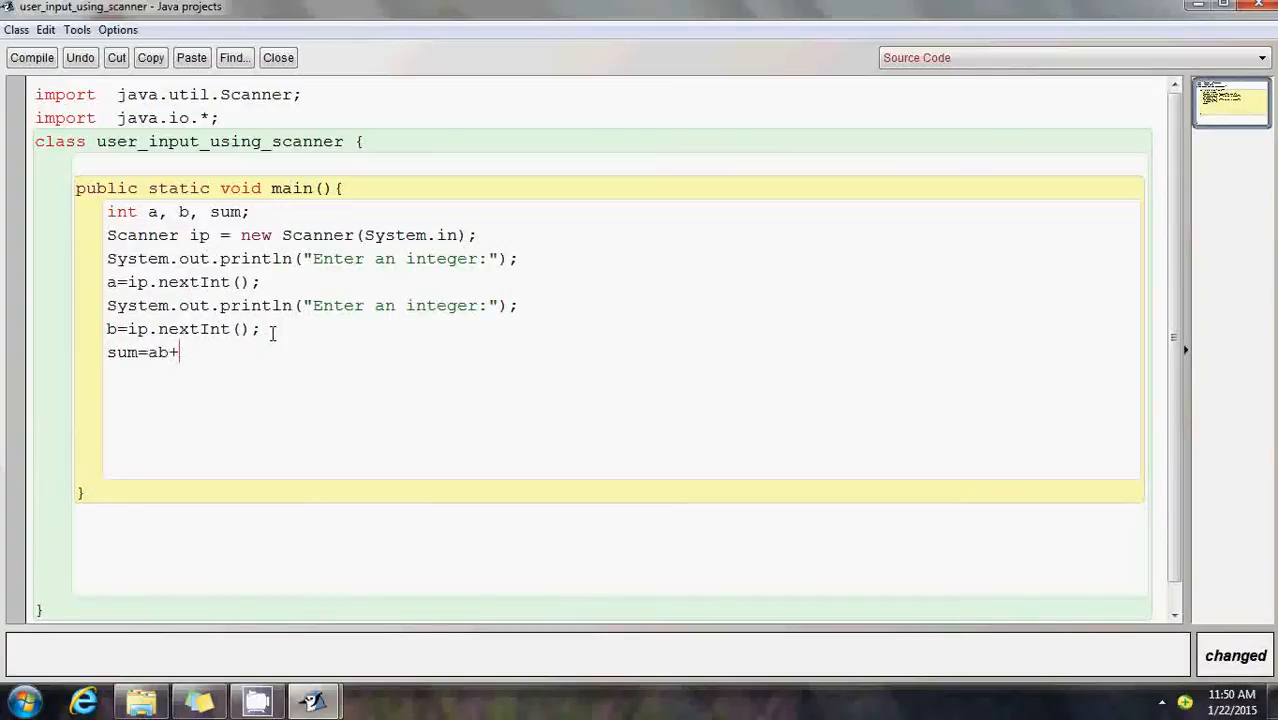
pyautogui.press('Backspace')
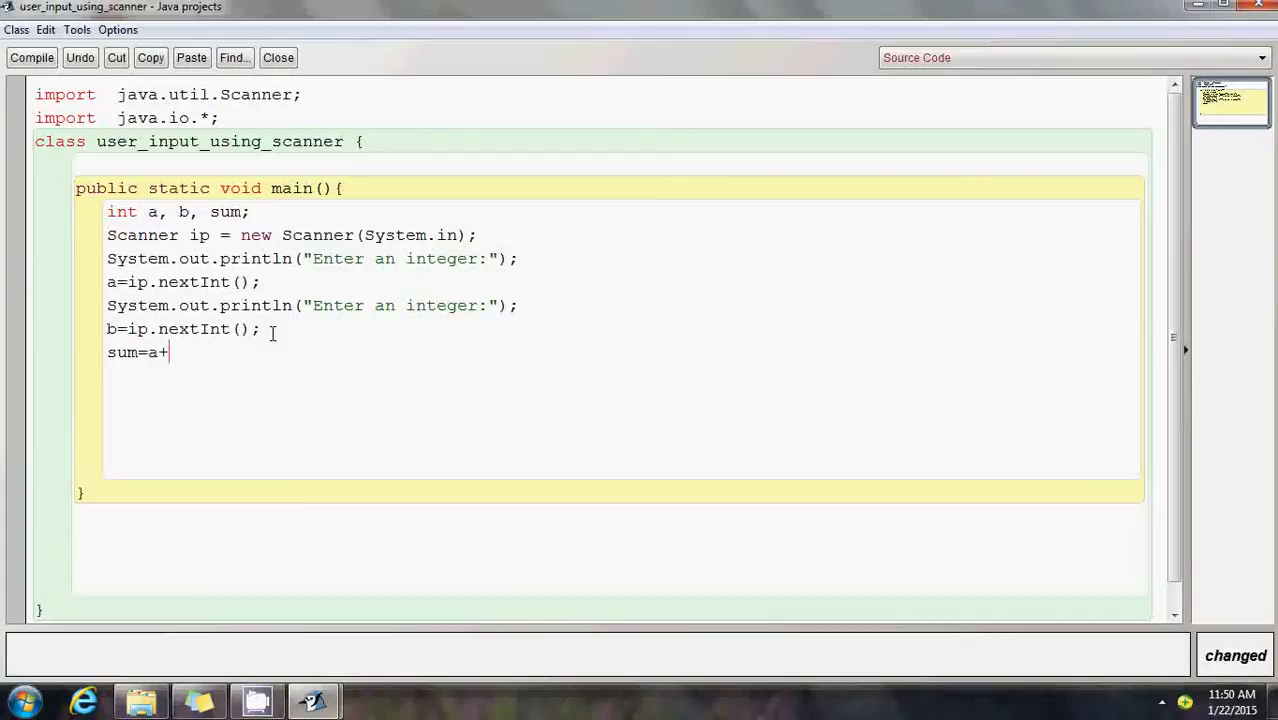
pyautogui.write('b;')
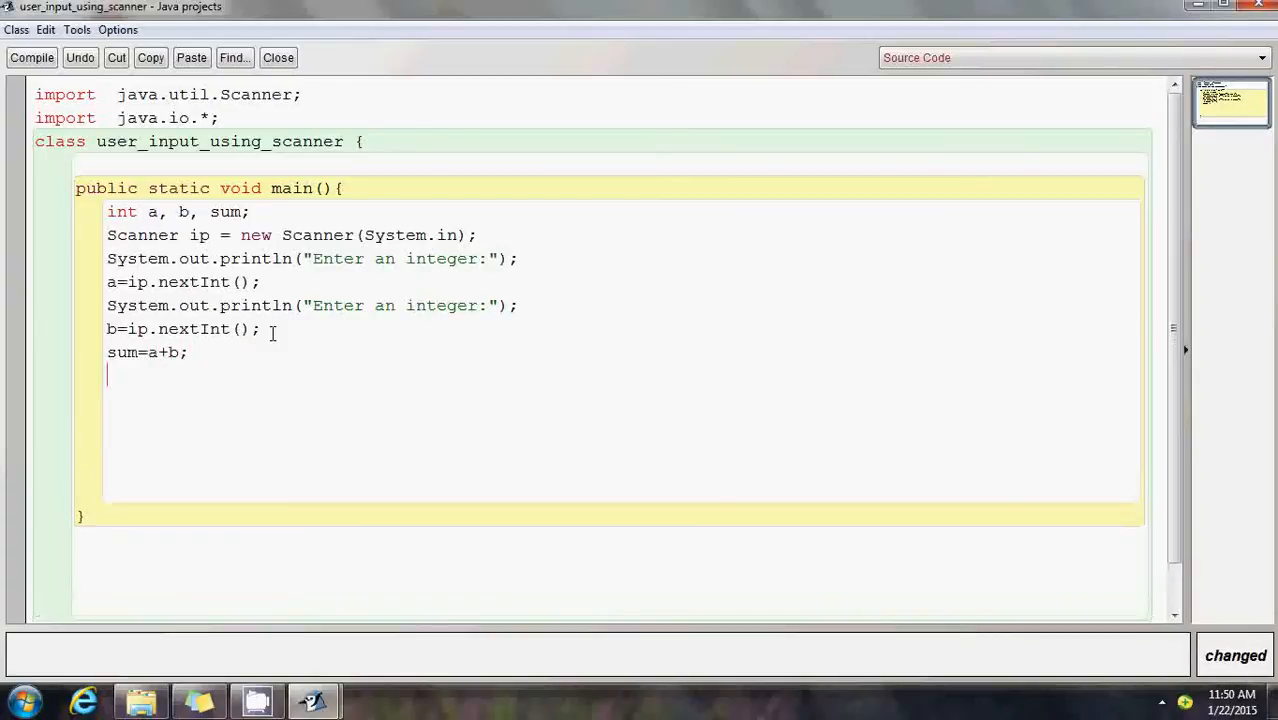
# Print the result with 'System.out.println("Sum="+sum);'.
pyautogui.write('System.out')
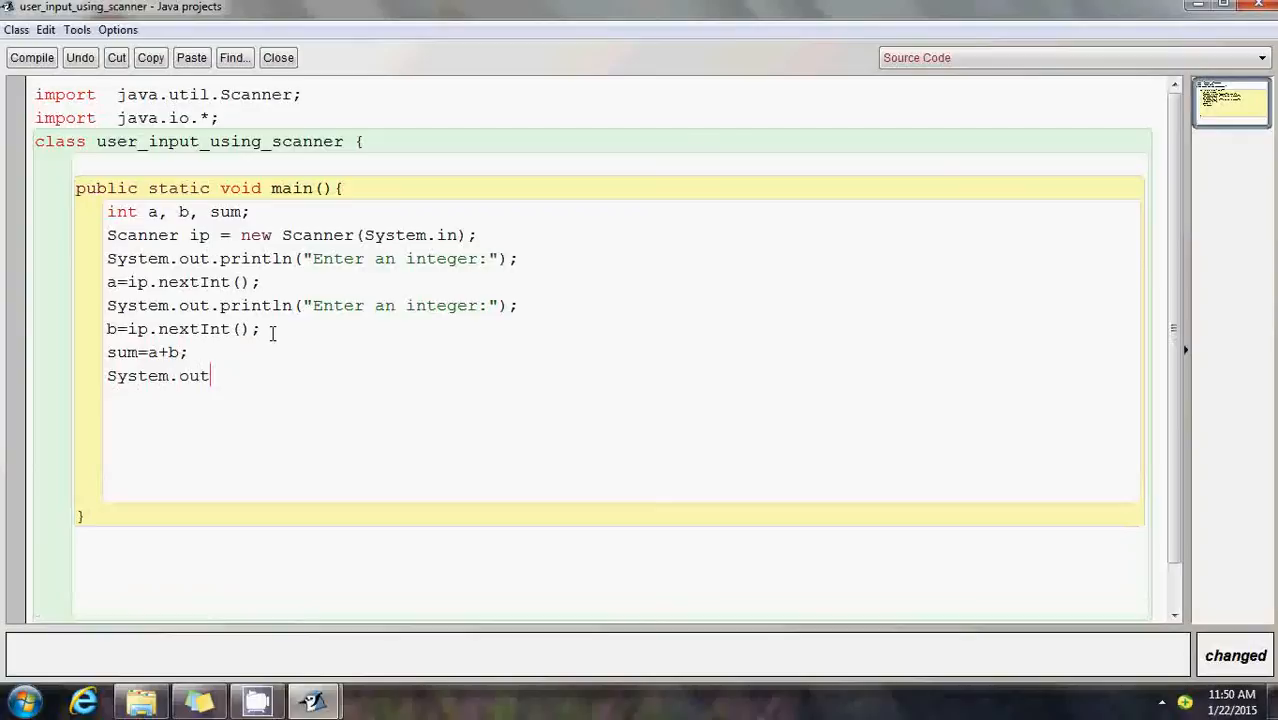
pyautogui.write('.printl')
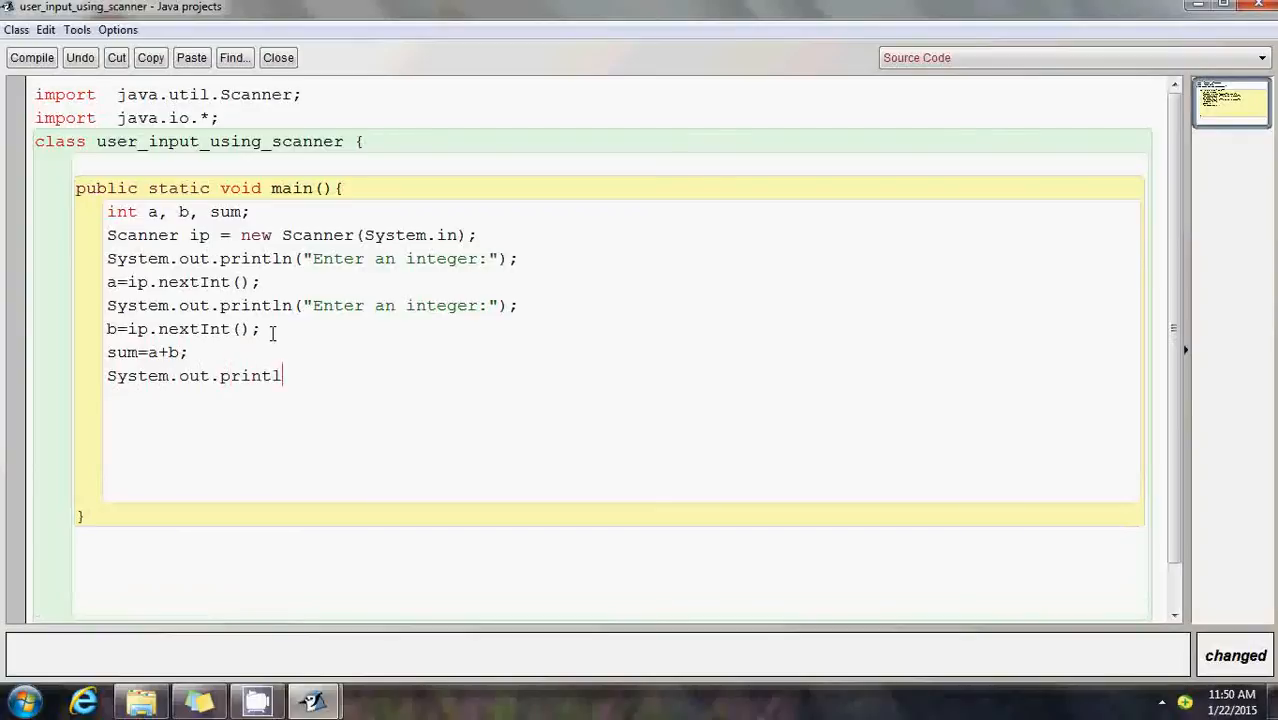
pyautogui.write('("')
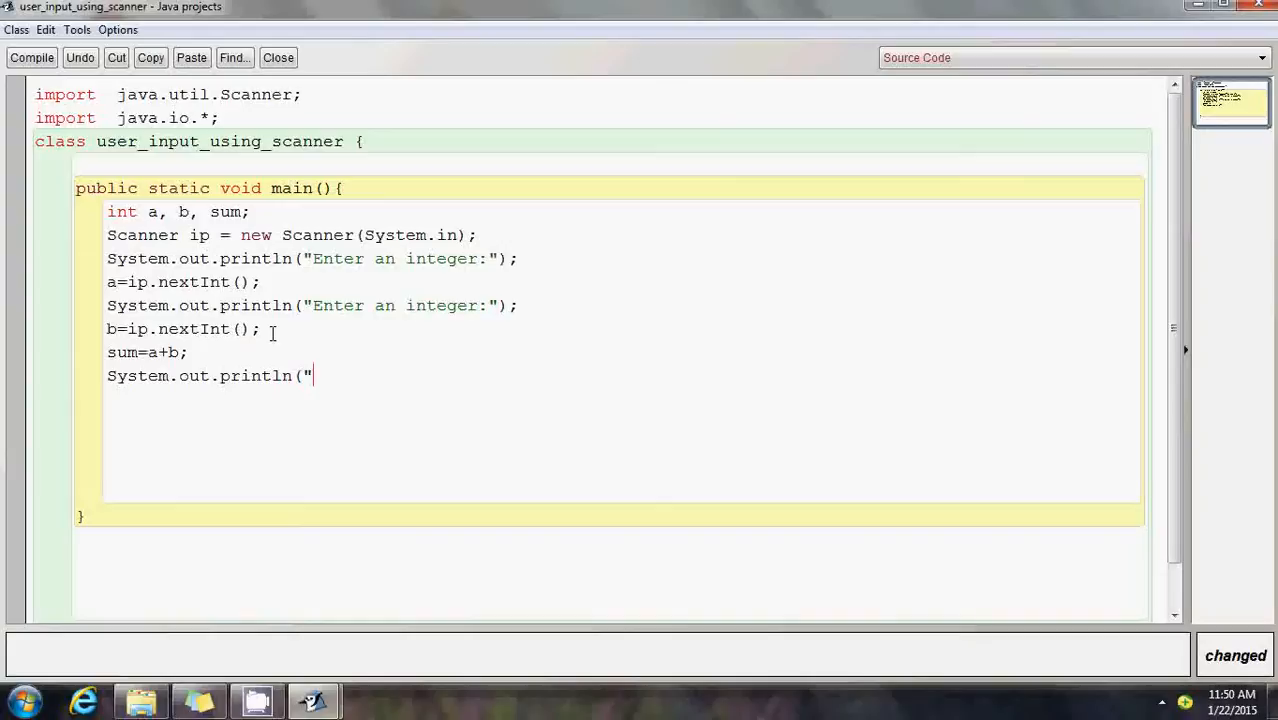
pyautogui.write('Sum')
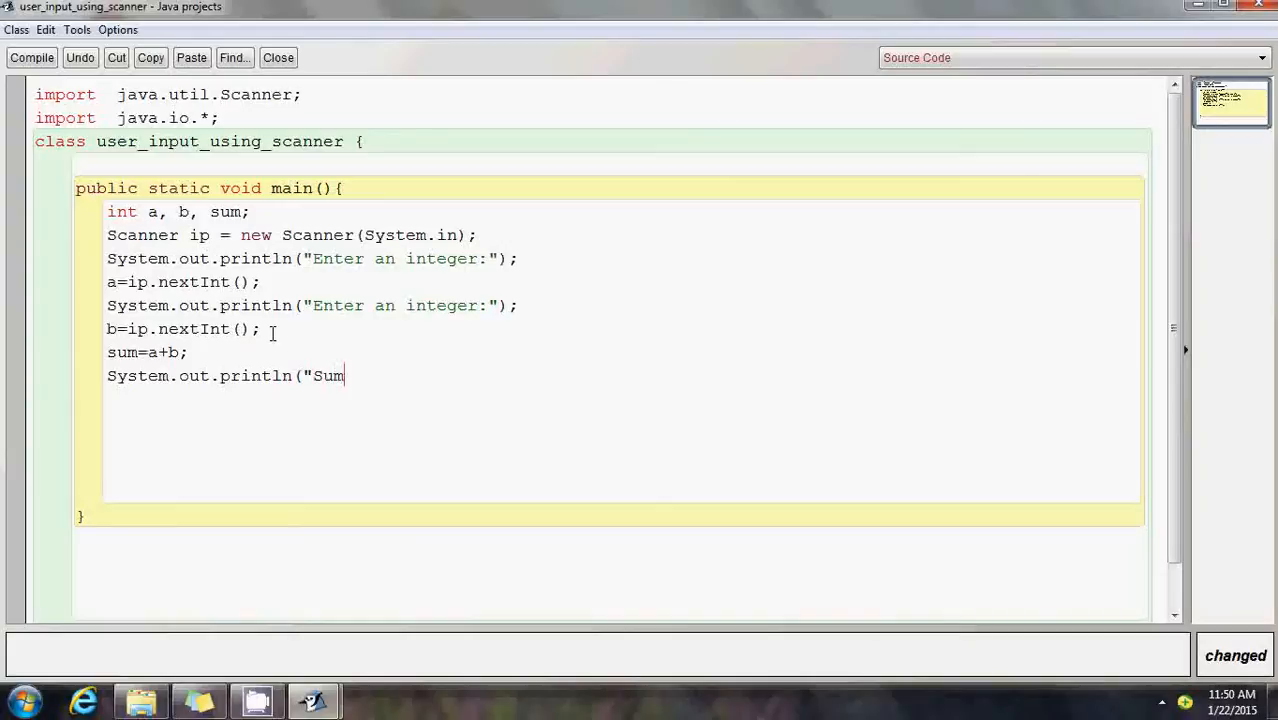
pyautogui.write('="')
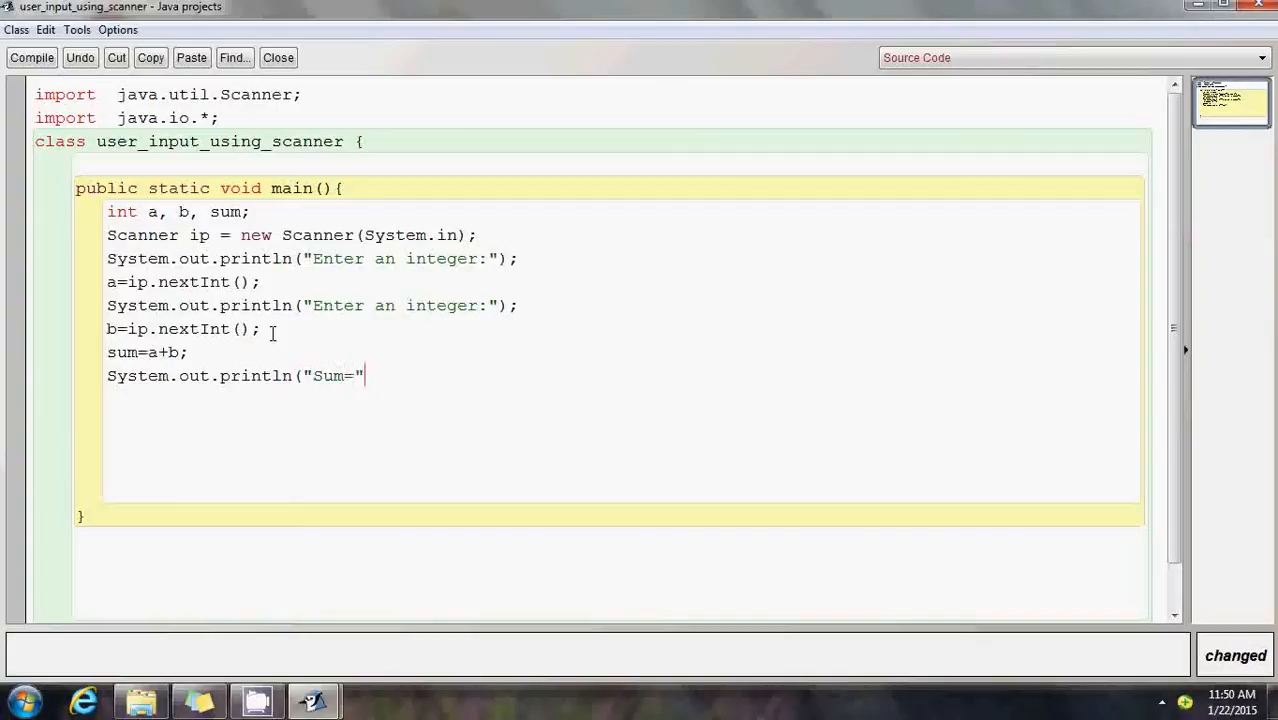
pyautogui.write('+sum')
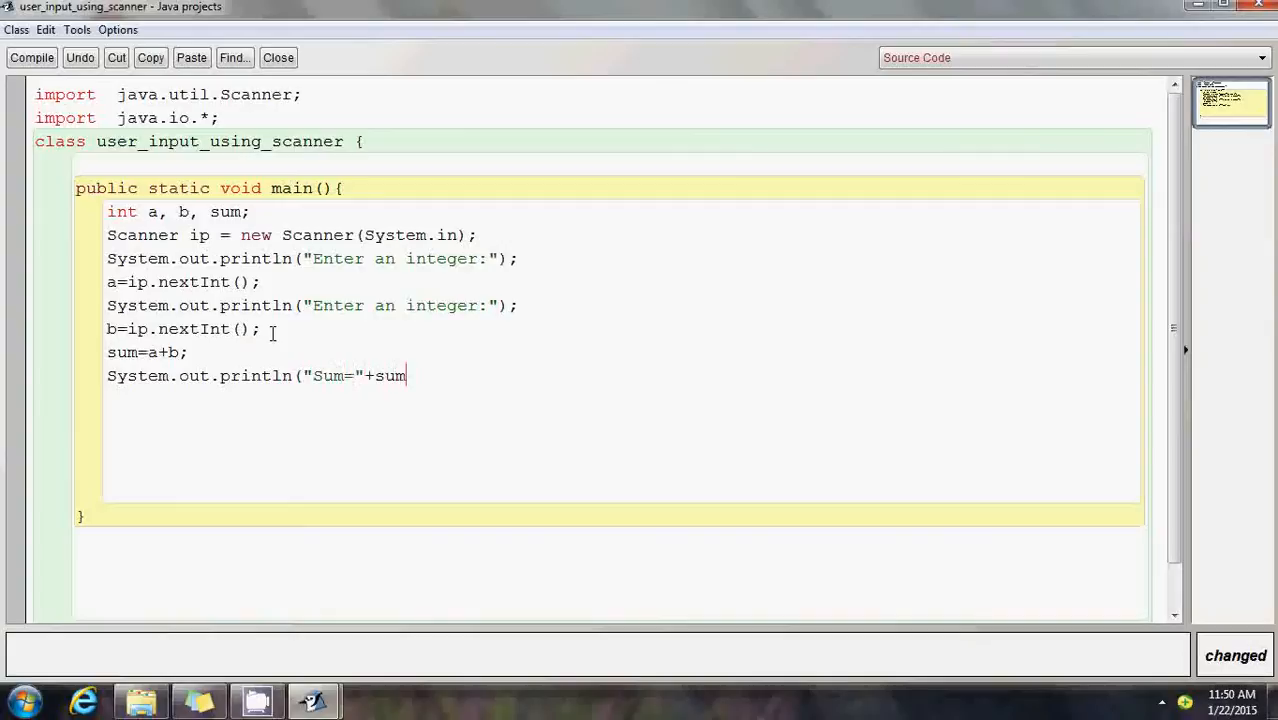
pyautogui.write(');')
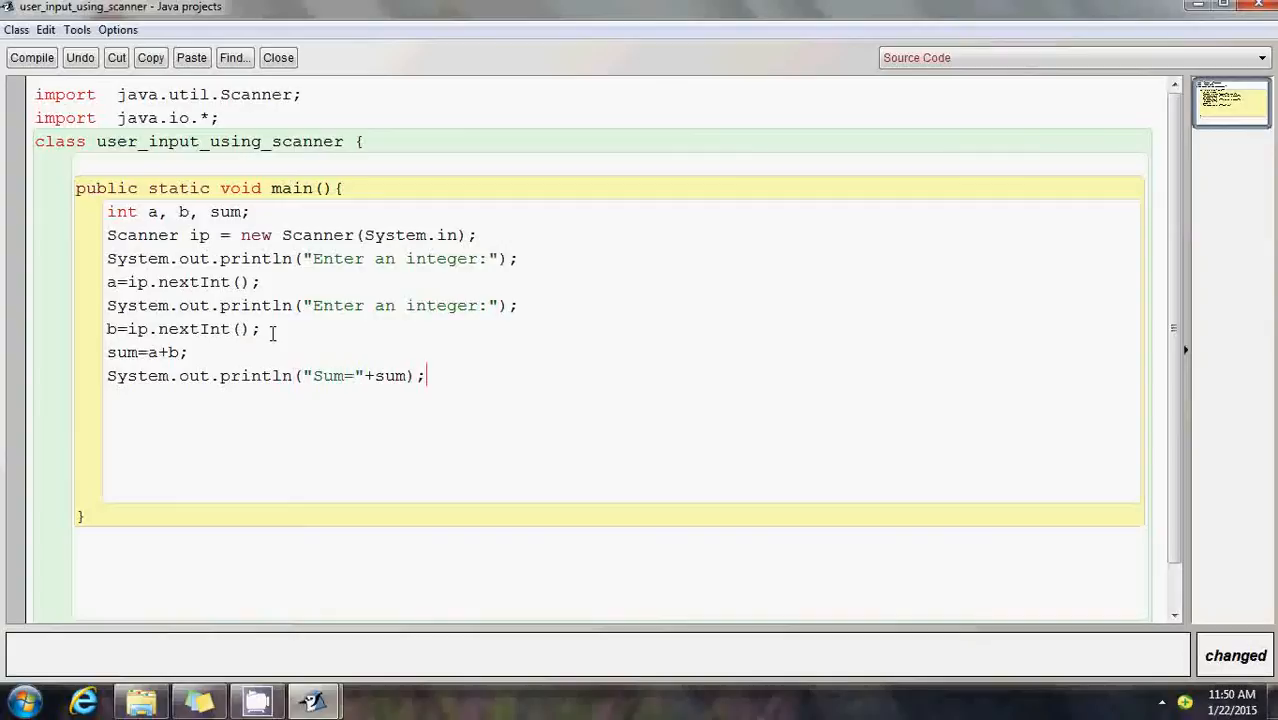
pyautogui.press('Enter')
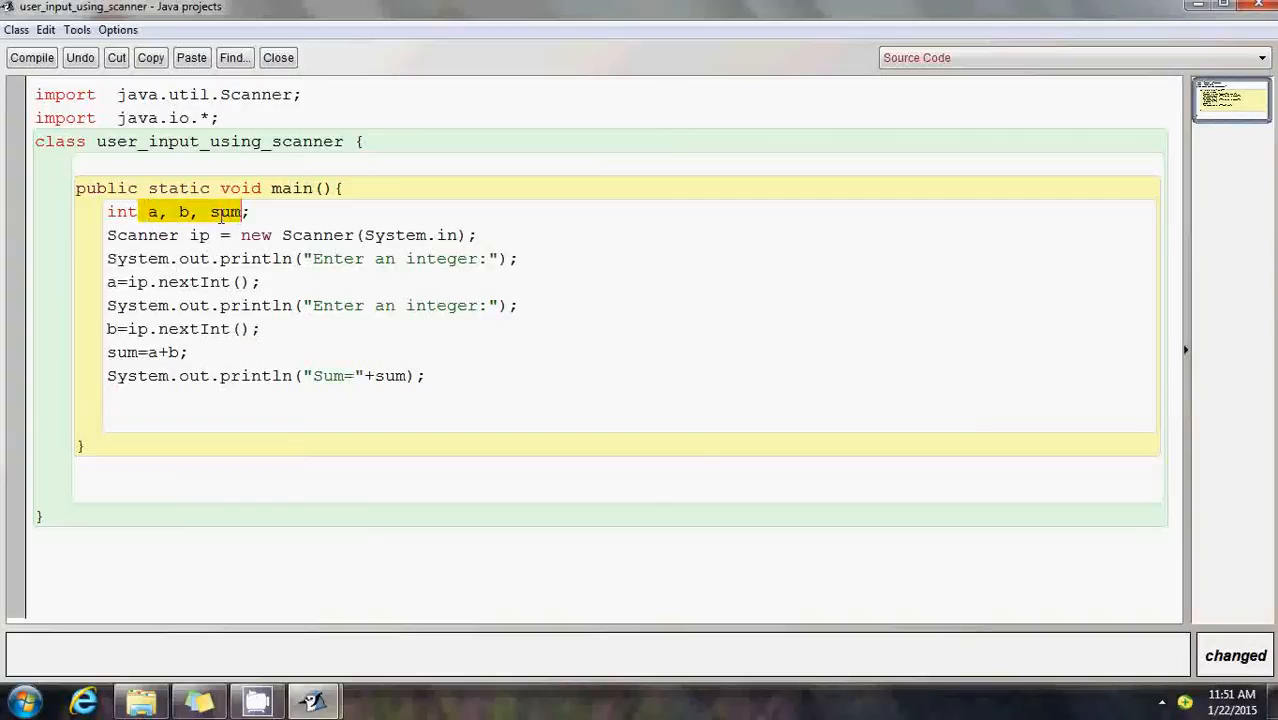
pyautogui.click(155, 211)
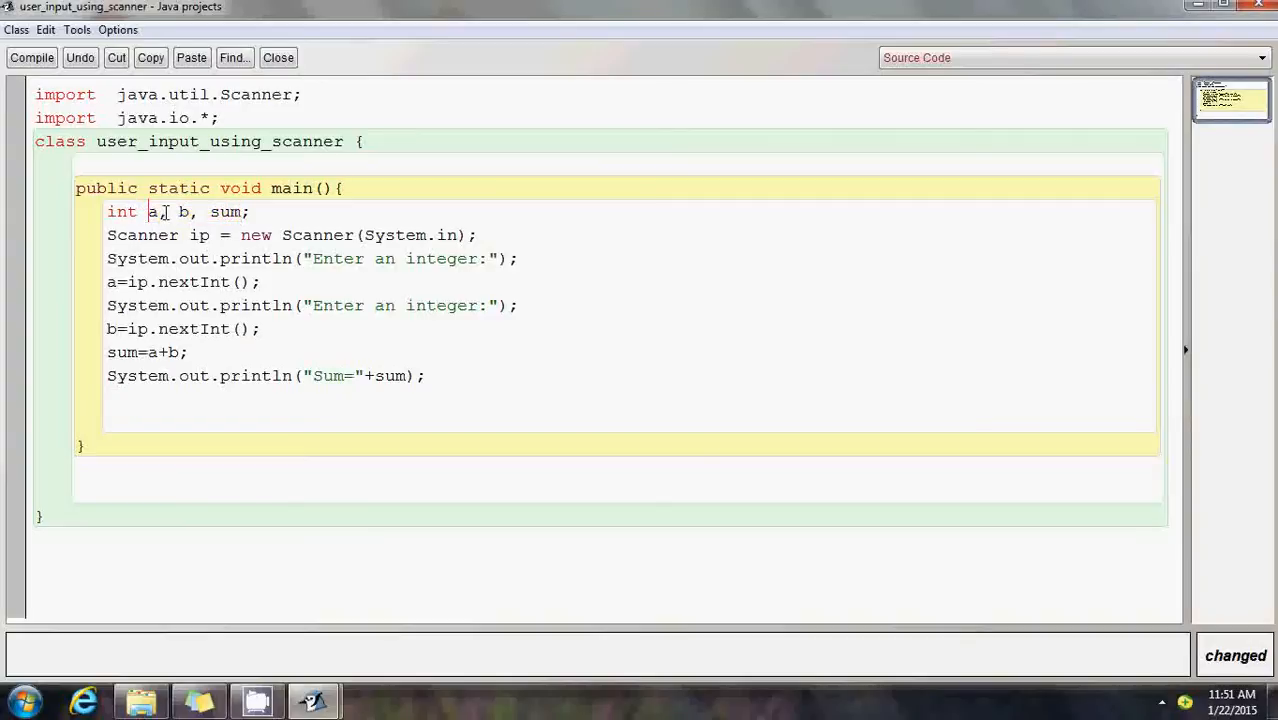
pyautogui.doubleClick(152, 211)
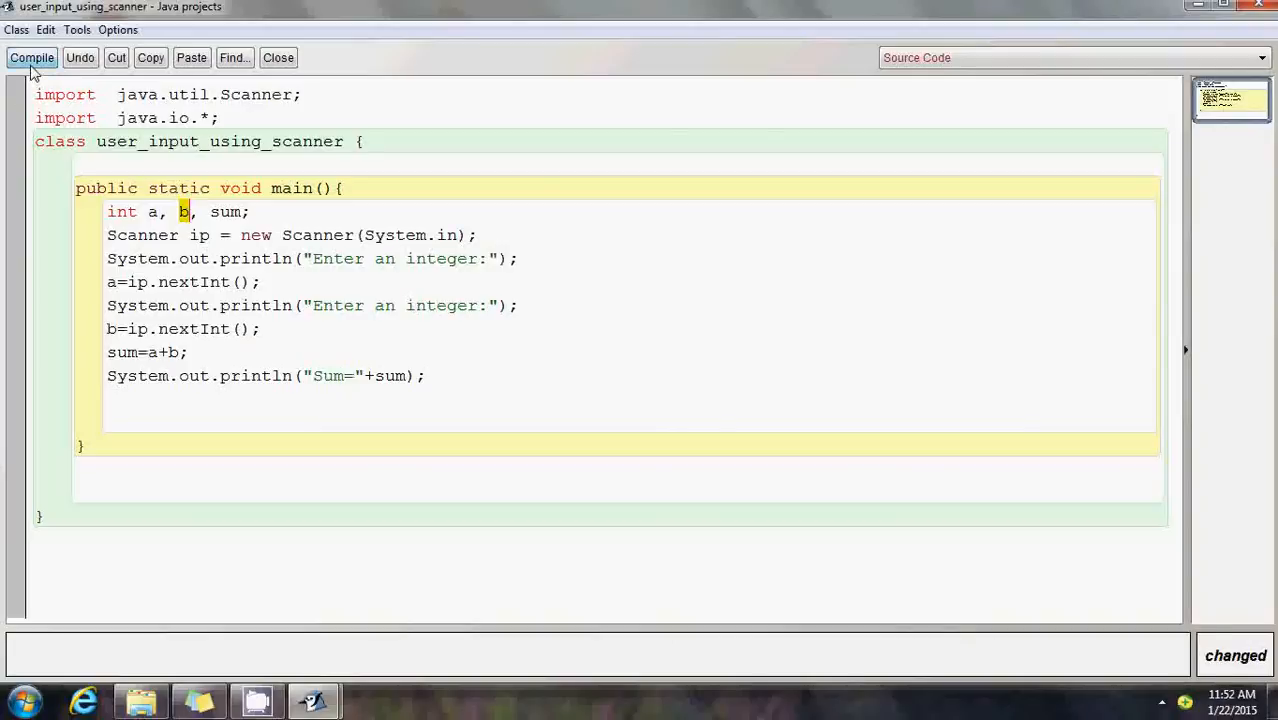
# Compile the class, run void main(), and enter 12 and 23, printing Sum=35.
pyautogui.click(31, 57)
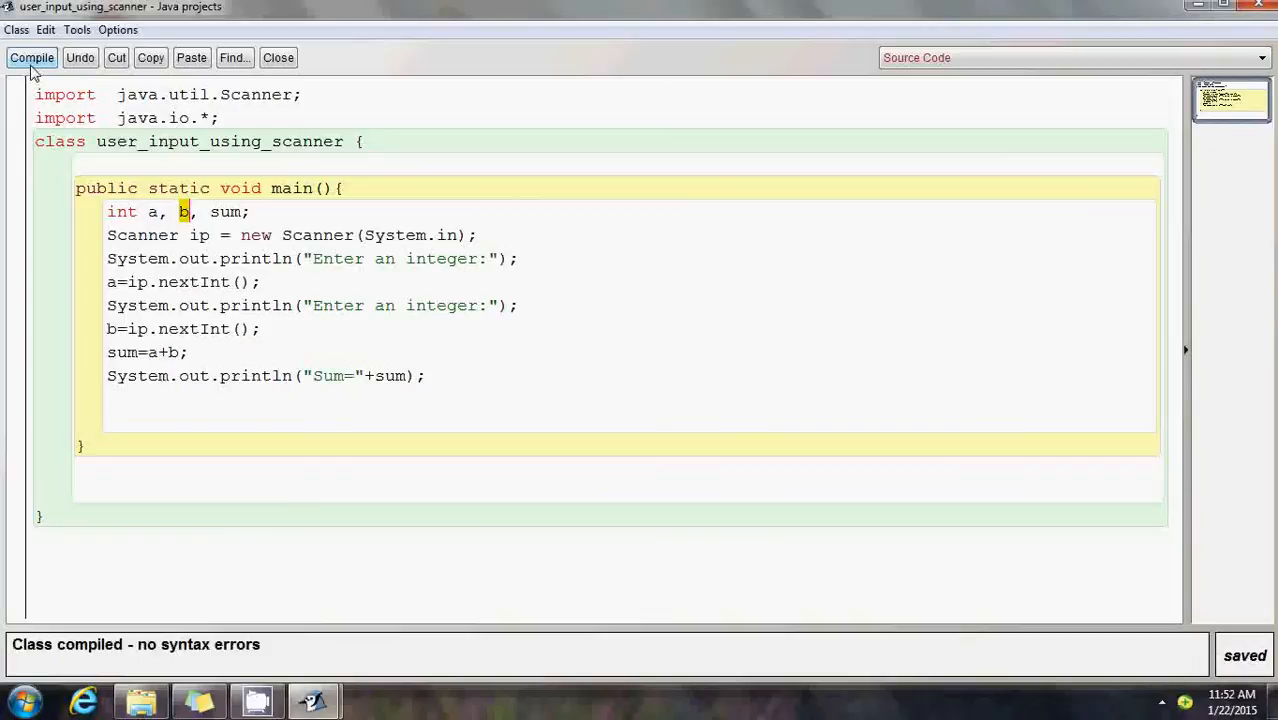
pyautogui.click(278, 57)
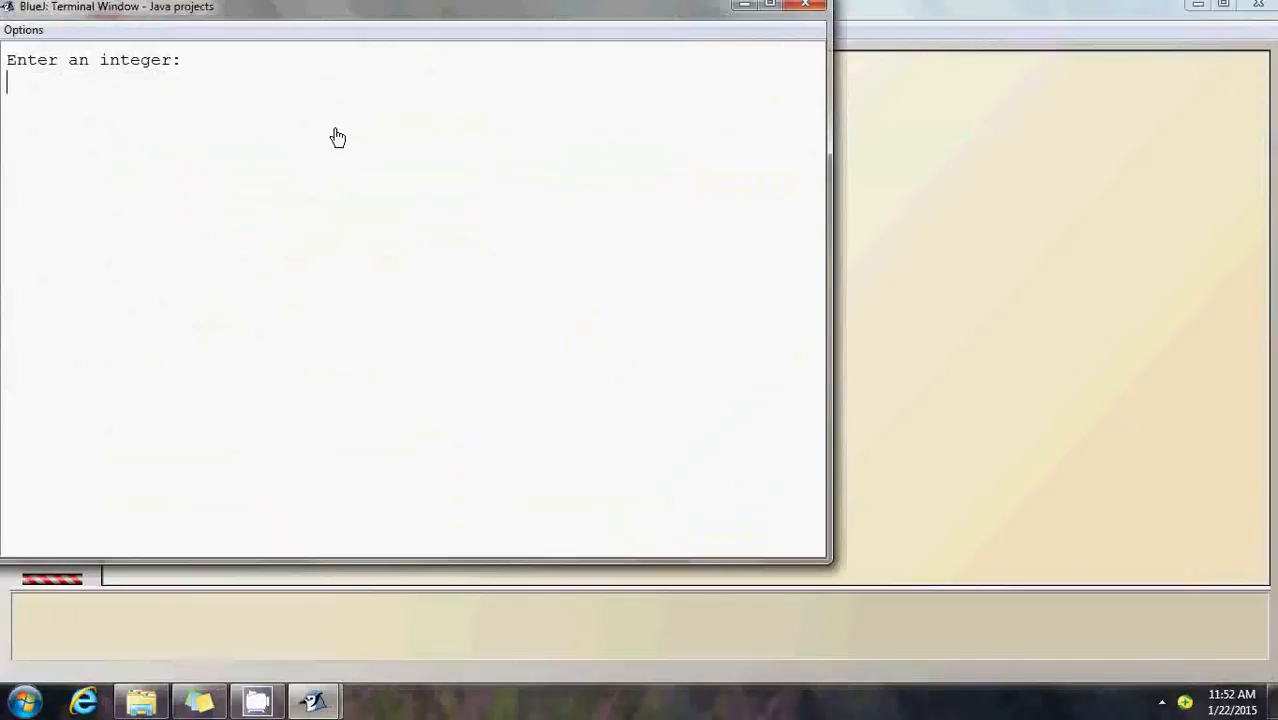
pyautogui.write('12')
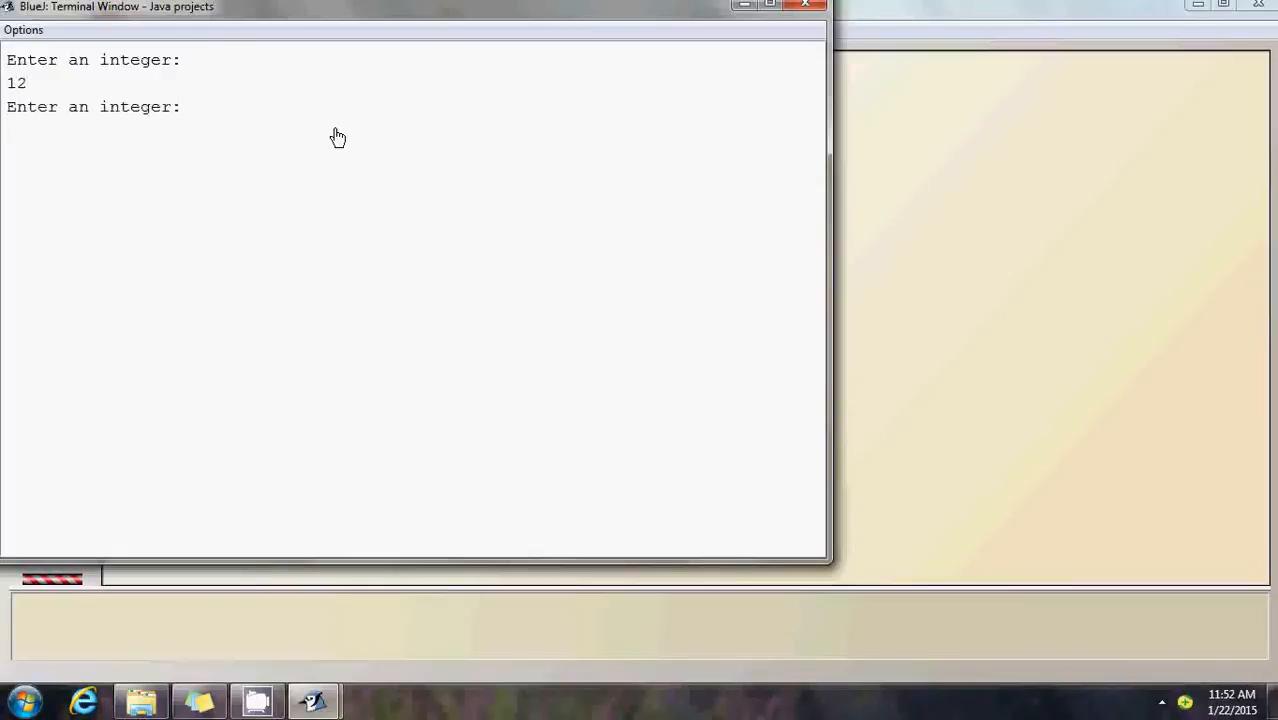
pyautogui.write('23')
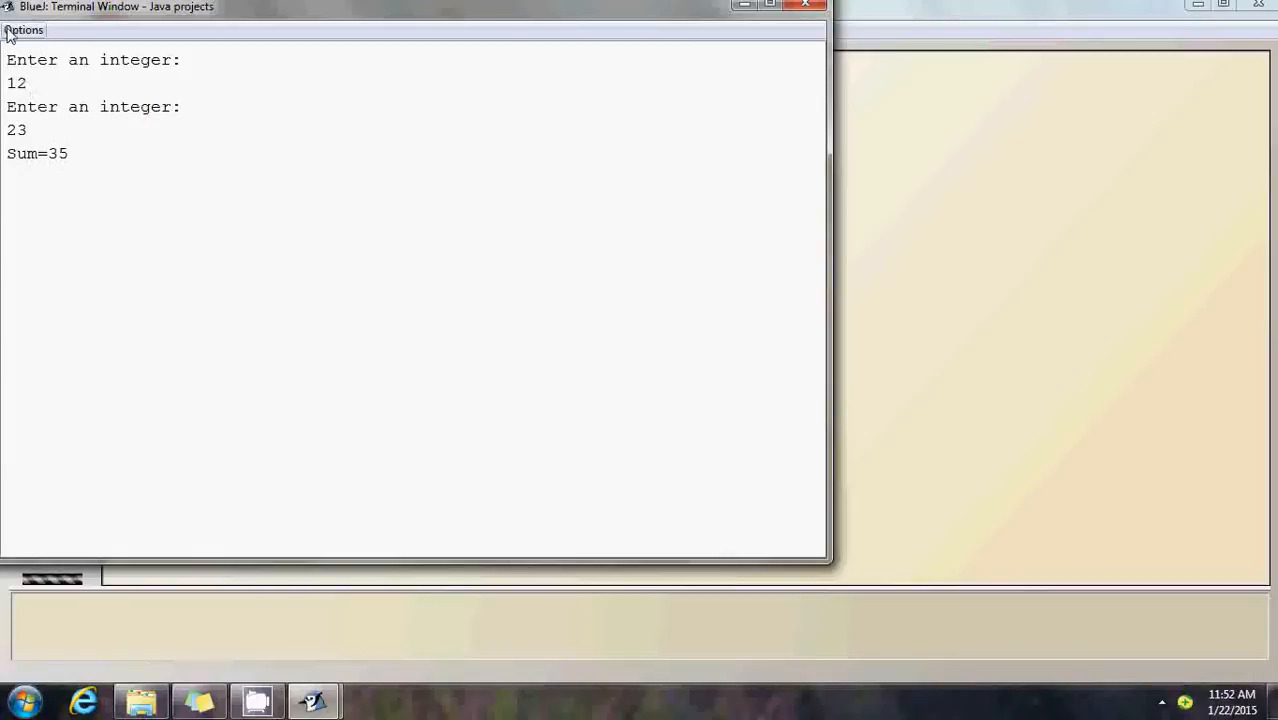
# Clear the terminal, rerun main with 100 and 200 for Sum=300, and reopen the source.
pyautogui.click(22, 29)
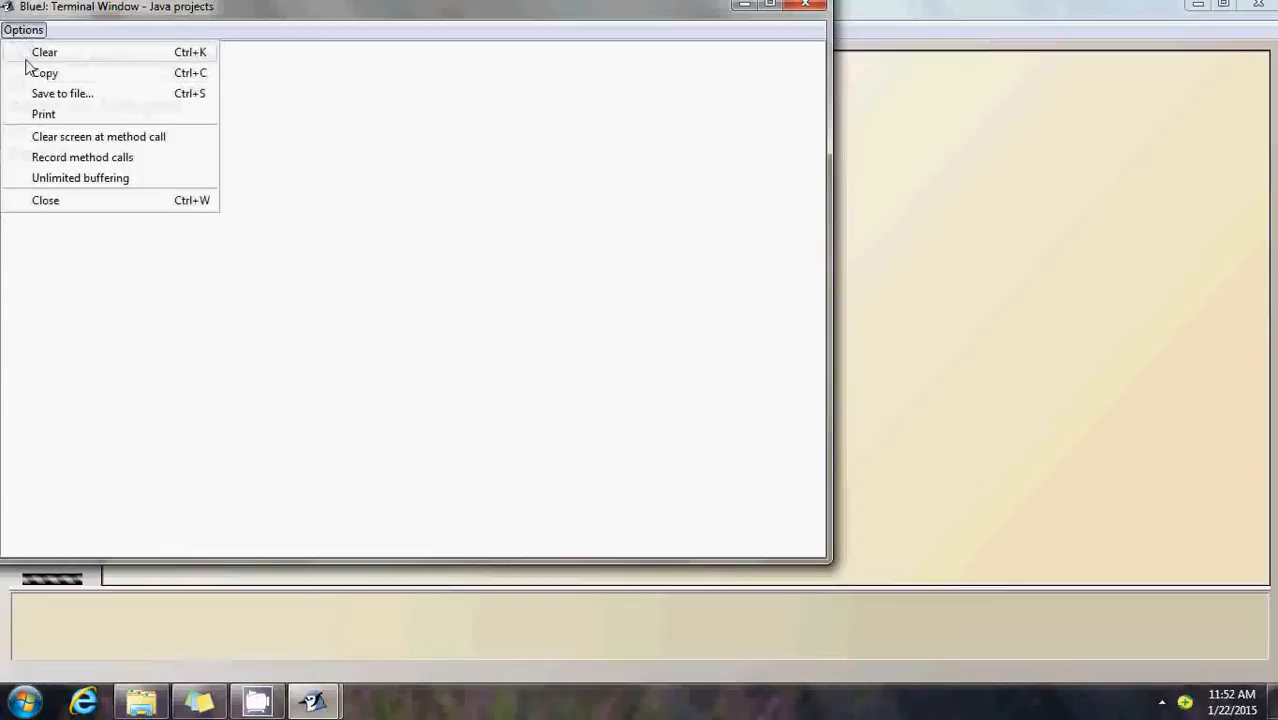
pyautogui.click(45, 200)
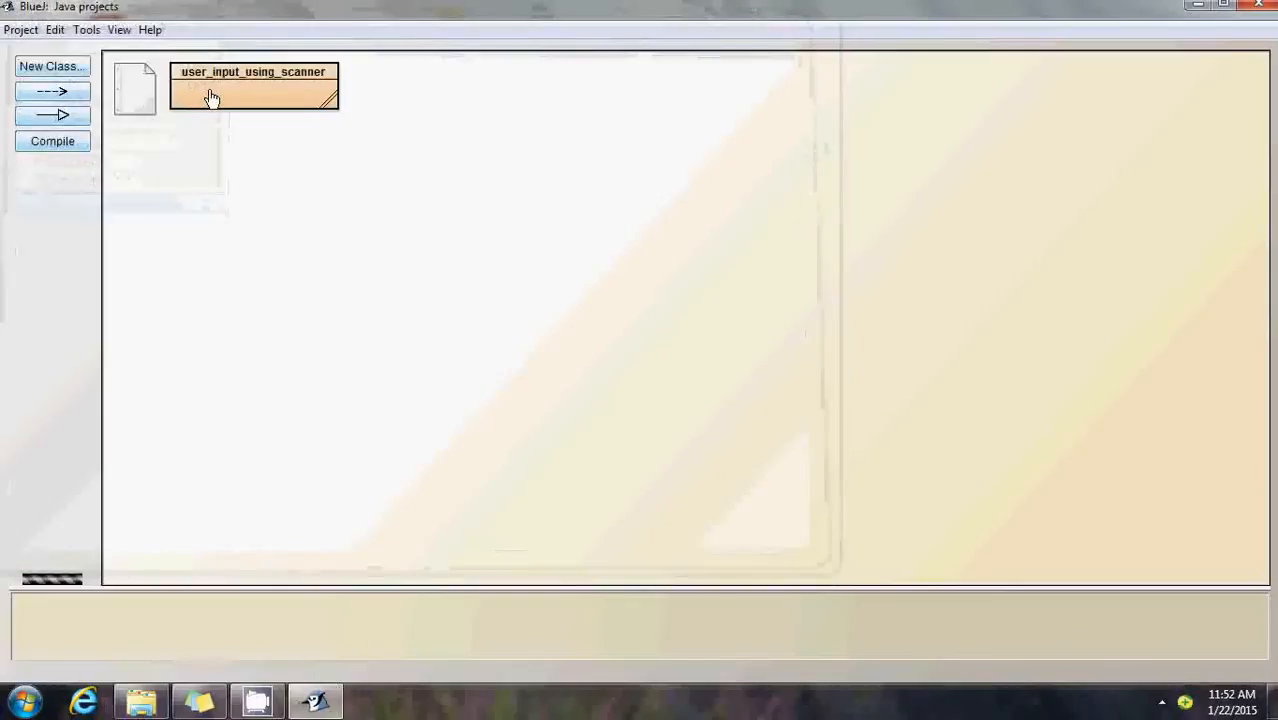
pyautogui.doubleClick(253, 90)
pyautogui.write('100')
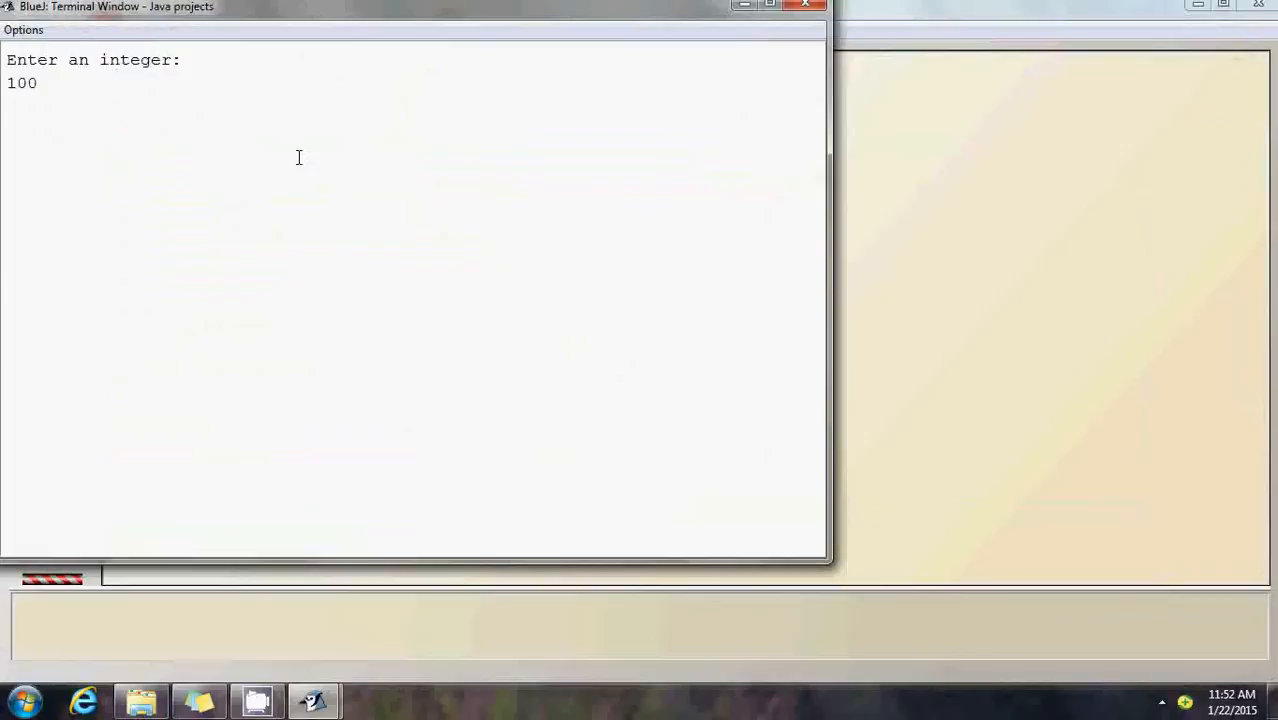
pyautogui.write('200')
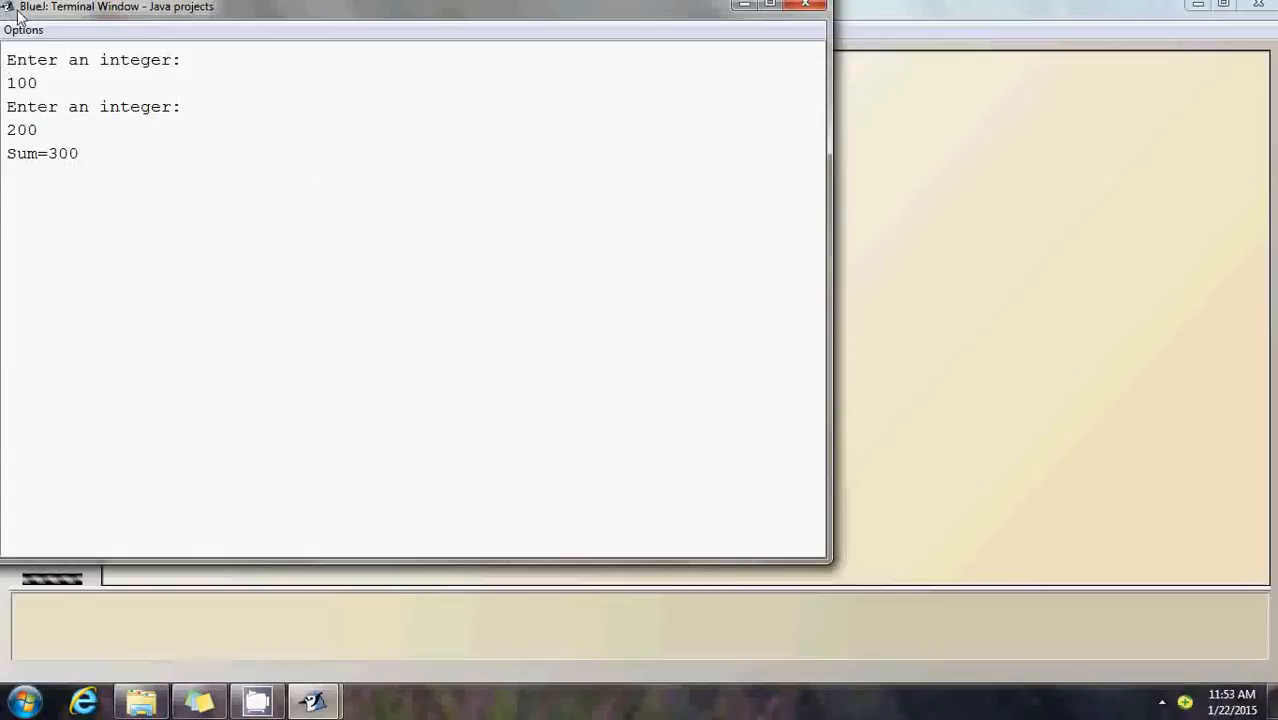
pyautogui.click(23, 29)
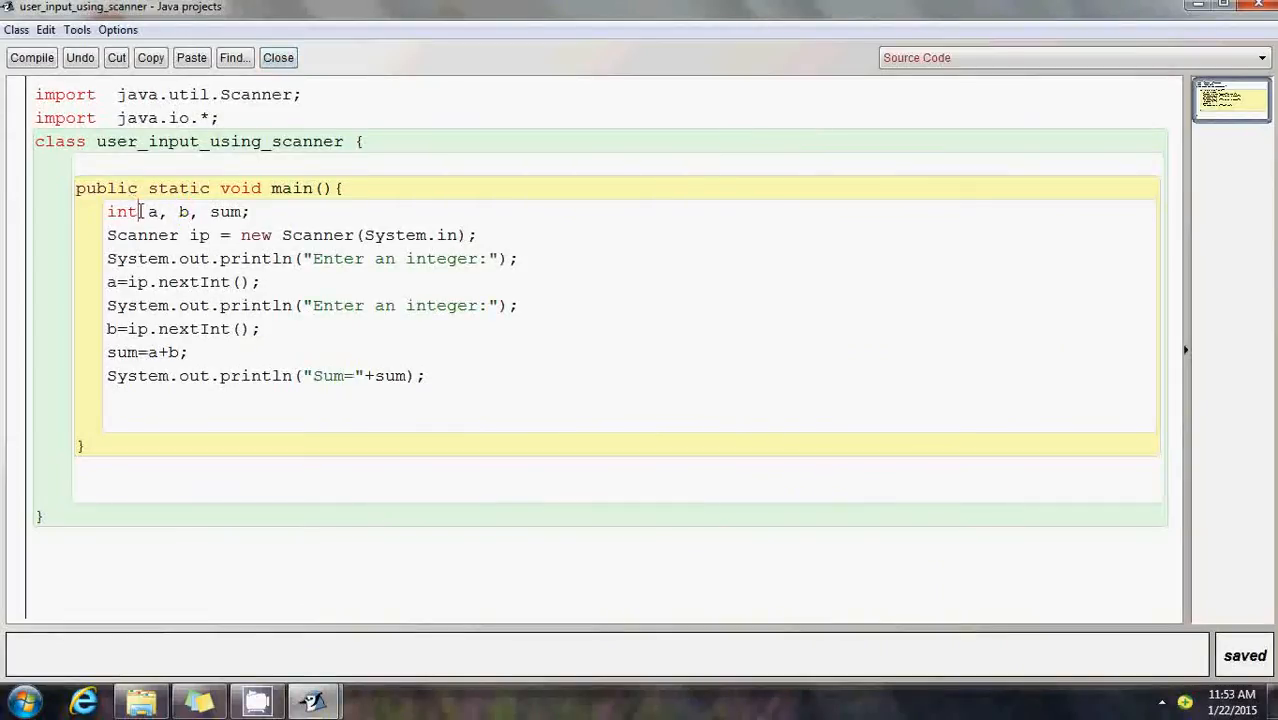
# Switch a, b, sum to Float, prompt 'Enter a decimal number :', and read with nextFloat().
pyautogui.write('Float')
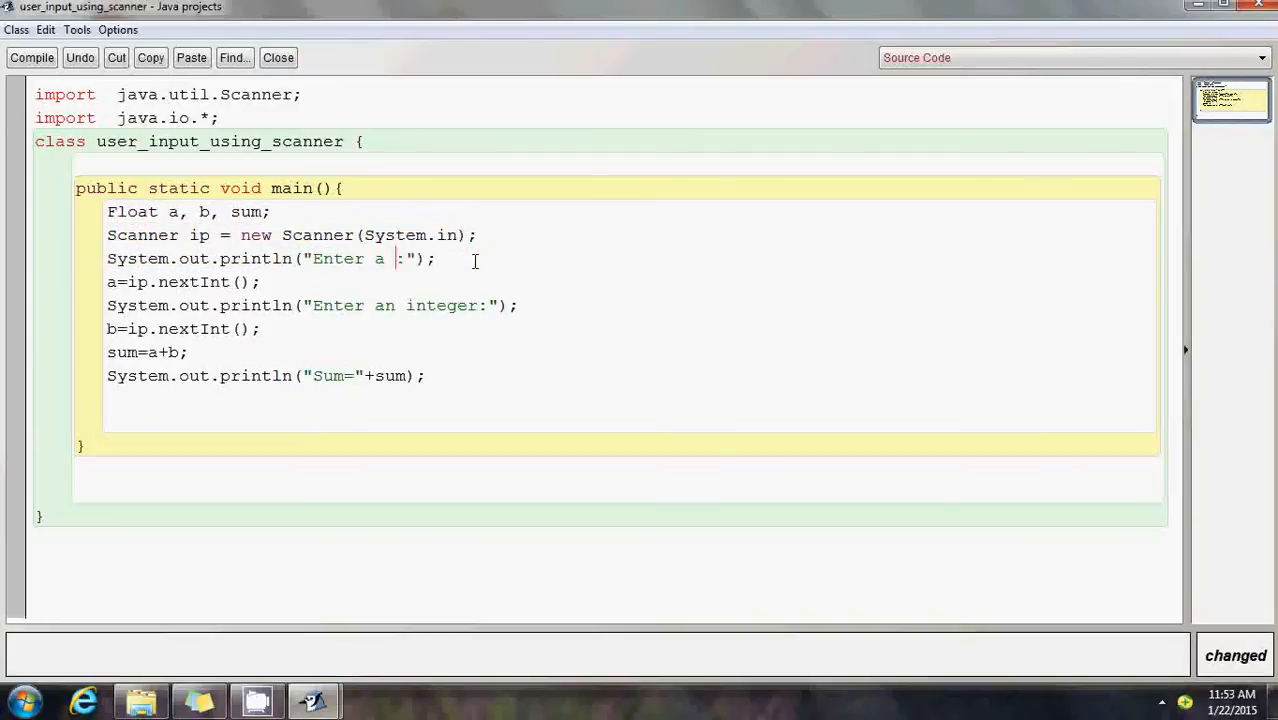
pyautogui.write('decimal')
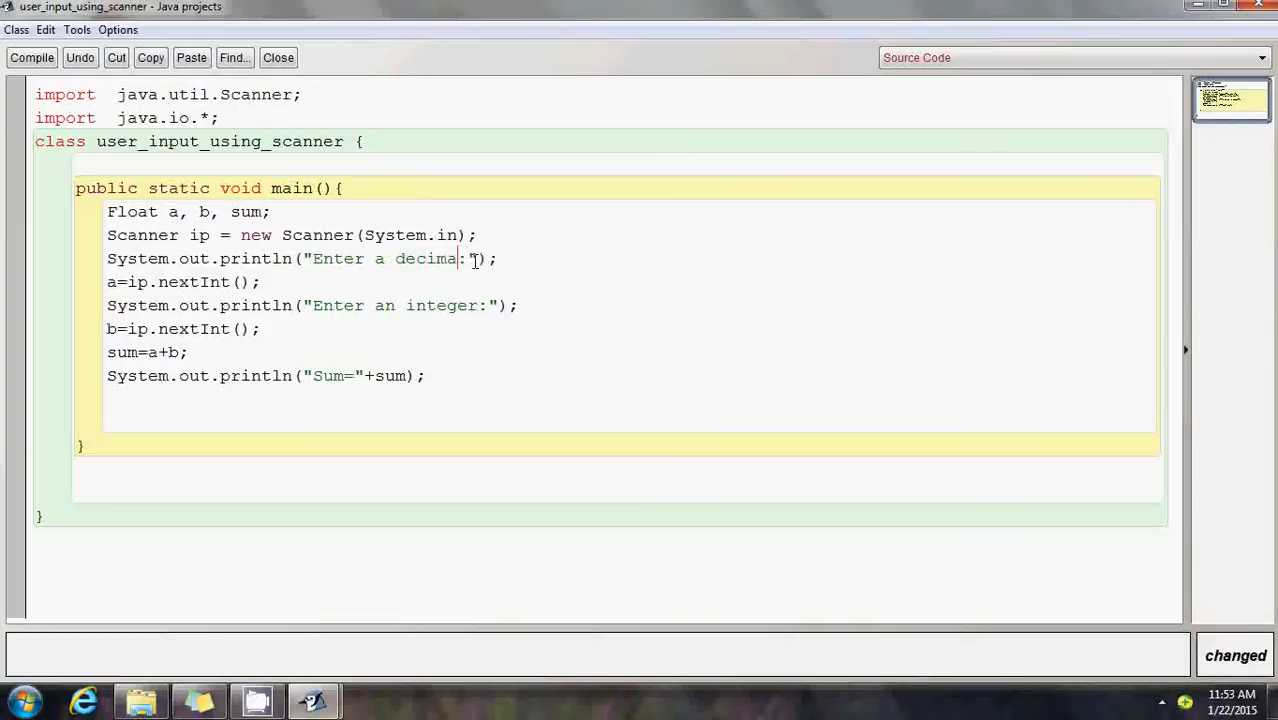
pyautogui.write('number')
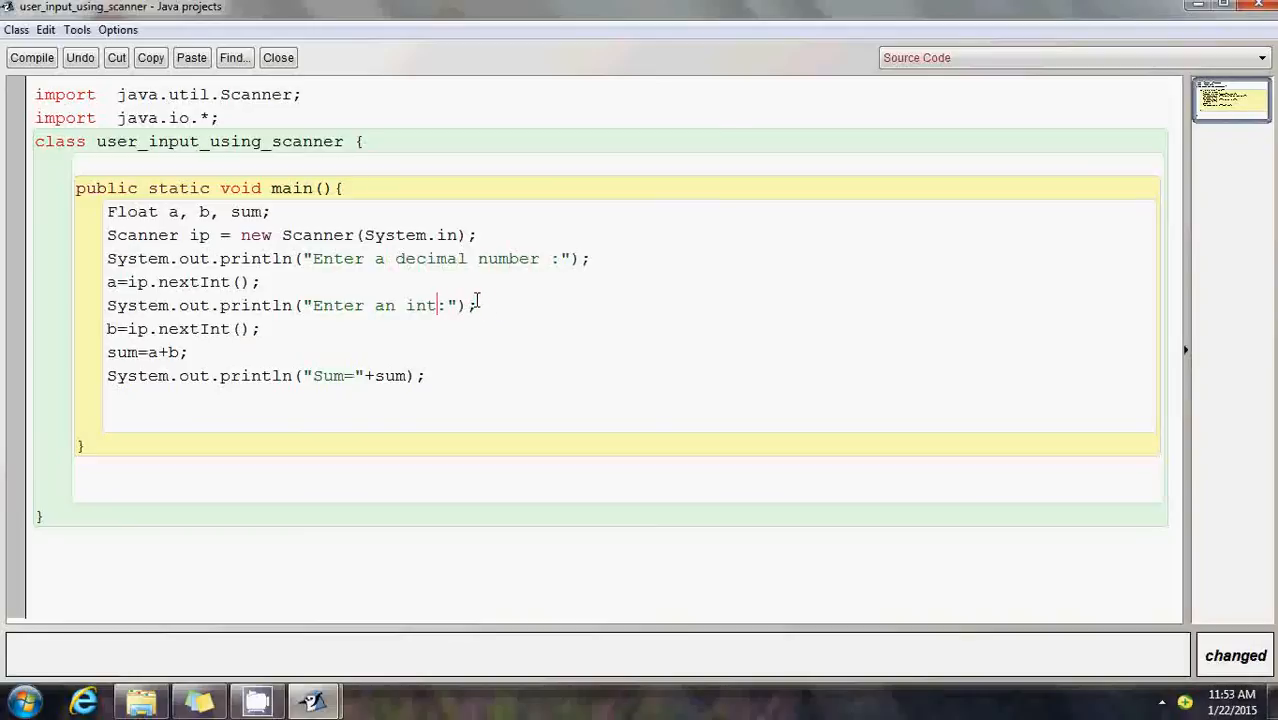
pyautogui.write('a decimal number')
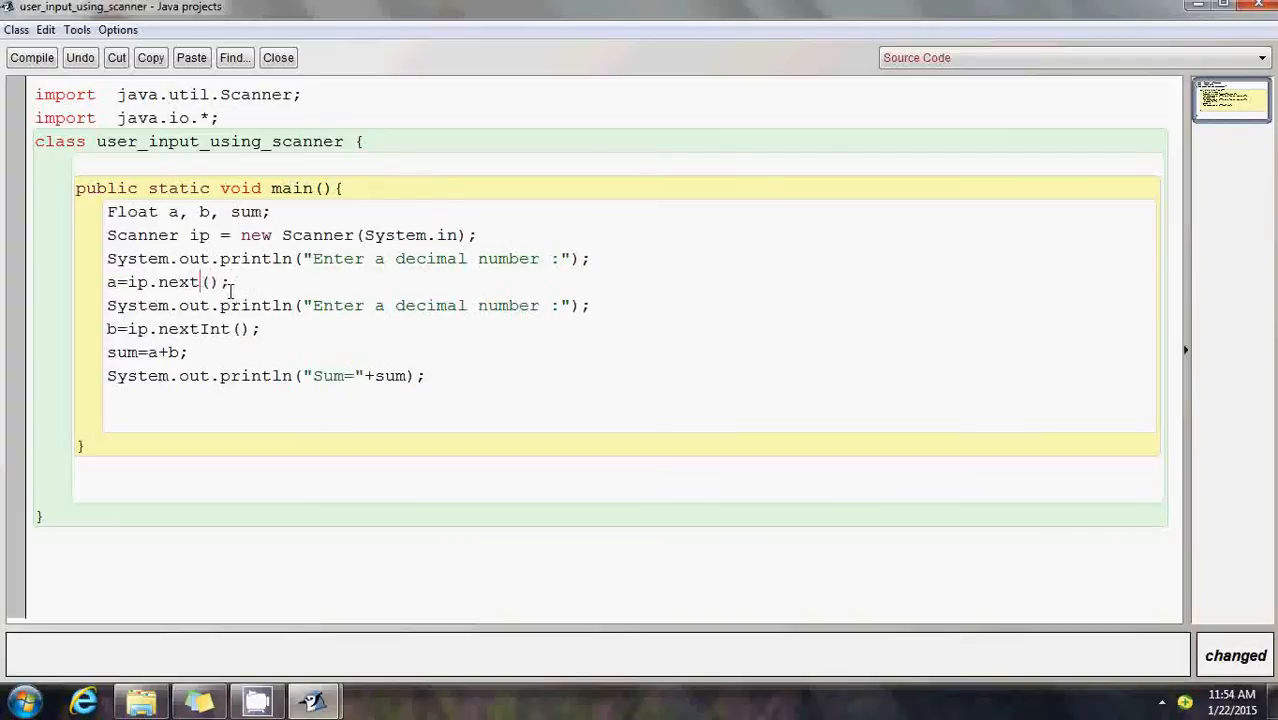
pyautogui.write('Float')
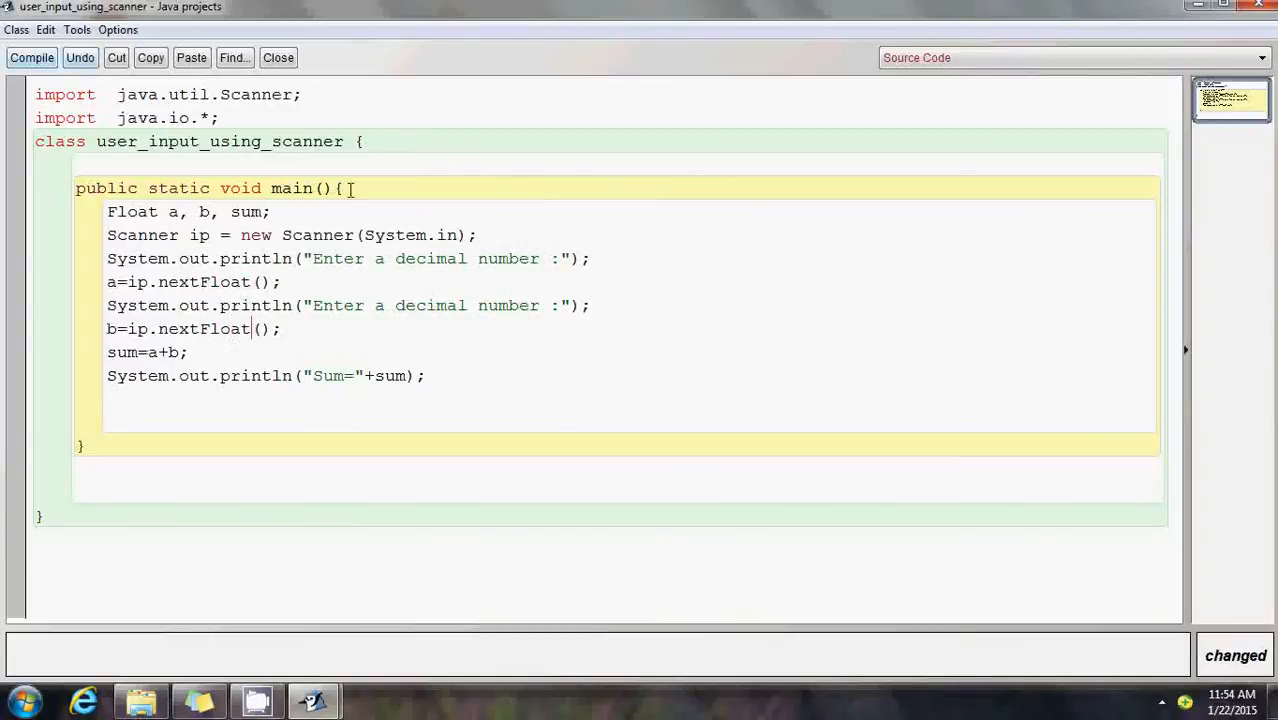
pyautogui.click(31, 57)
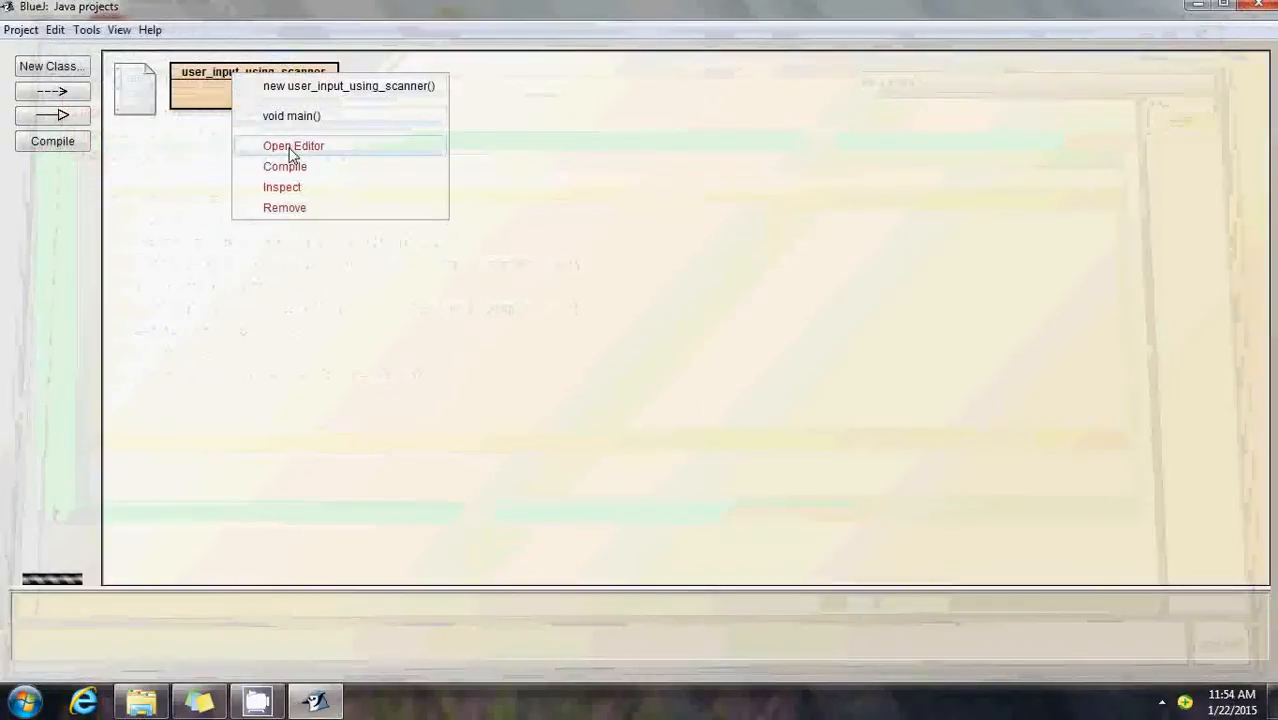
# Run main with inputs 12.33 and 0.33, printing Sum=12.66.
pyautogui.click(291, 115)
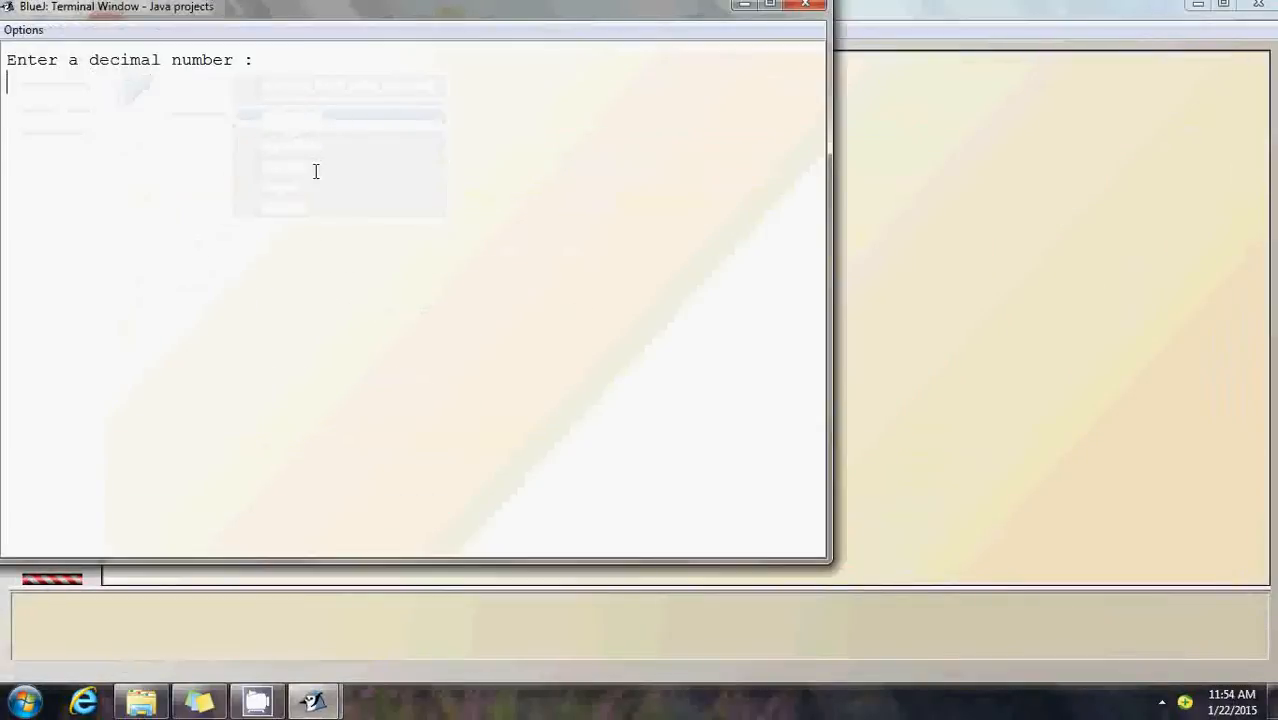
pyautogui.write('12.33')
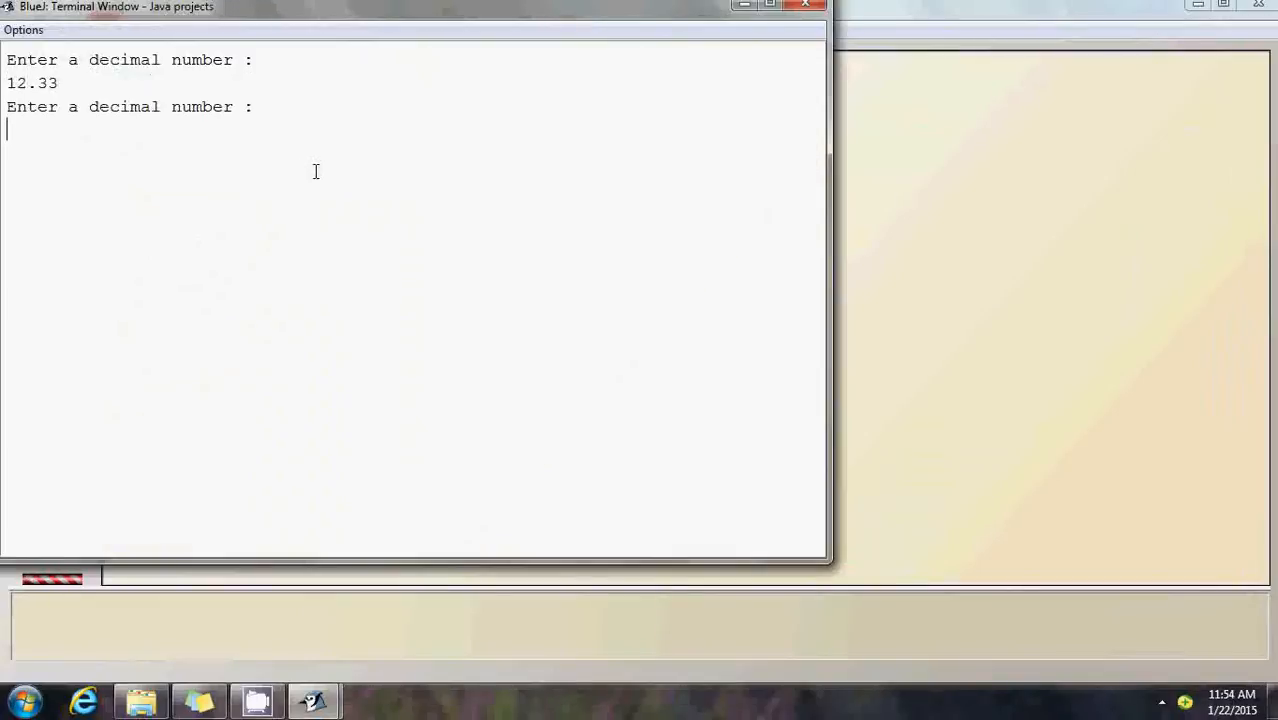
pyautogui.write('0.')
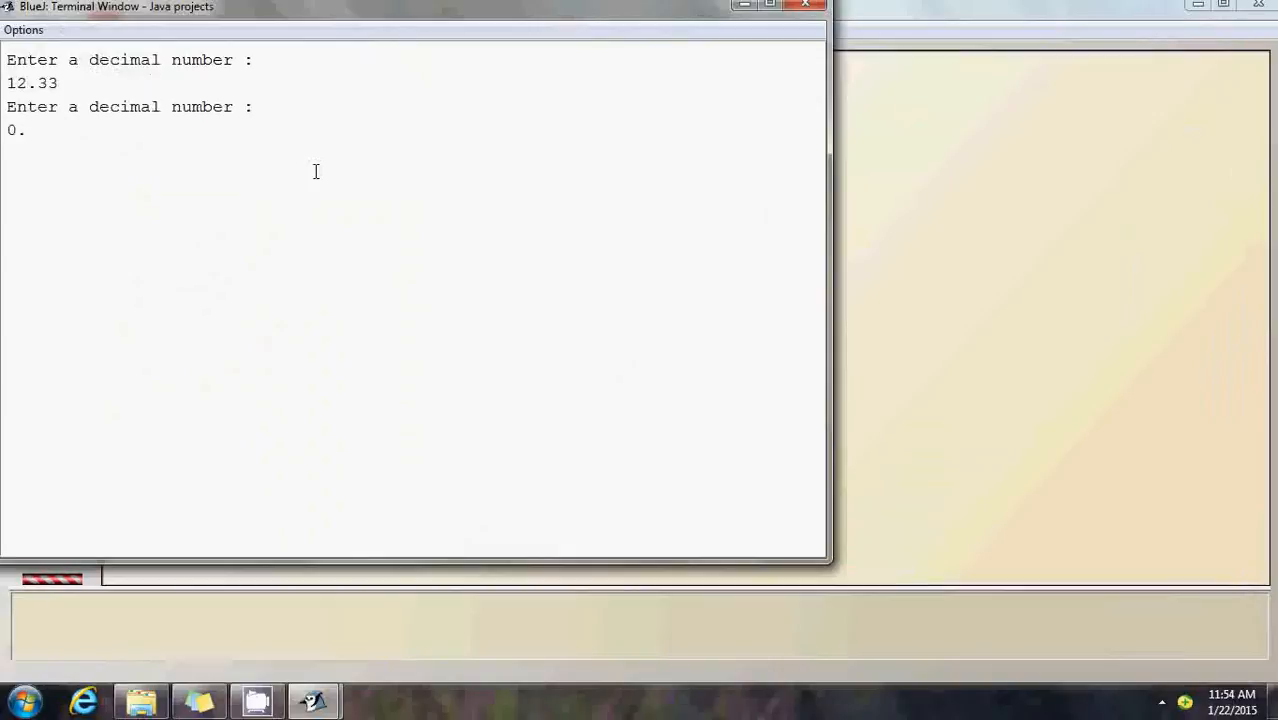
pyautogui.write('33')
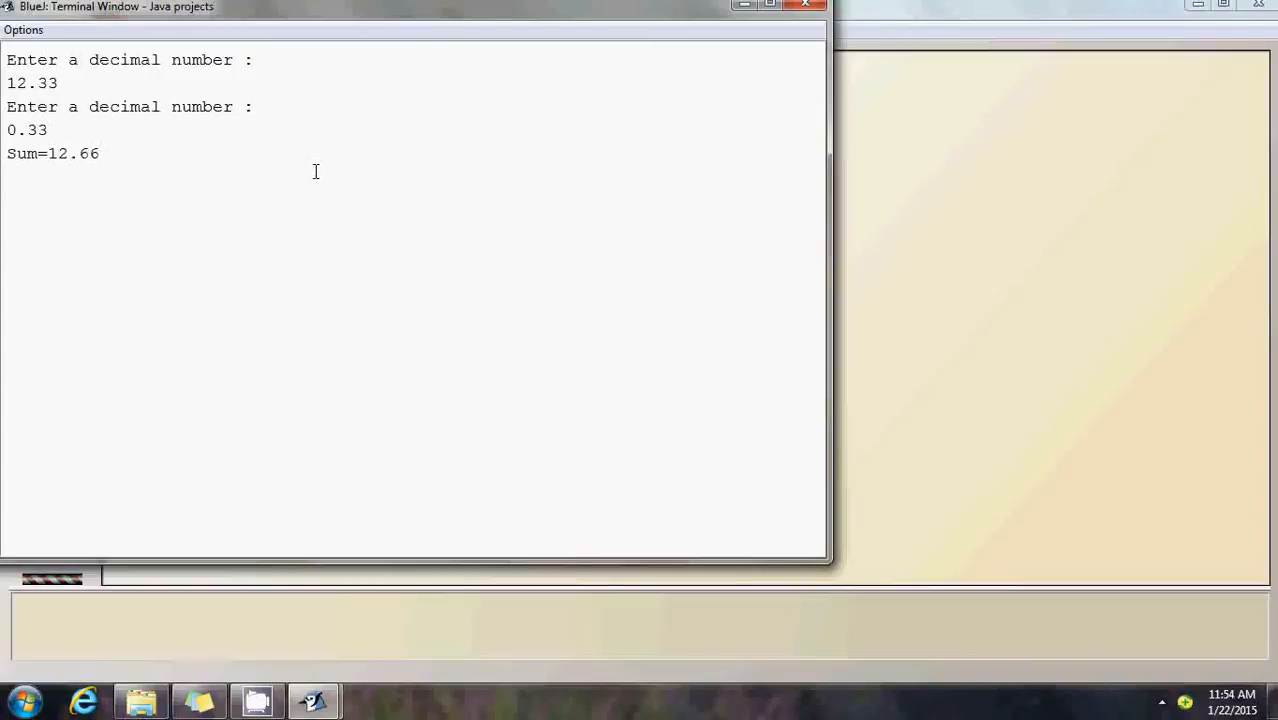
# Close the terminal and rerun main with 1.23 and 2.33, printing Sum=3.56.
pyautogui.click(23, 29)
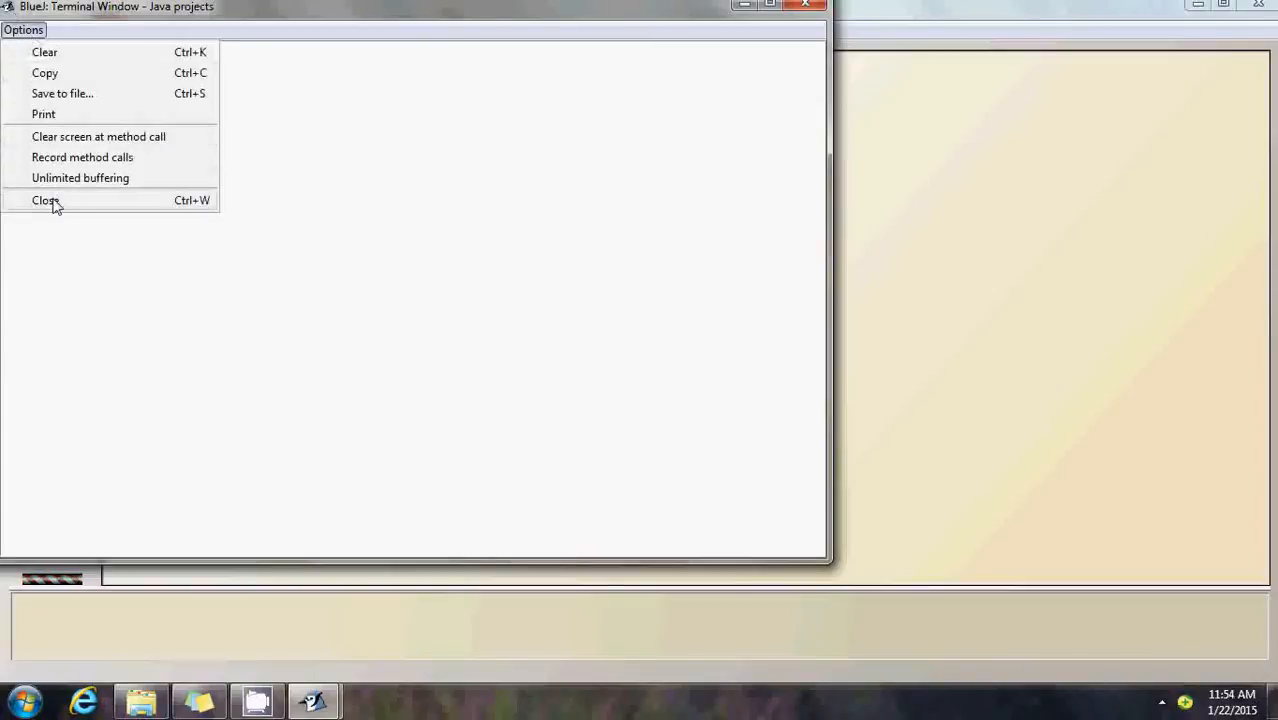
pyautogui.click(46, 200)
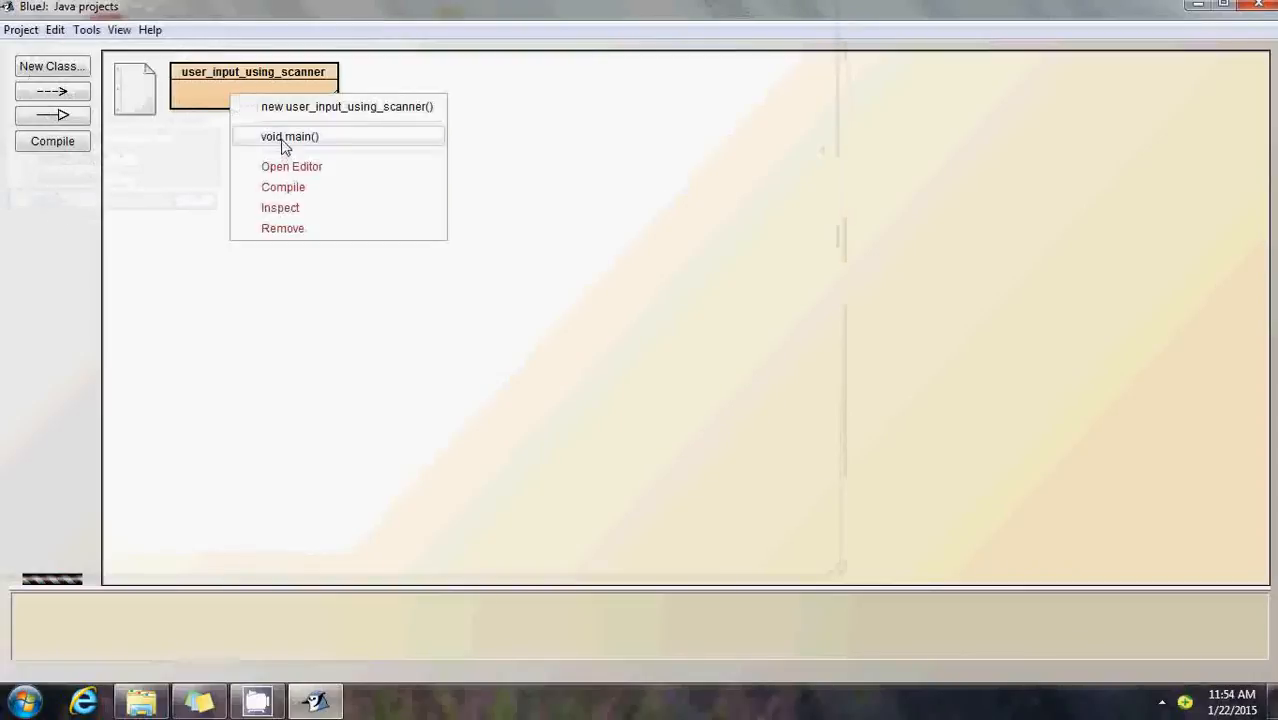
pyautogui.click(289, 136)
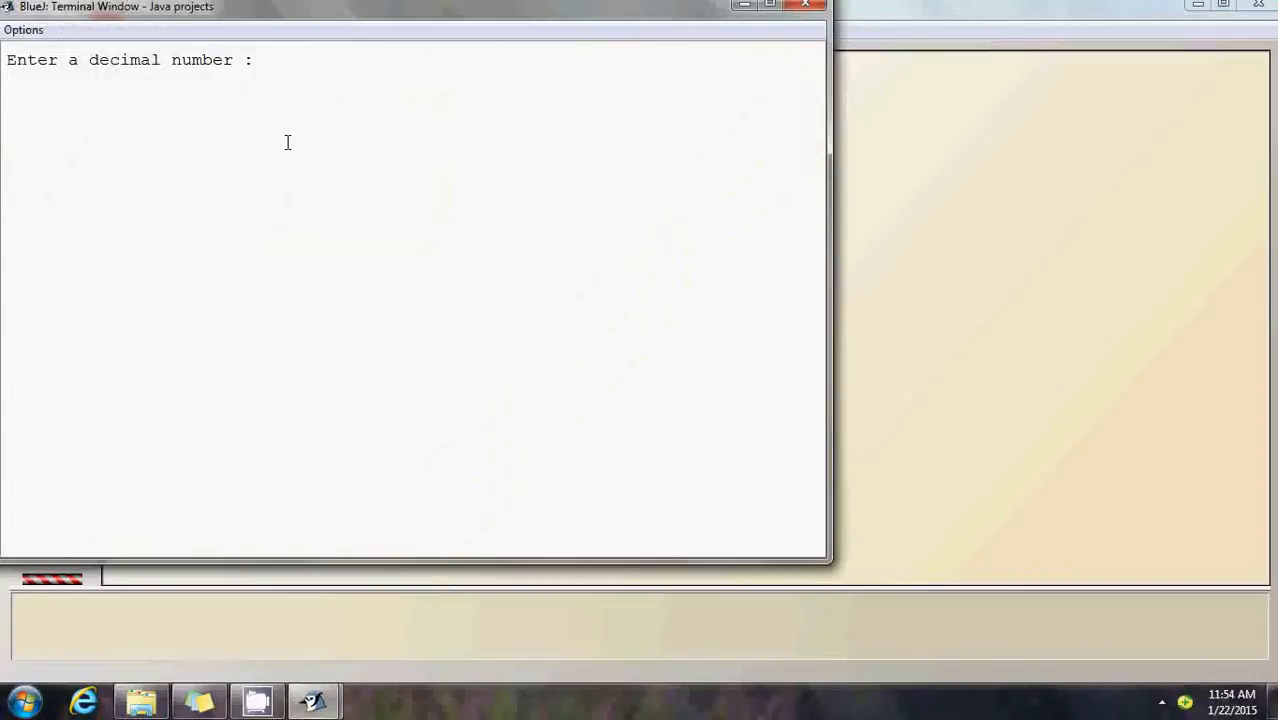
pyautogui.write('1.23')
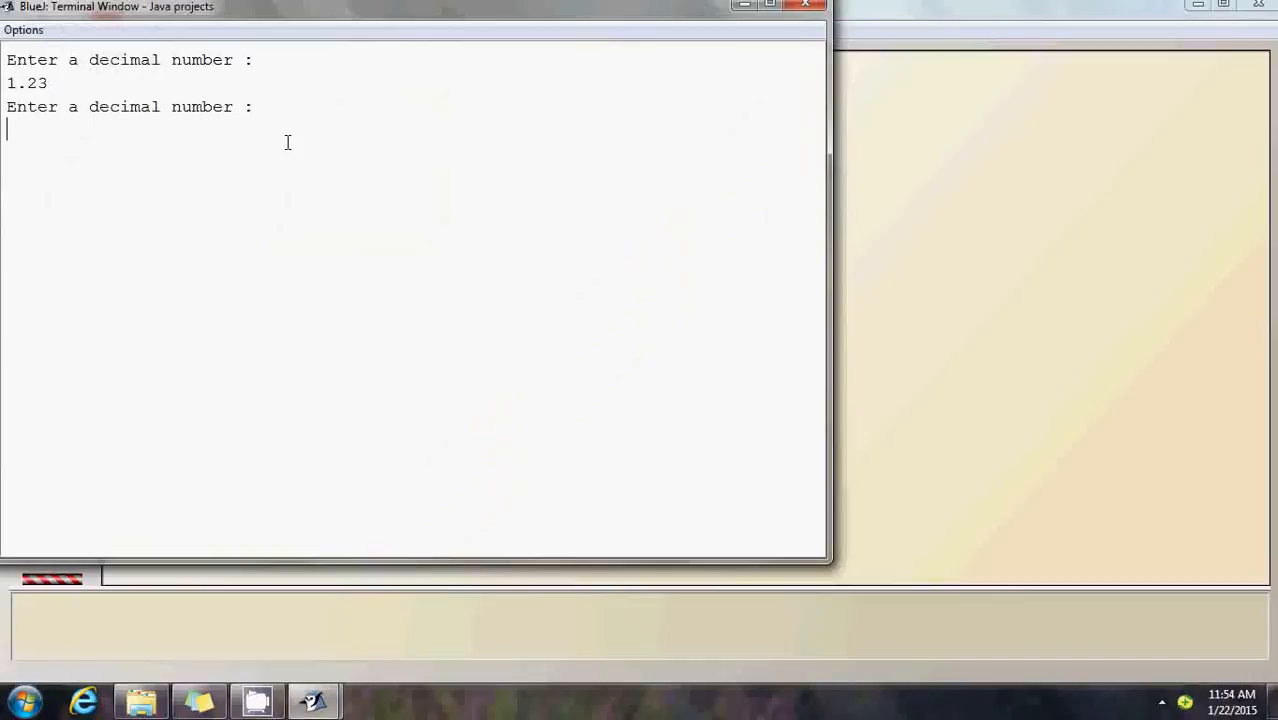
pyautogui.write('2.33')
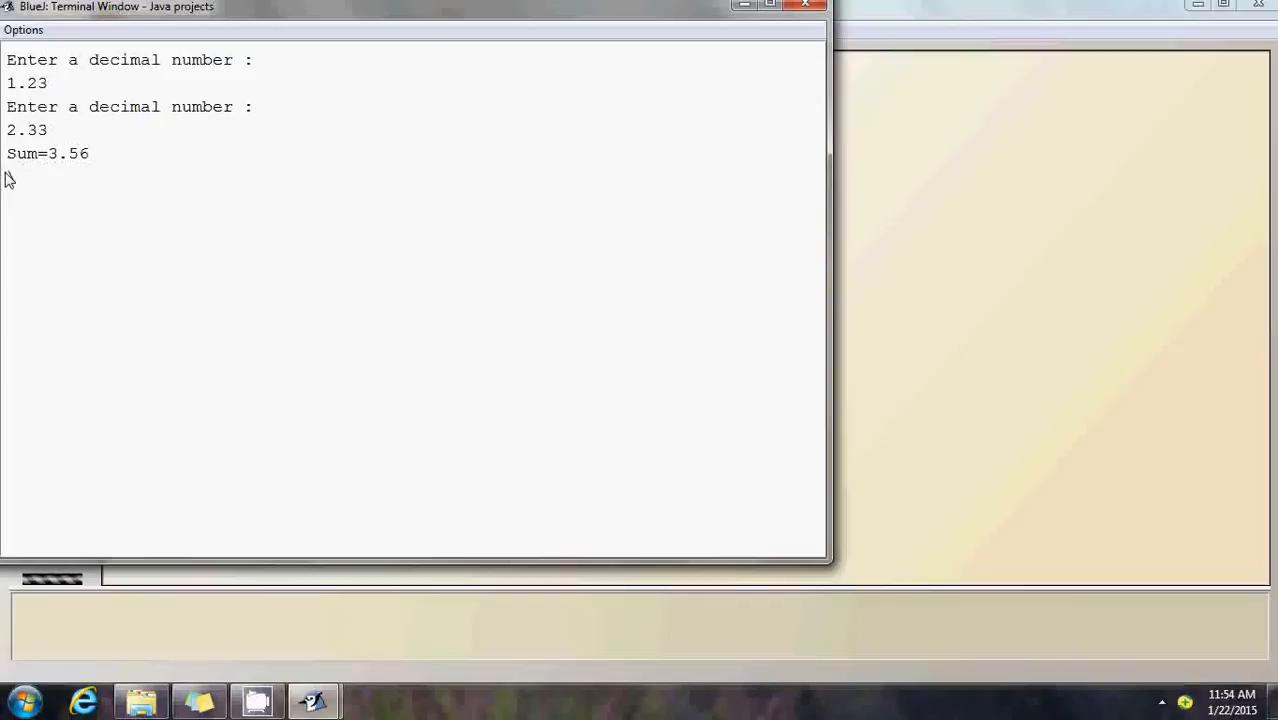
pyautogui.moveTo(10, 177)
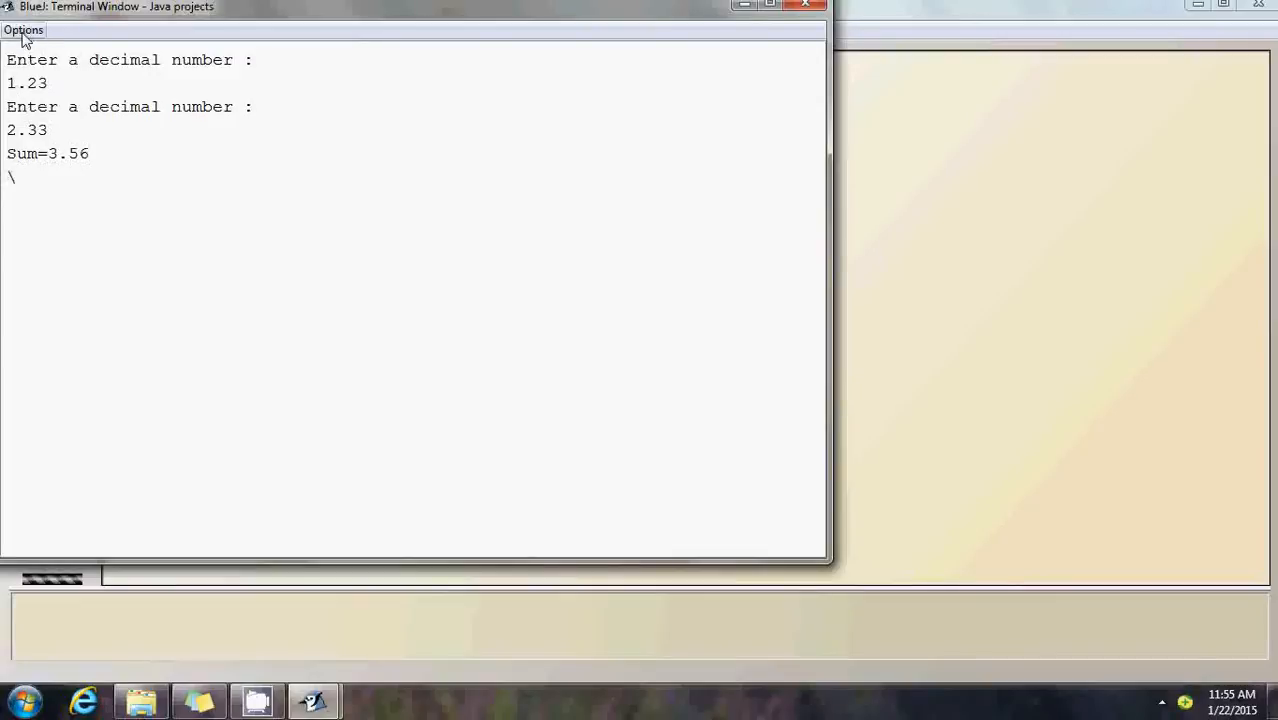
pyautogui.click(23, 29)
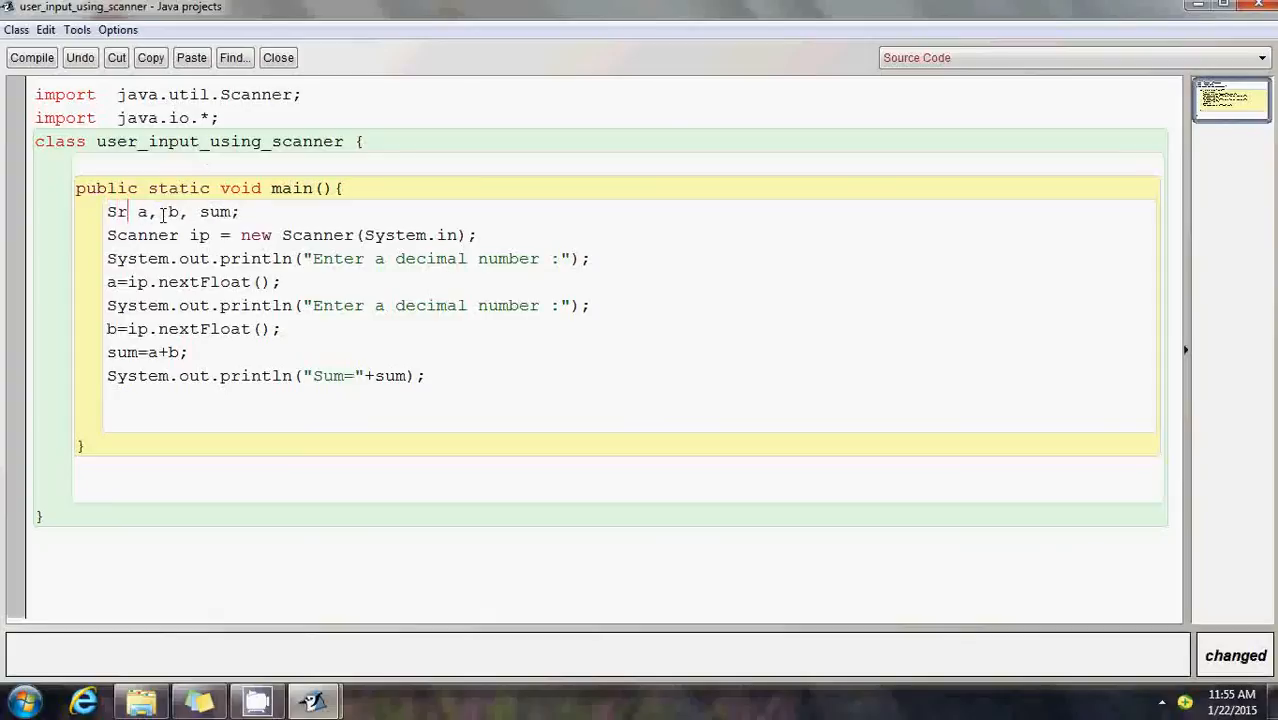
# Change a, b and sum from Float to String and read them with ip.next().
pyautogui.press('BackSpace')
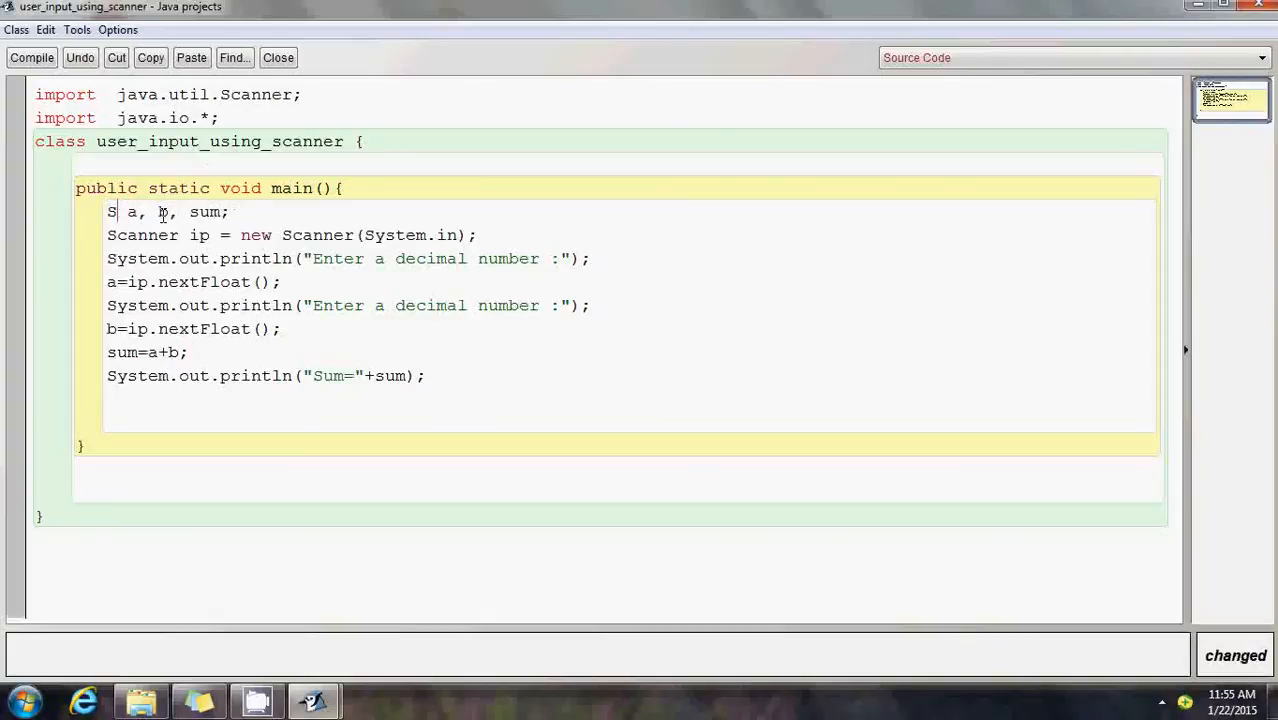
pyautogui.write('tring')
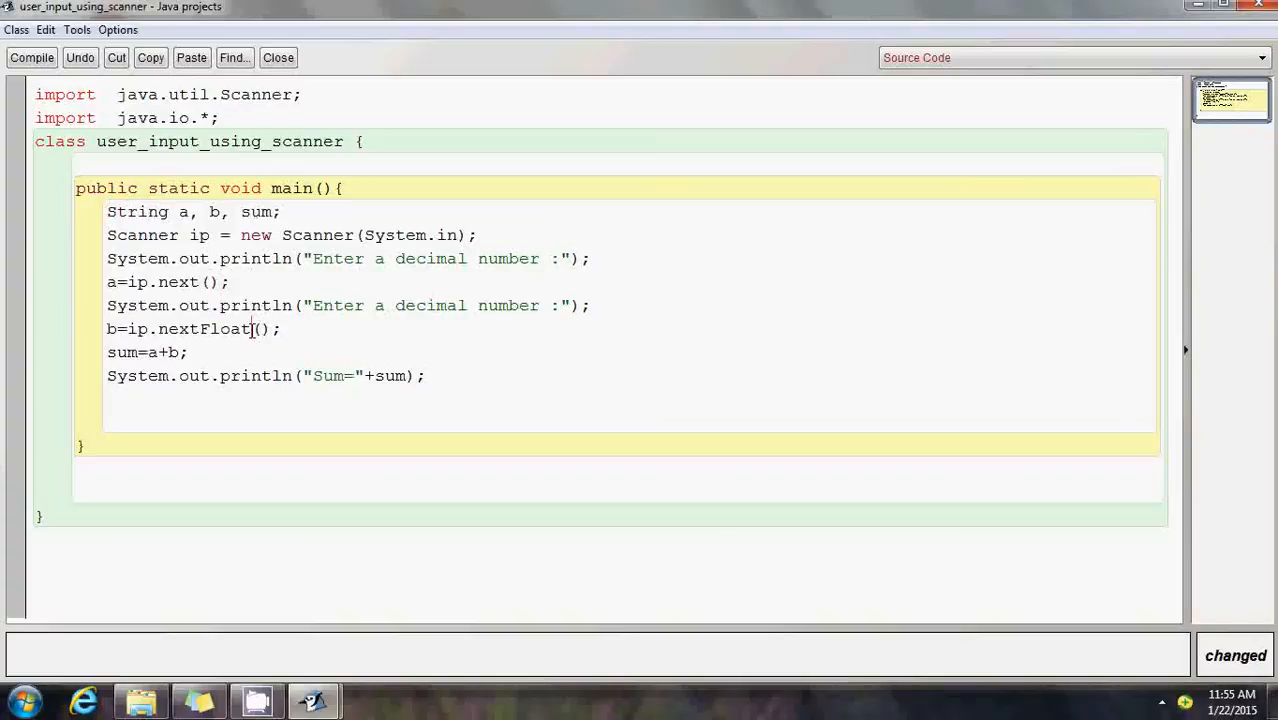
pyautogui.press('BackSpace')
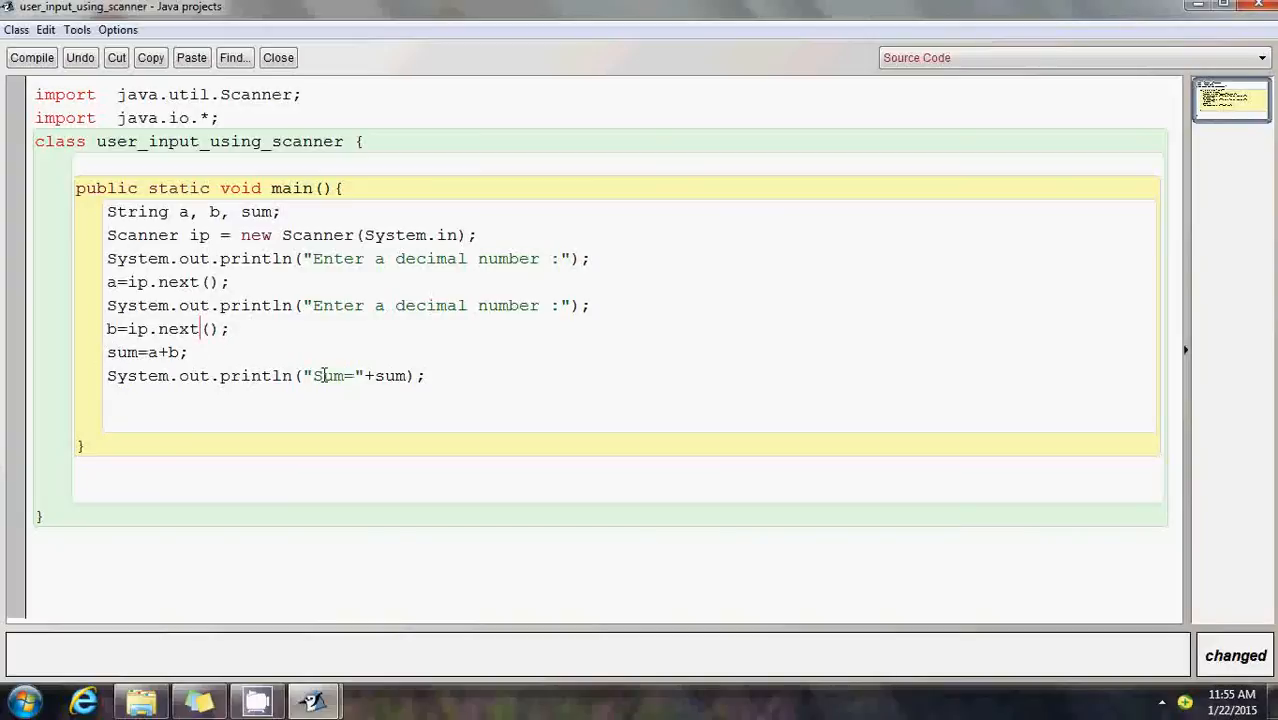
# Reword both prompts to 'Enter a String :' and compile the class.
pyautogui.press('BackSpace')
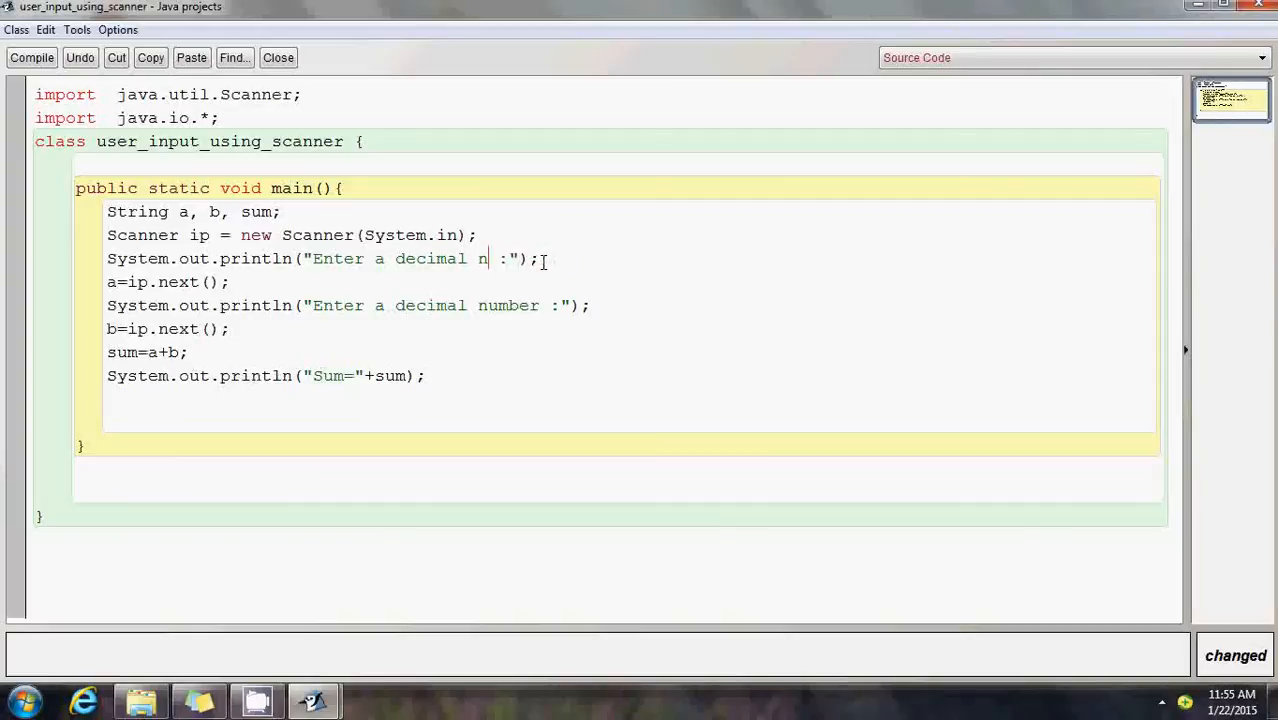
pyautogui.press('BackSpace')
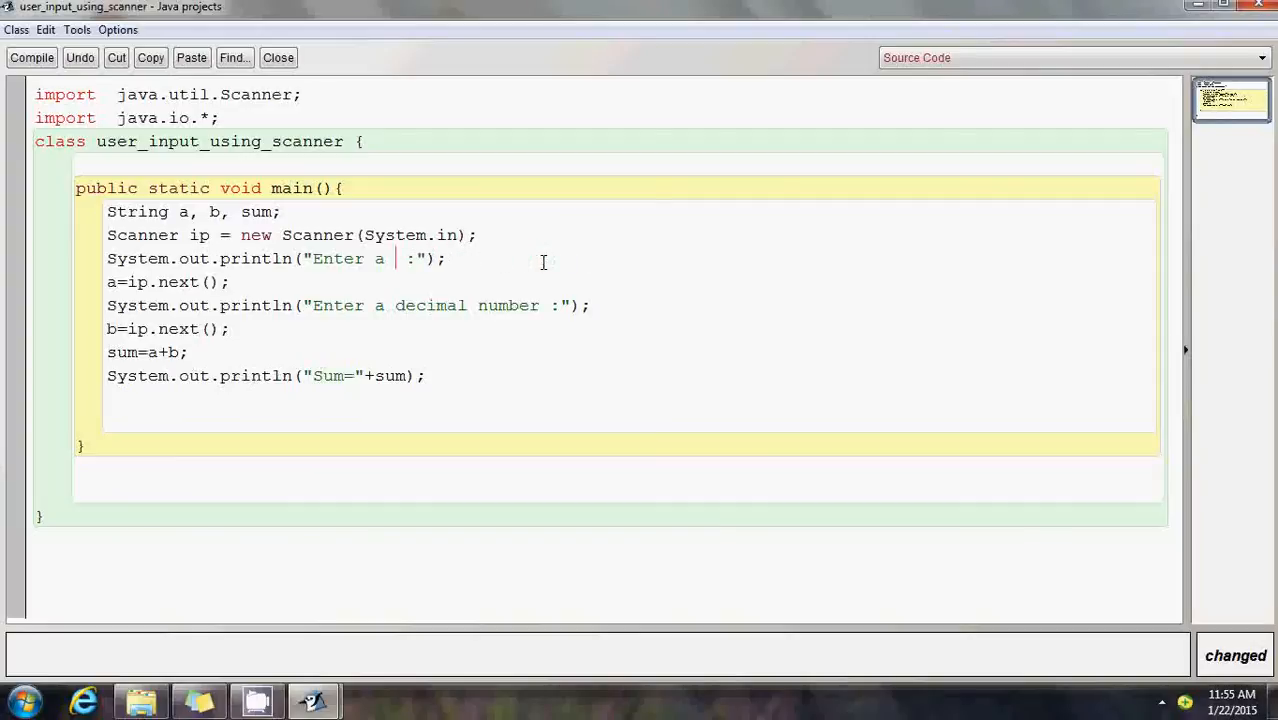
pyautogui.write('String')
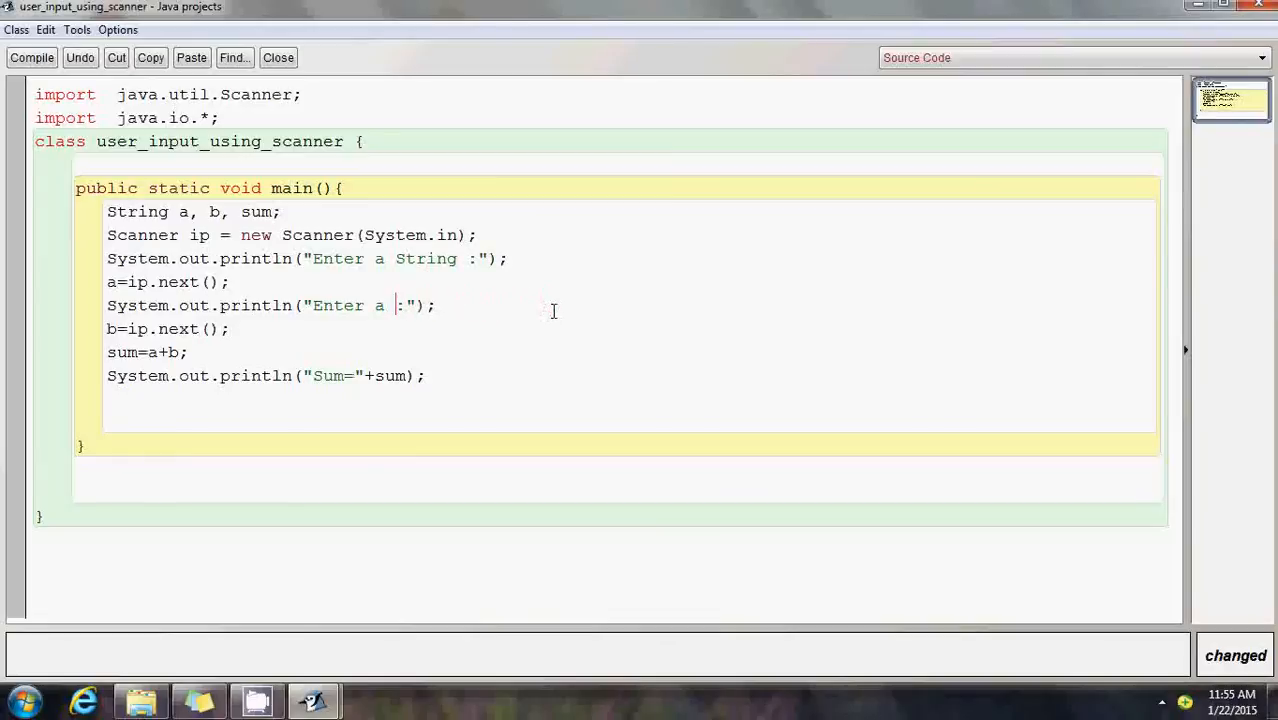
pyautogui.write('String')
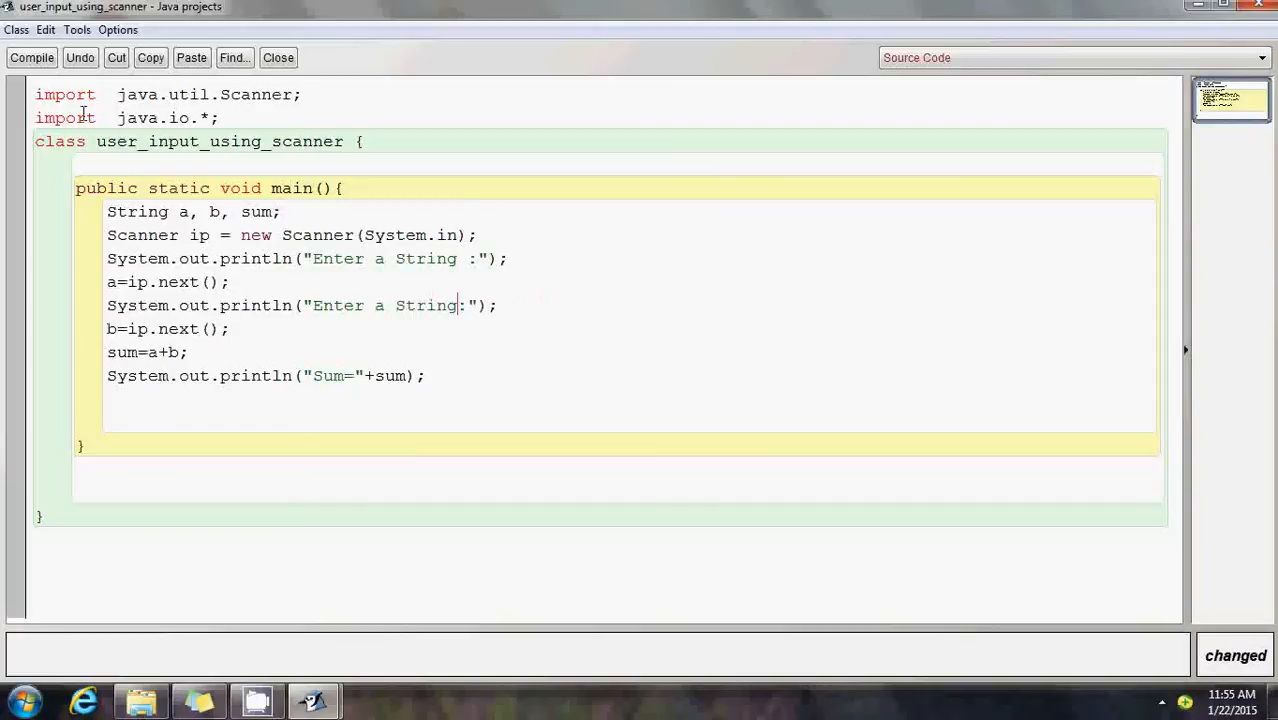
pyautogui.click(31, 57)
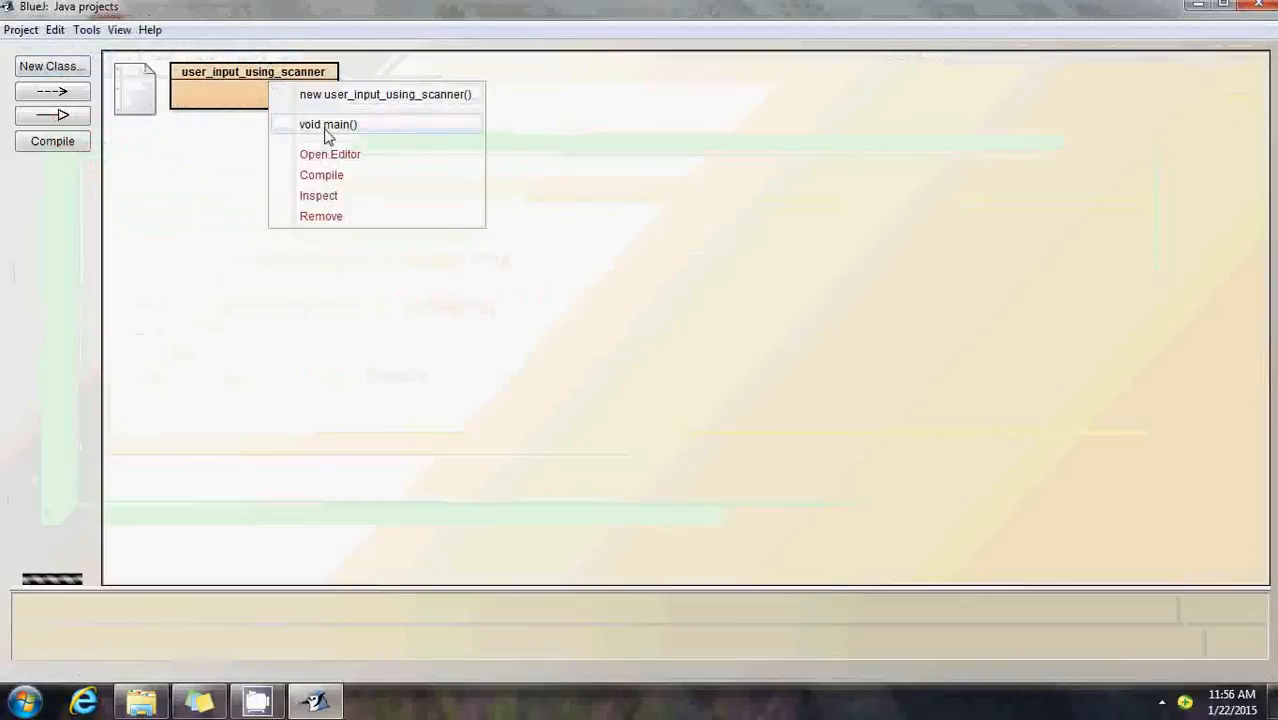
# Run main with Bangalore and City, getting Sum=BangaloreCity, then clear the output.
pyautogui.click(328, 124)
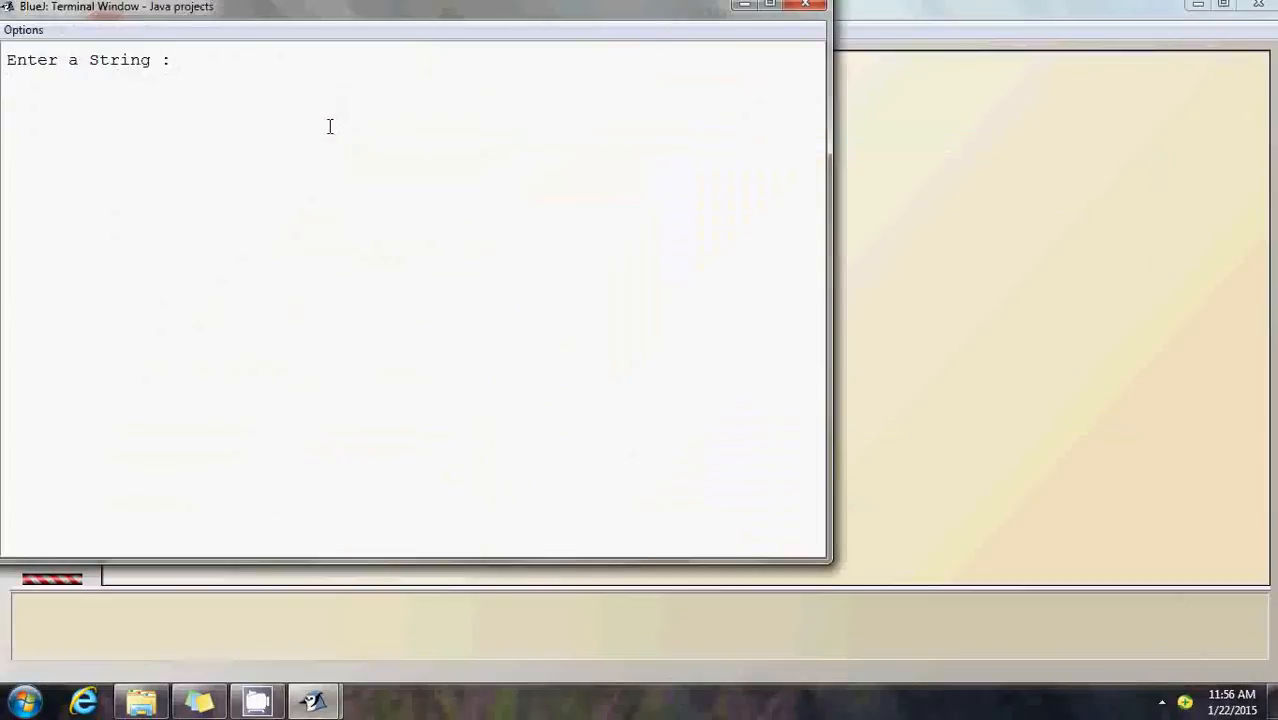
pyautogui.write('Bangalore')
pyautogui.write('City')
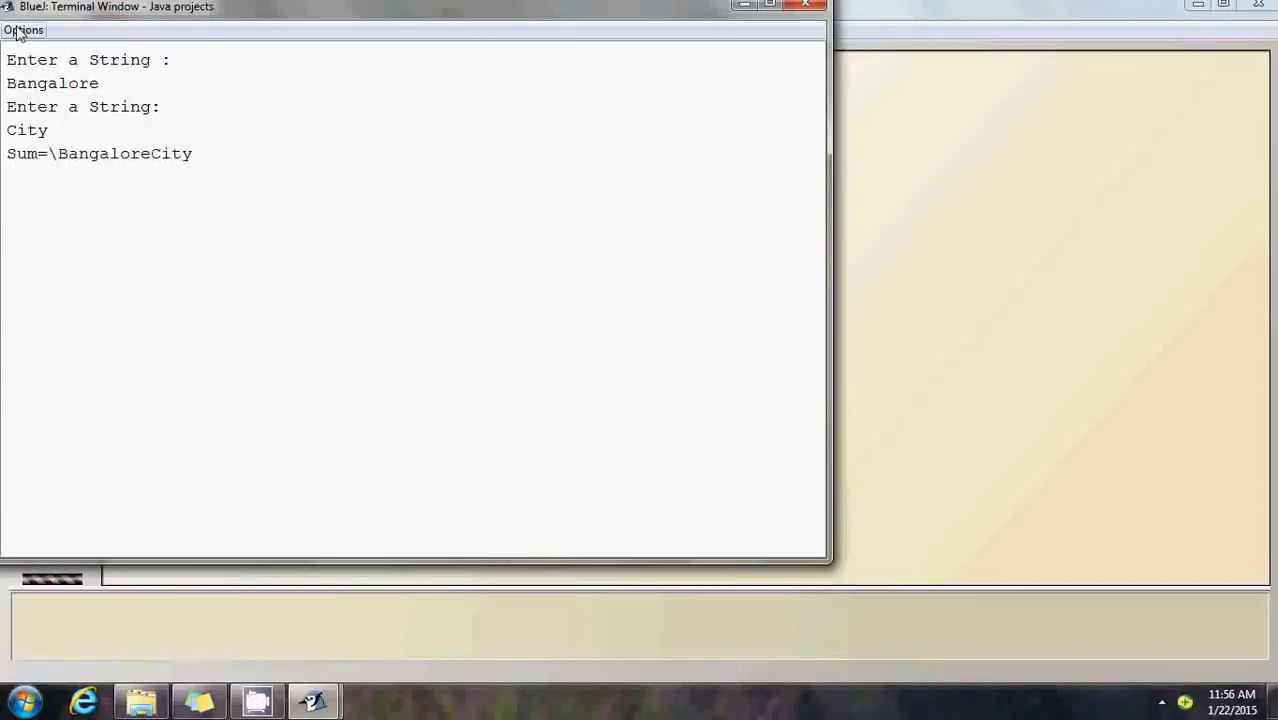
pyautogui.click(23, 29)
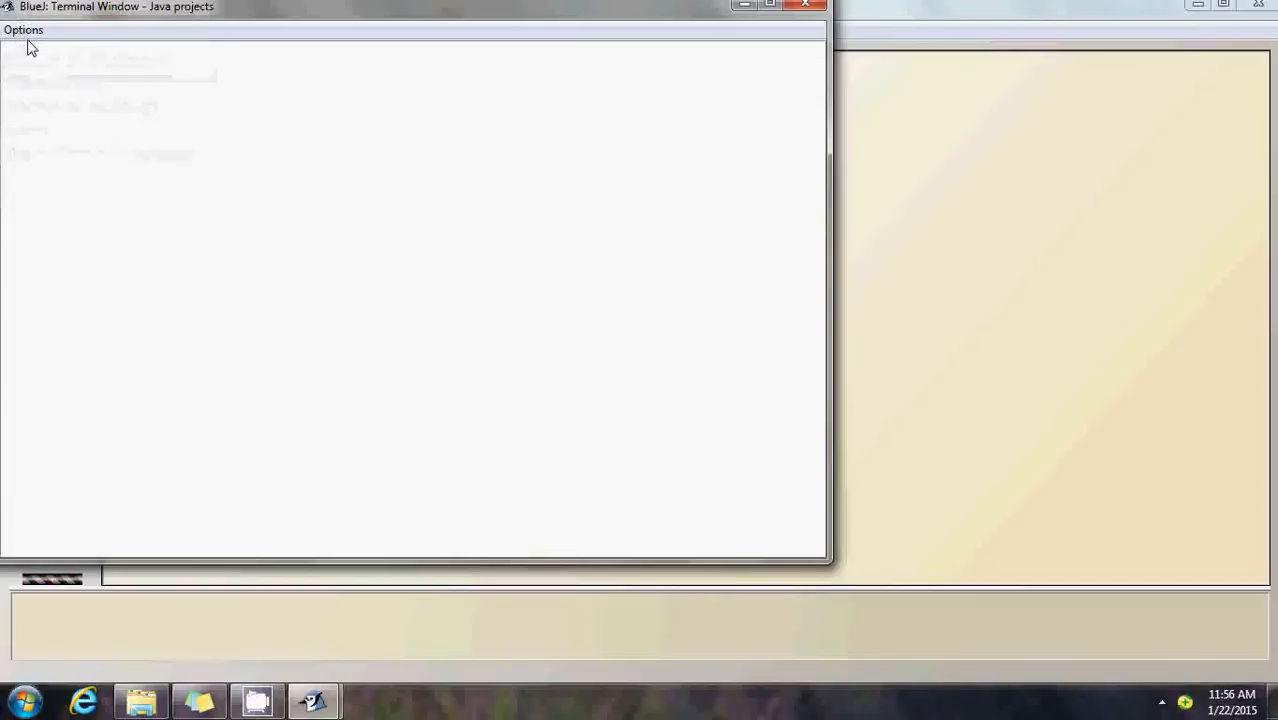
pyautogui.click(24, 29)
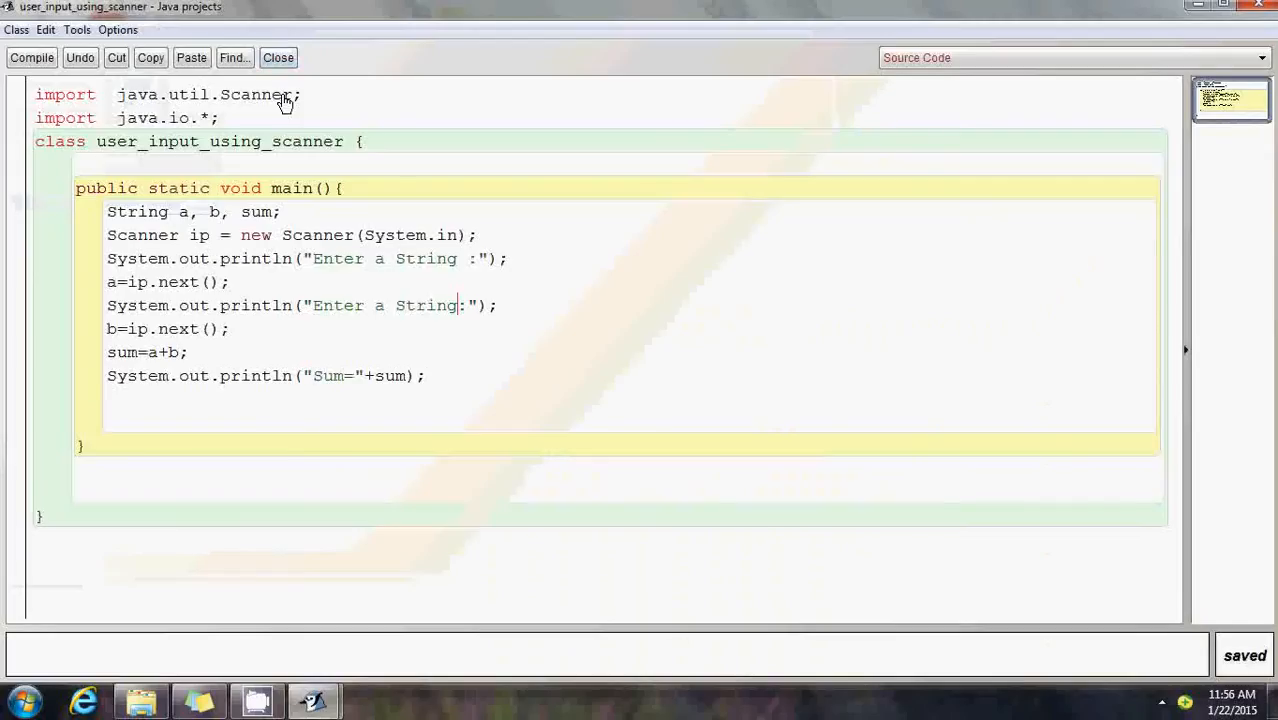
# Run main again with A and BCD for Sum=ABCD, then clear and close the terminal.
pyautogui.click(31, 57)
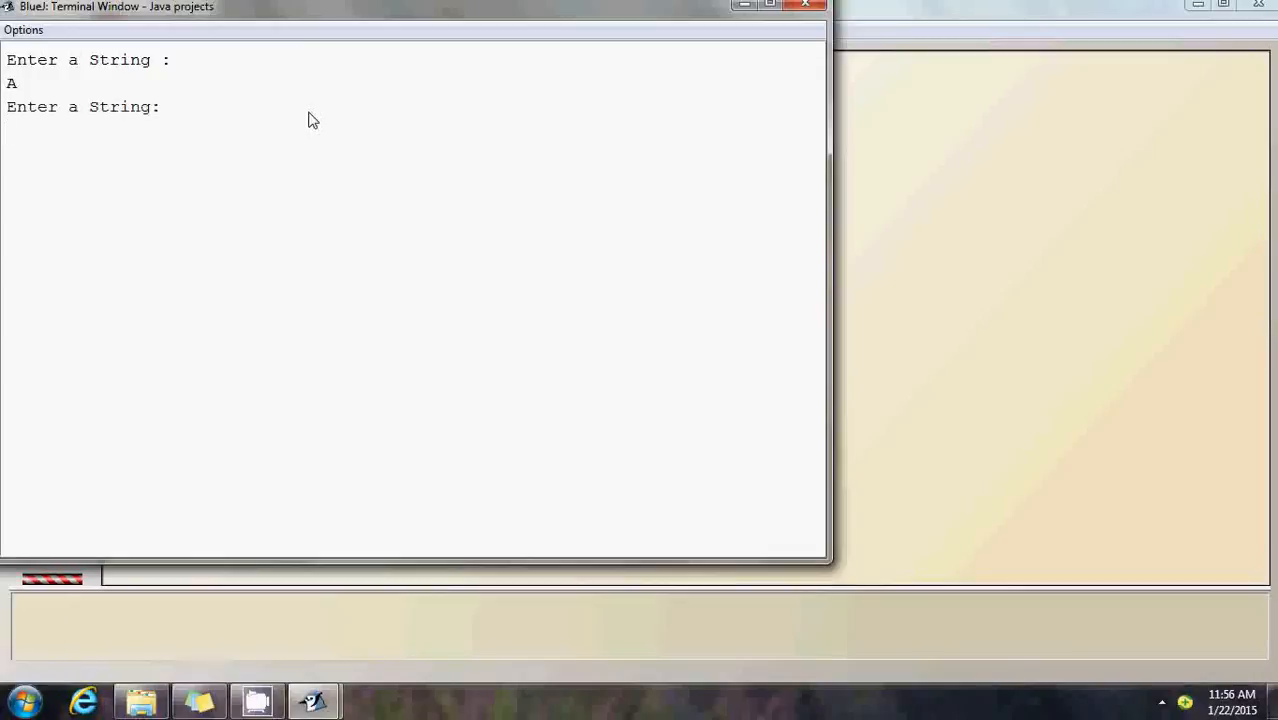
pyautogui.write('BCD')
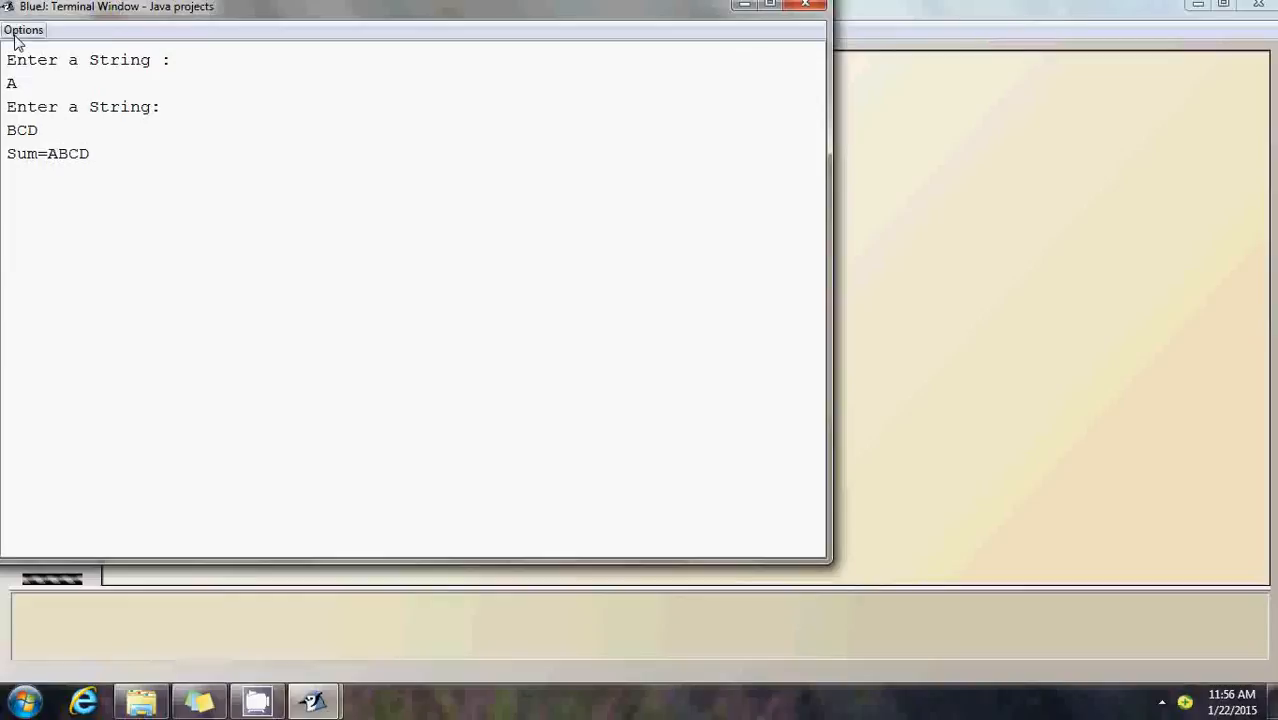
pyautogui.click(23, 29)
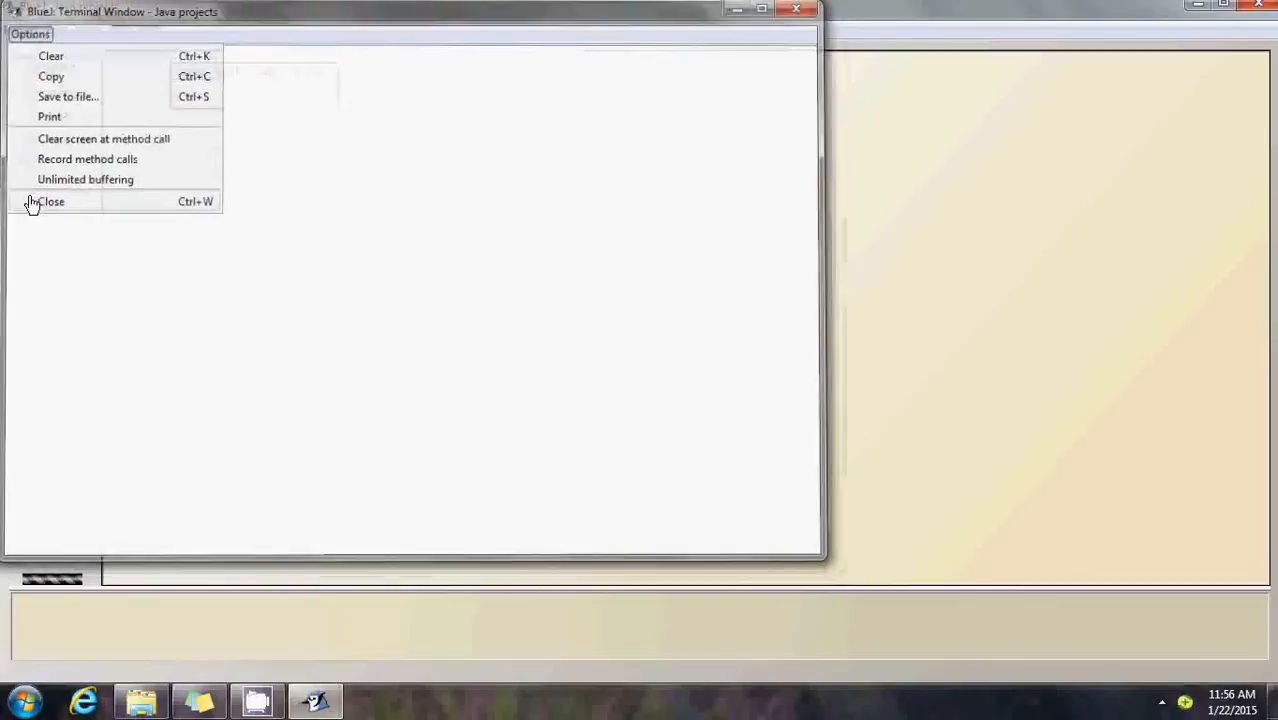
pyautogui.click(51, 201)
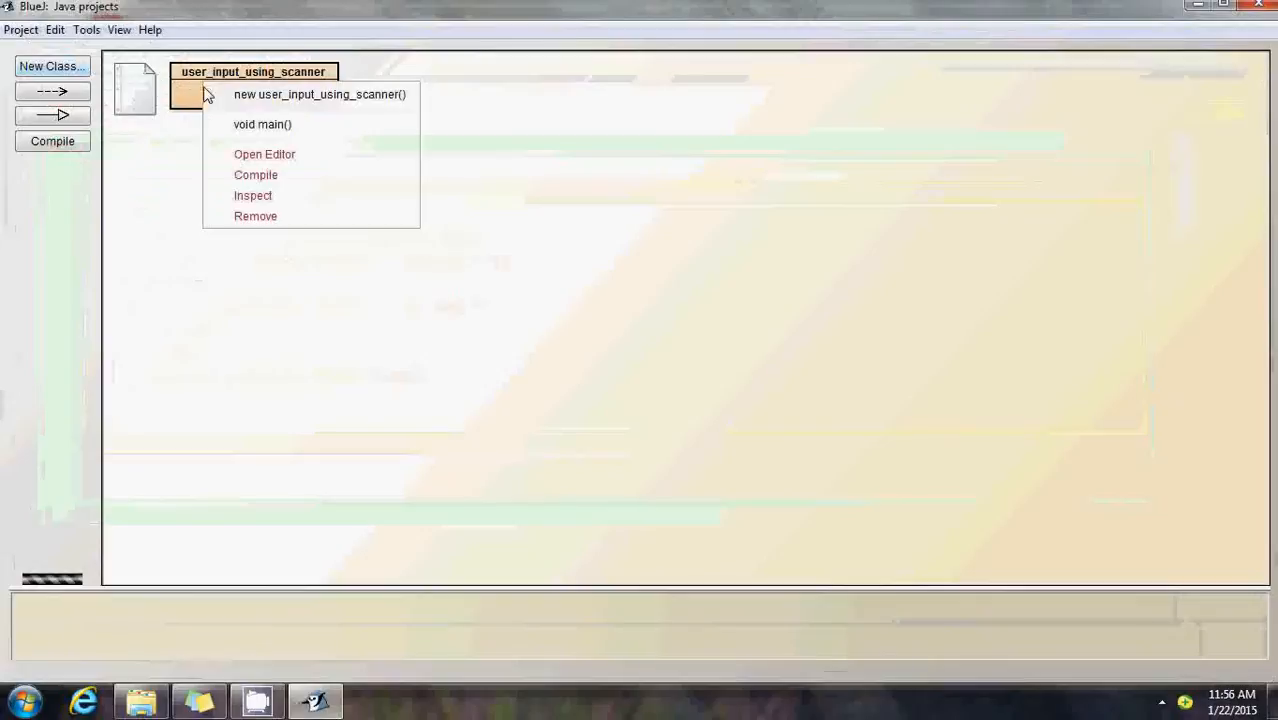
# Run main with the strings Pit and Bull, printing Sum=PitBull, then close the terminal.
pyautogui.click(259, 124)
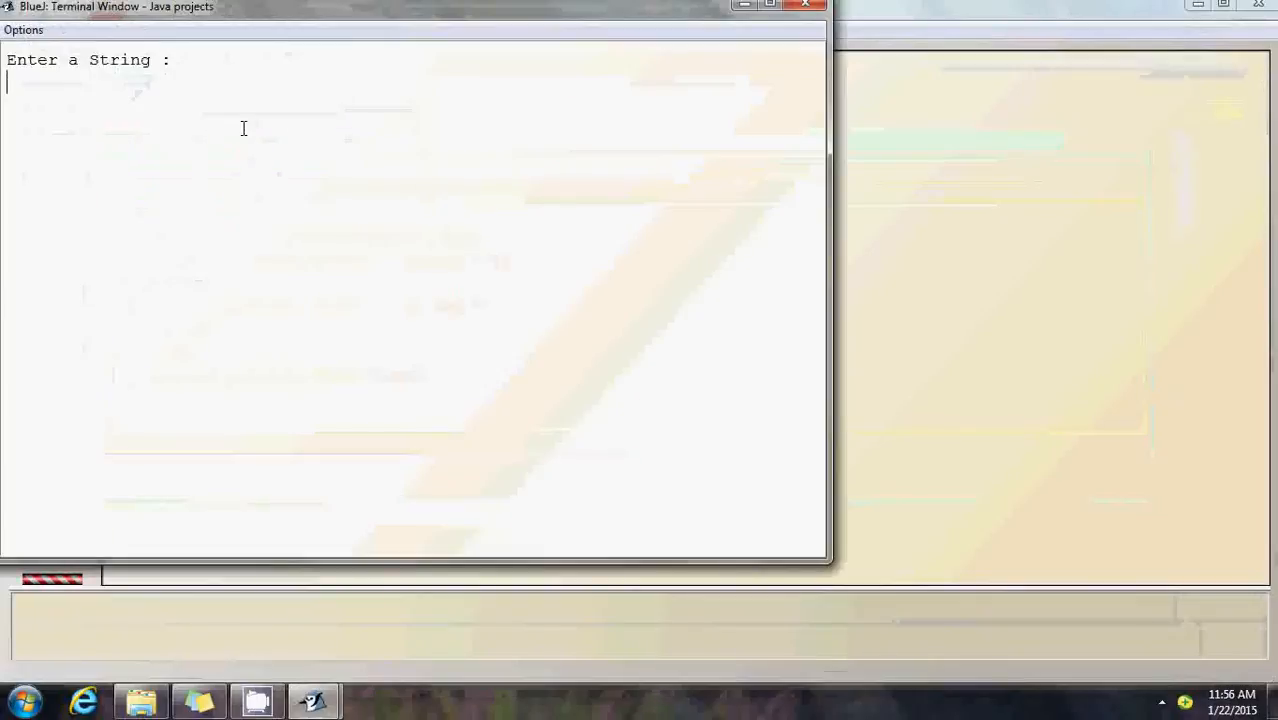
pyautogui.write('P')
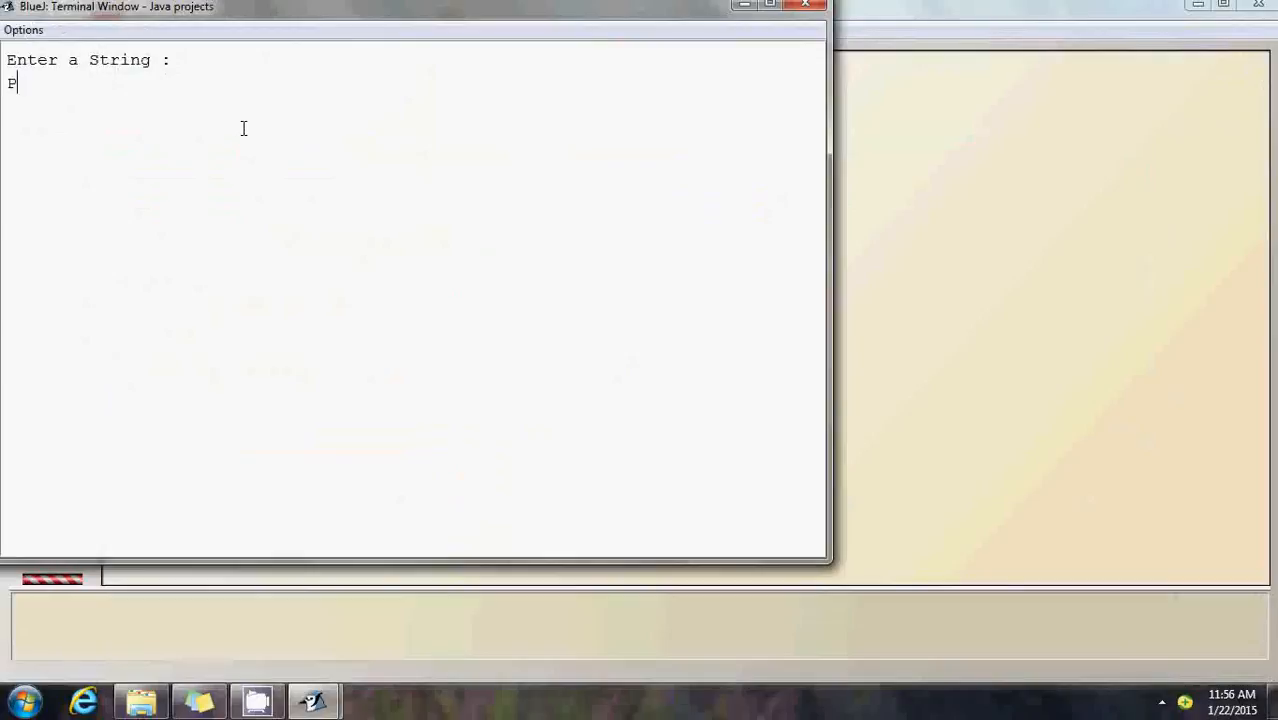
pyautogui.write('it')
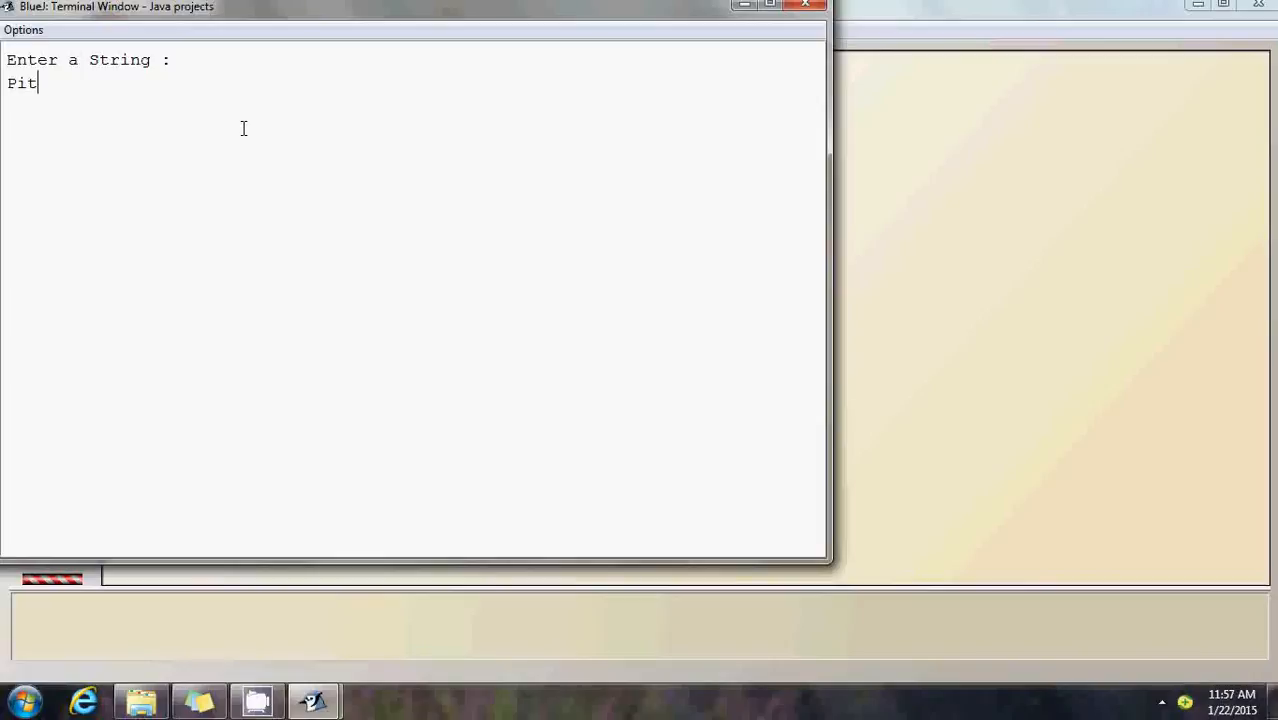
pyautogui.press('enter')
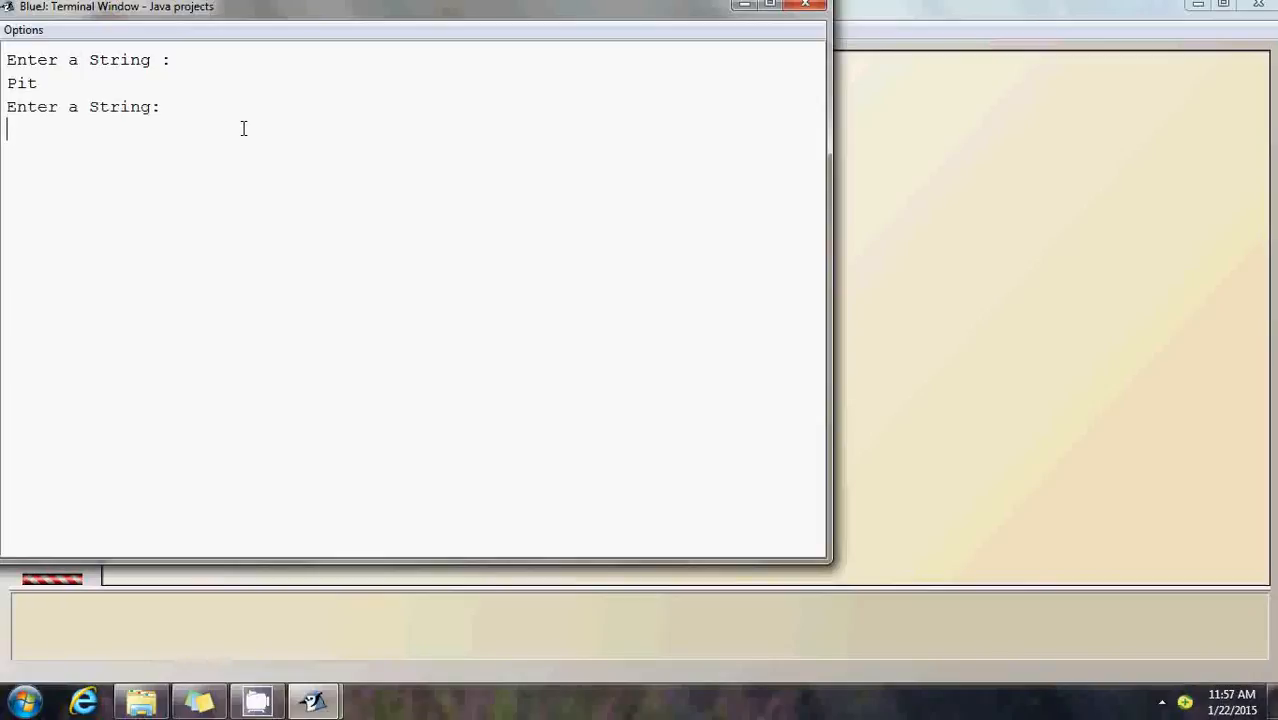
pyautogui.write('B')
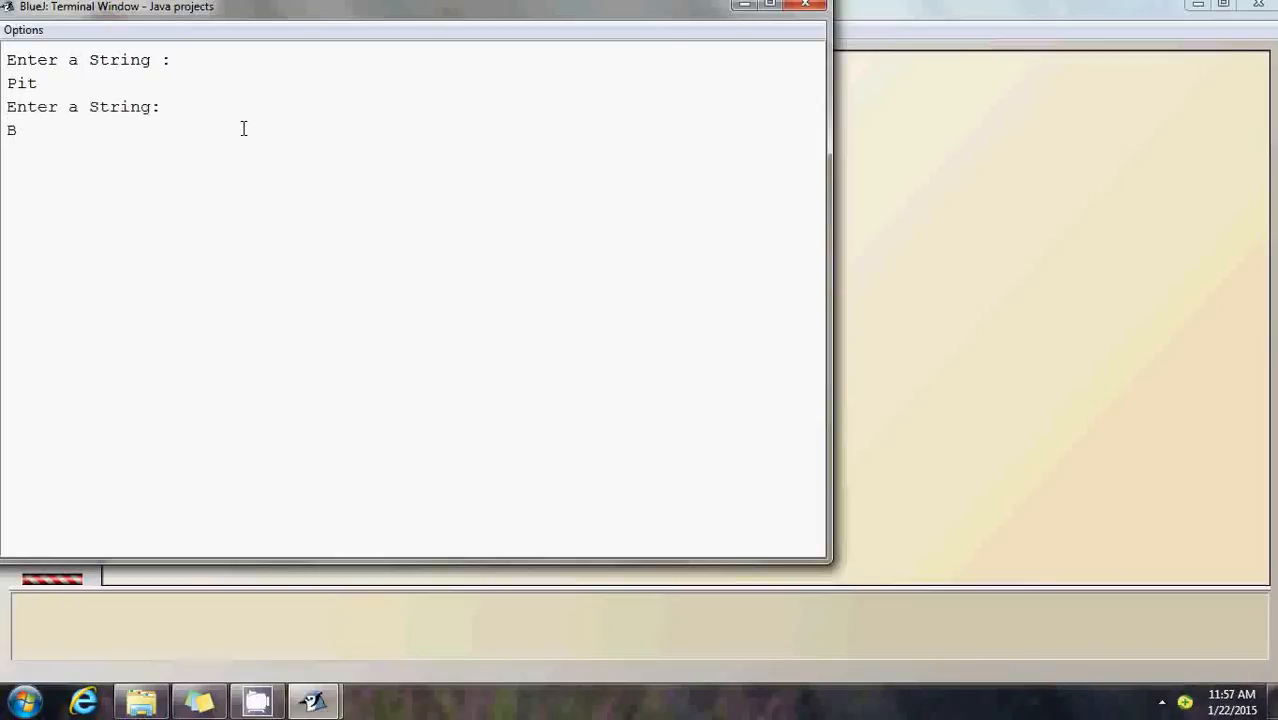
pyautogui.write('ull')
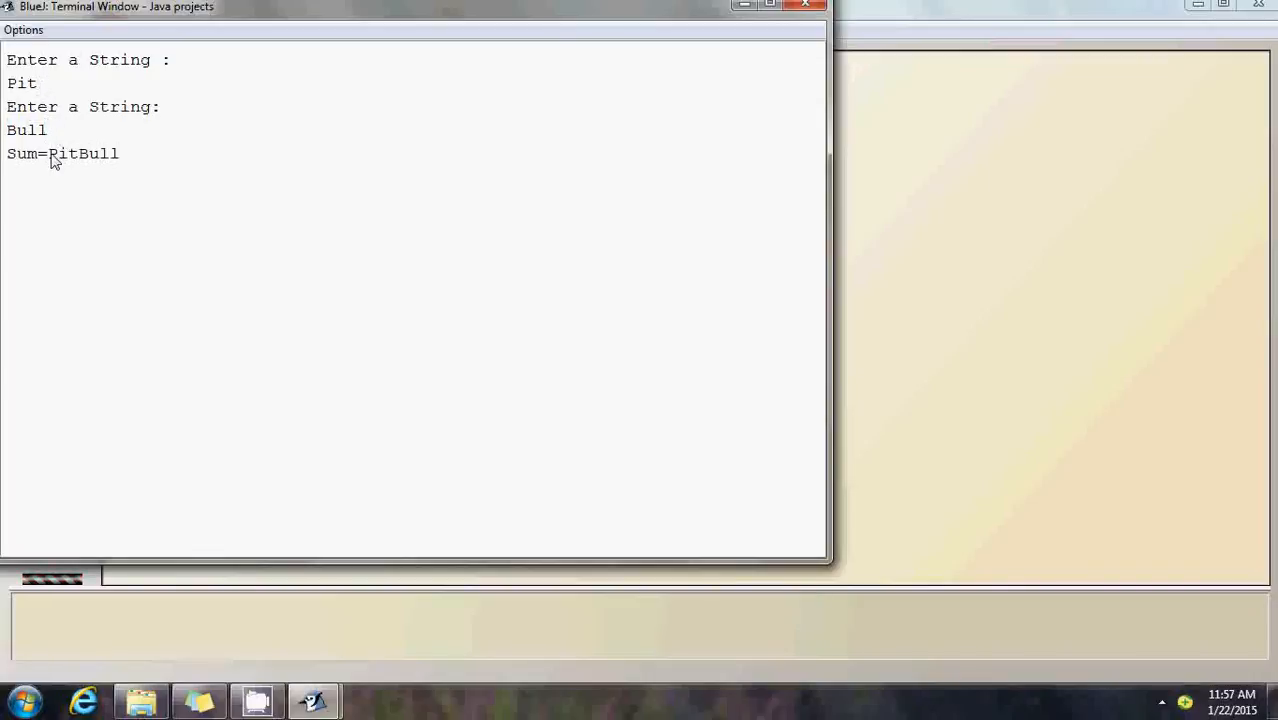
pyautogui.moveTo(142, 165)
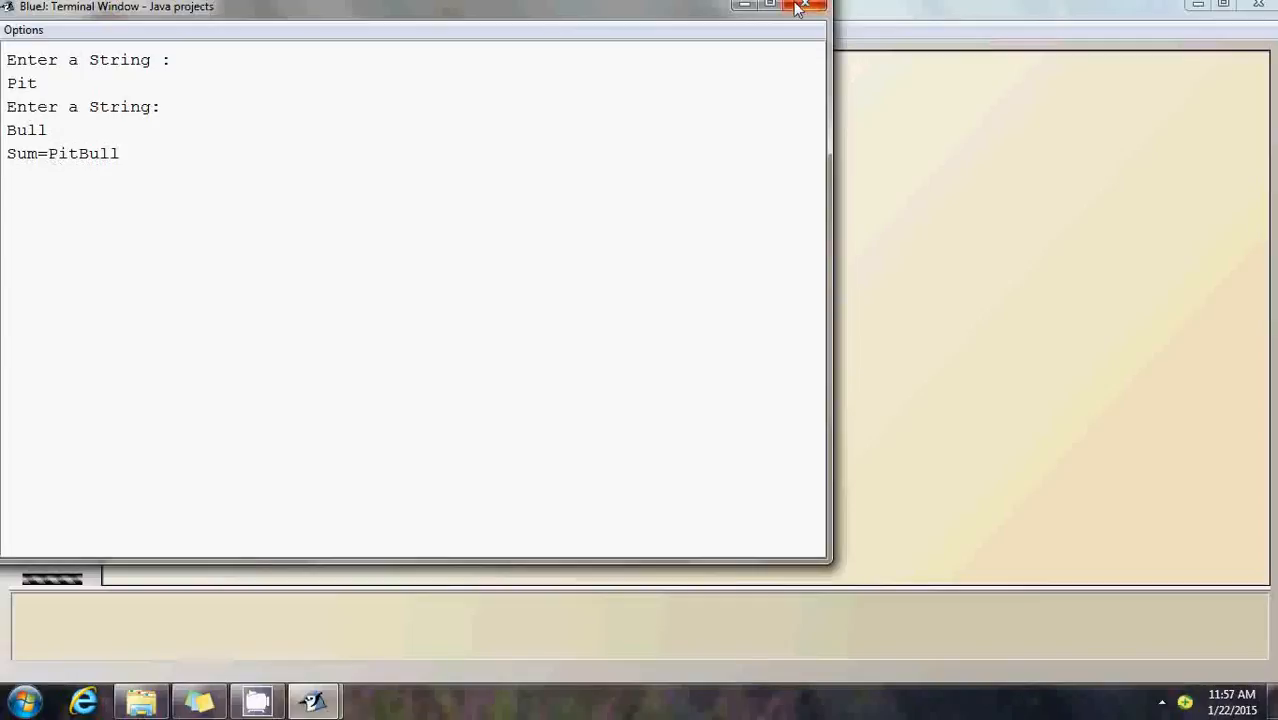
pyautogui.click(23, 29)
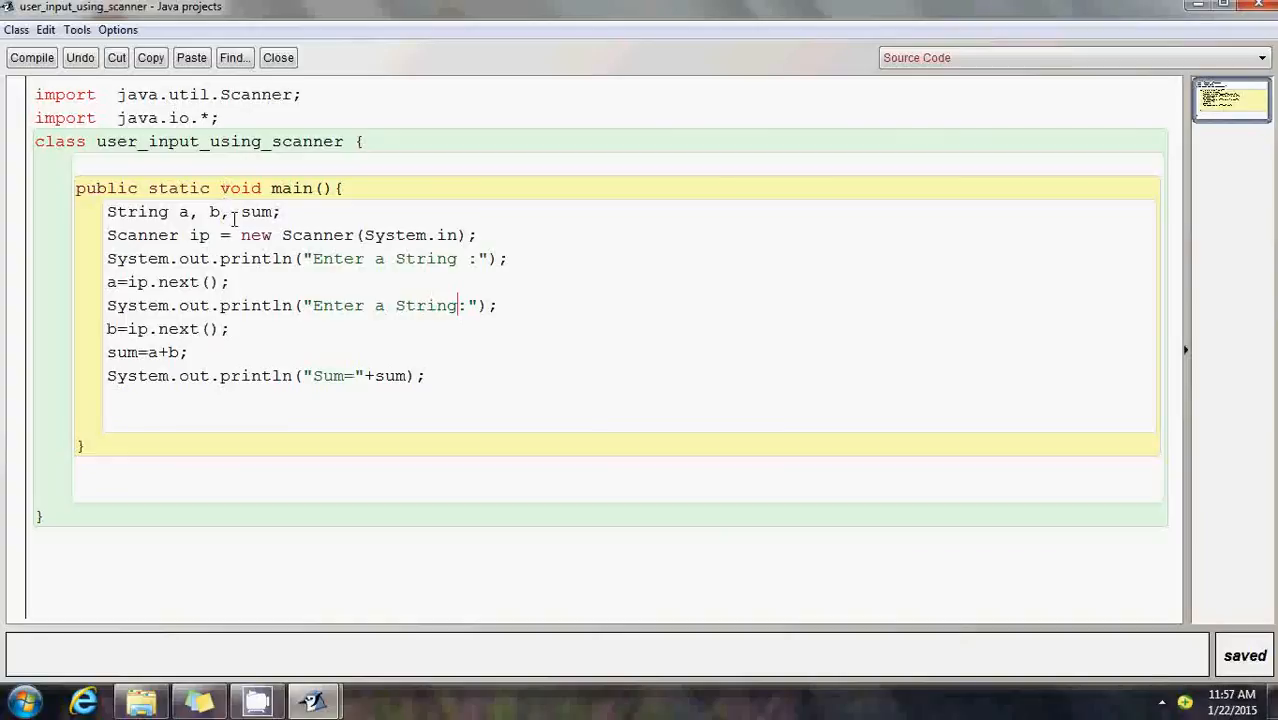
# Declare String c, copy the prompt and ip.next() lines for c, and compute sum=a+b+c.
pyautogui.write('c')
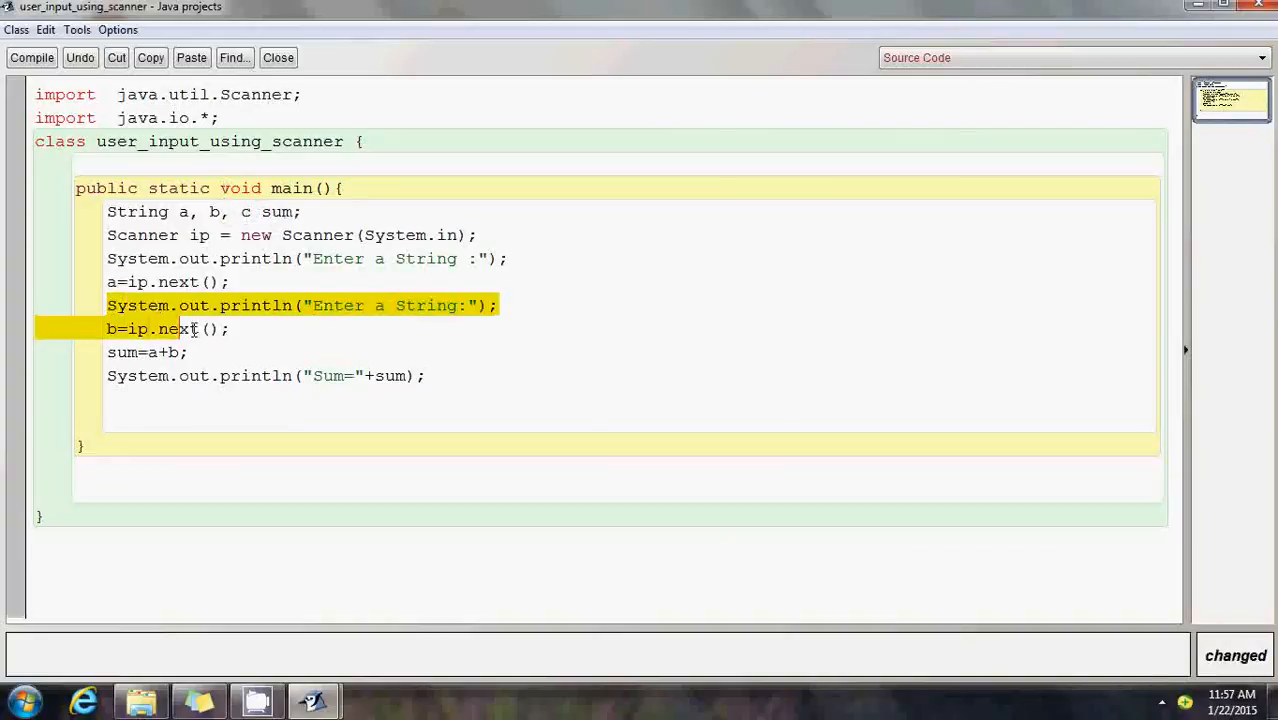
pyautogui.rightClick(185, 330)
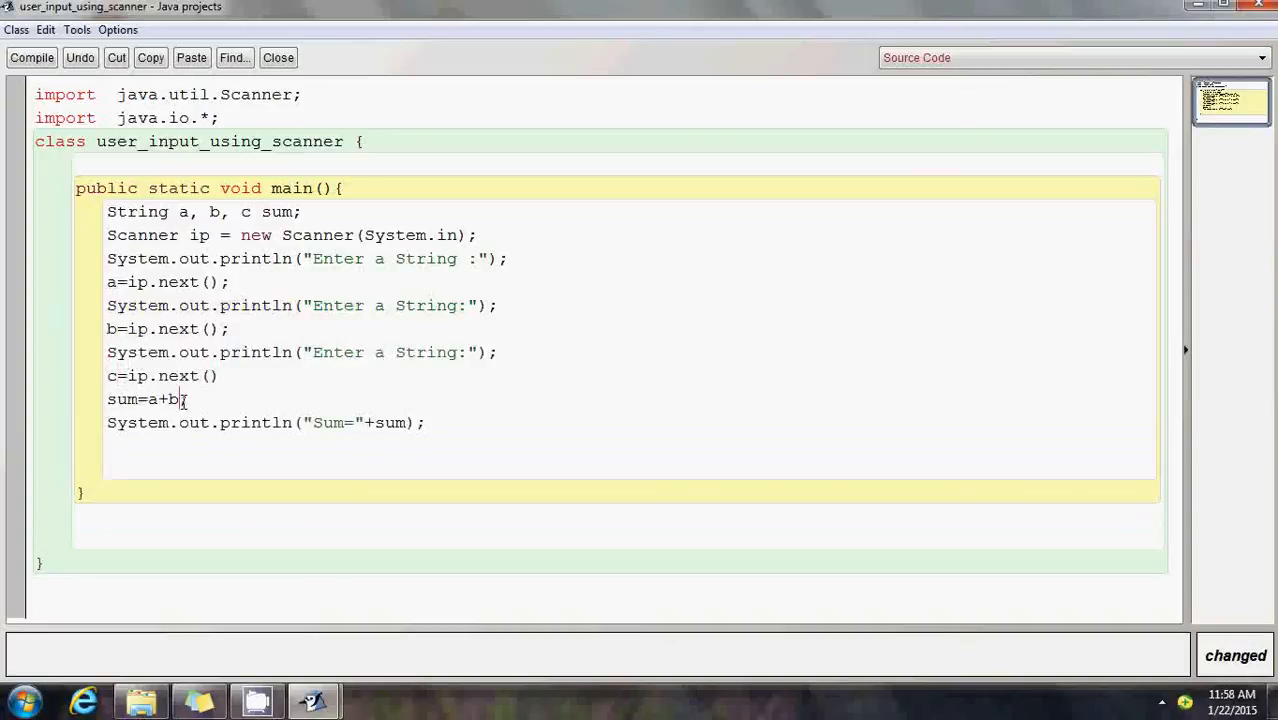
pyautogui.write('+c;')
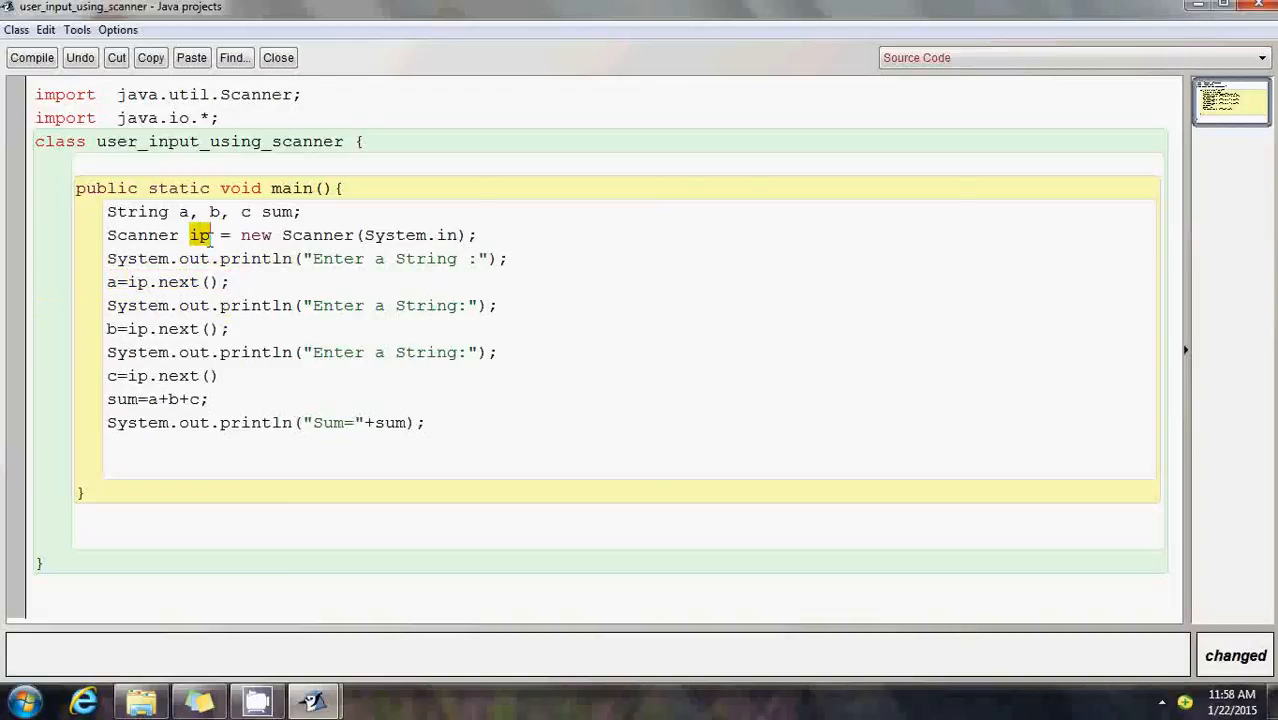
pyautogui.doubleClick(179, 282)
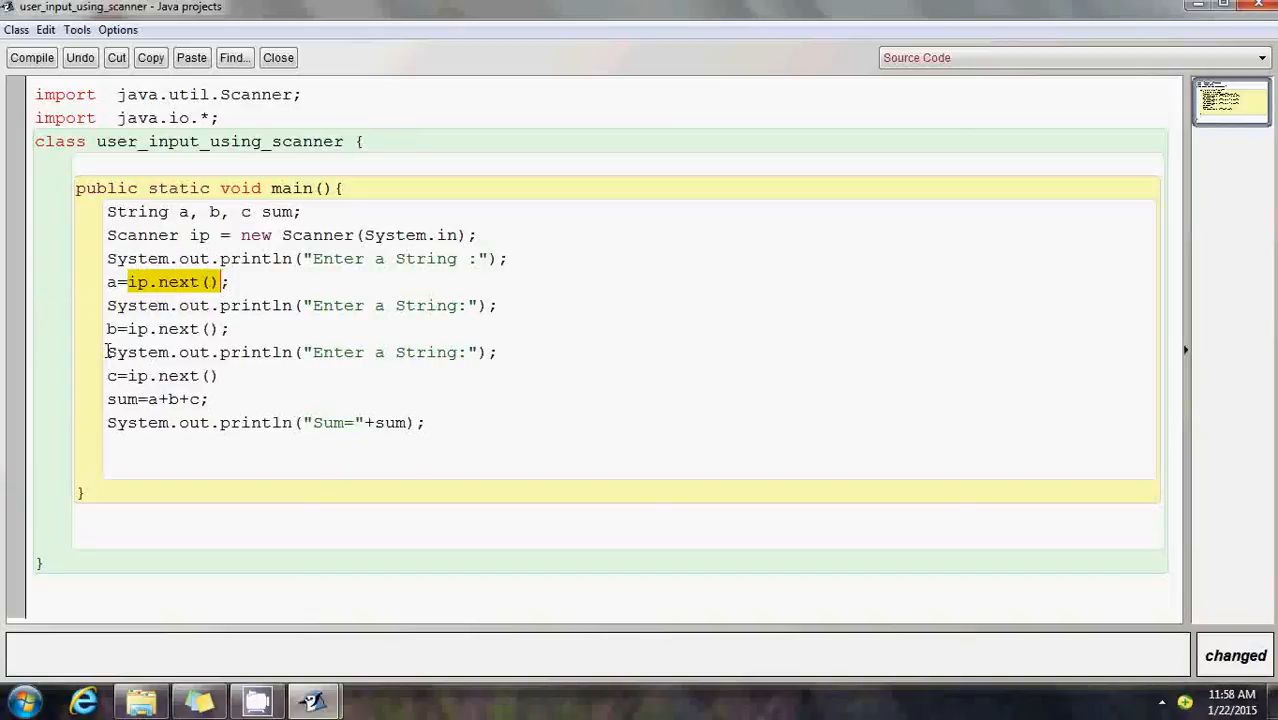
pyautogui.click(108, 352)
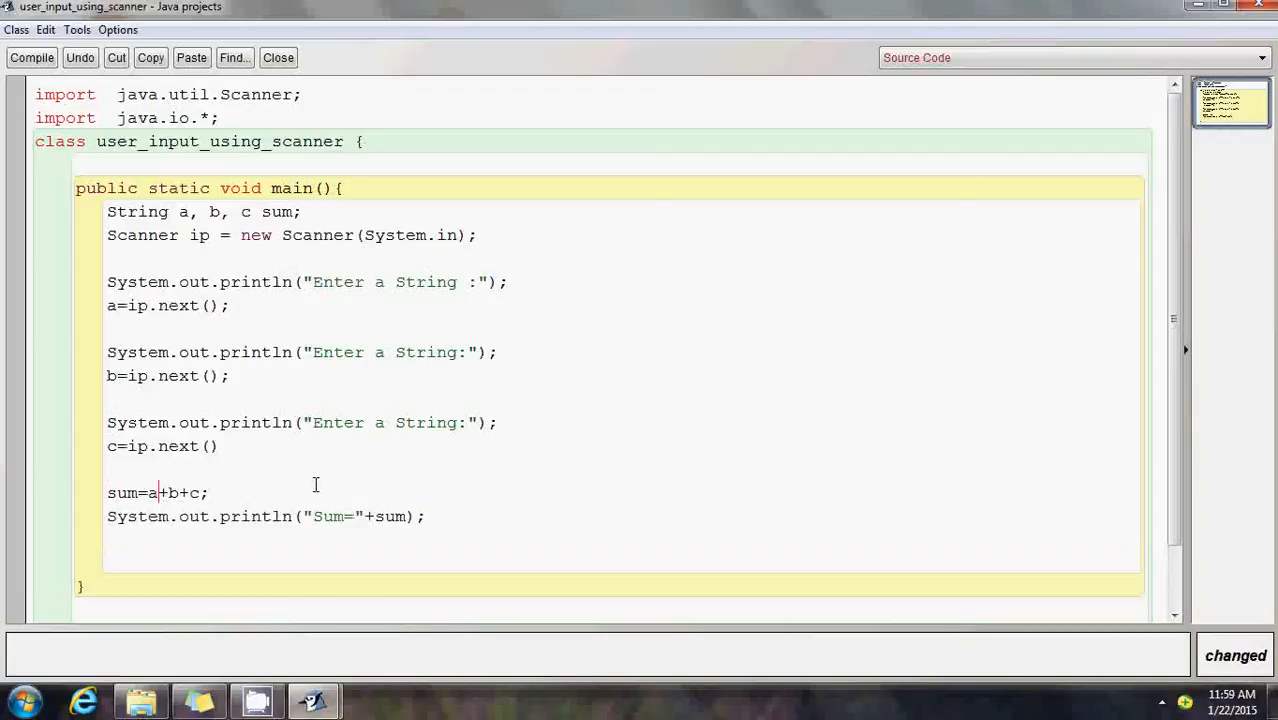
# Add the missing comma after c and semicolon after c=ip.next(), then recompile cleanly.
pyautogui.click(31, 57)
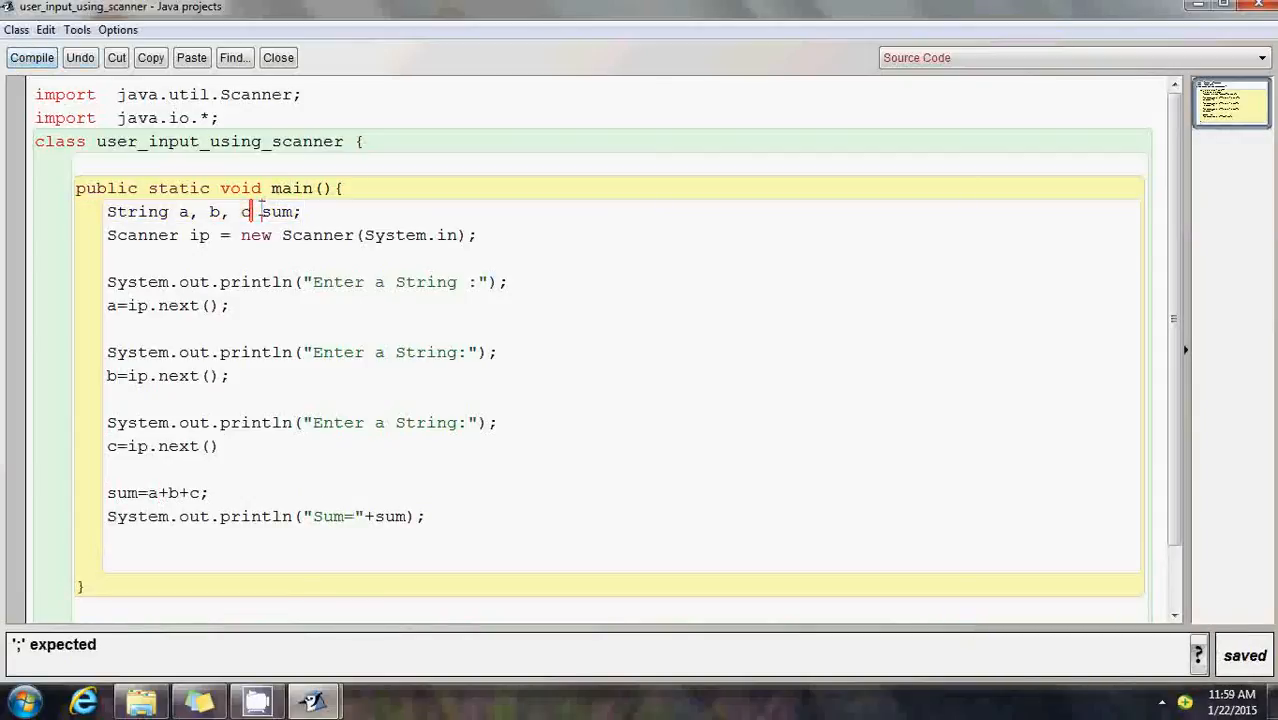
pyautogui.write(',')
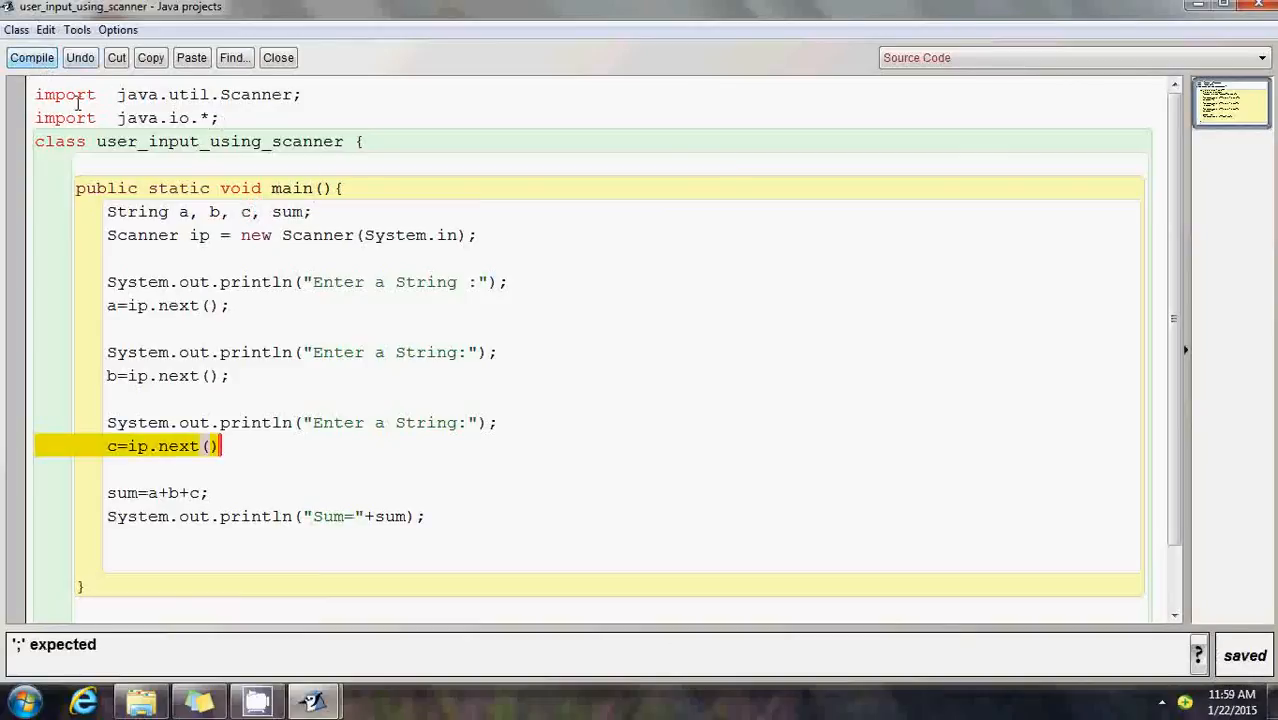
pyautogui.write(';')
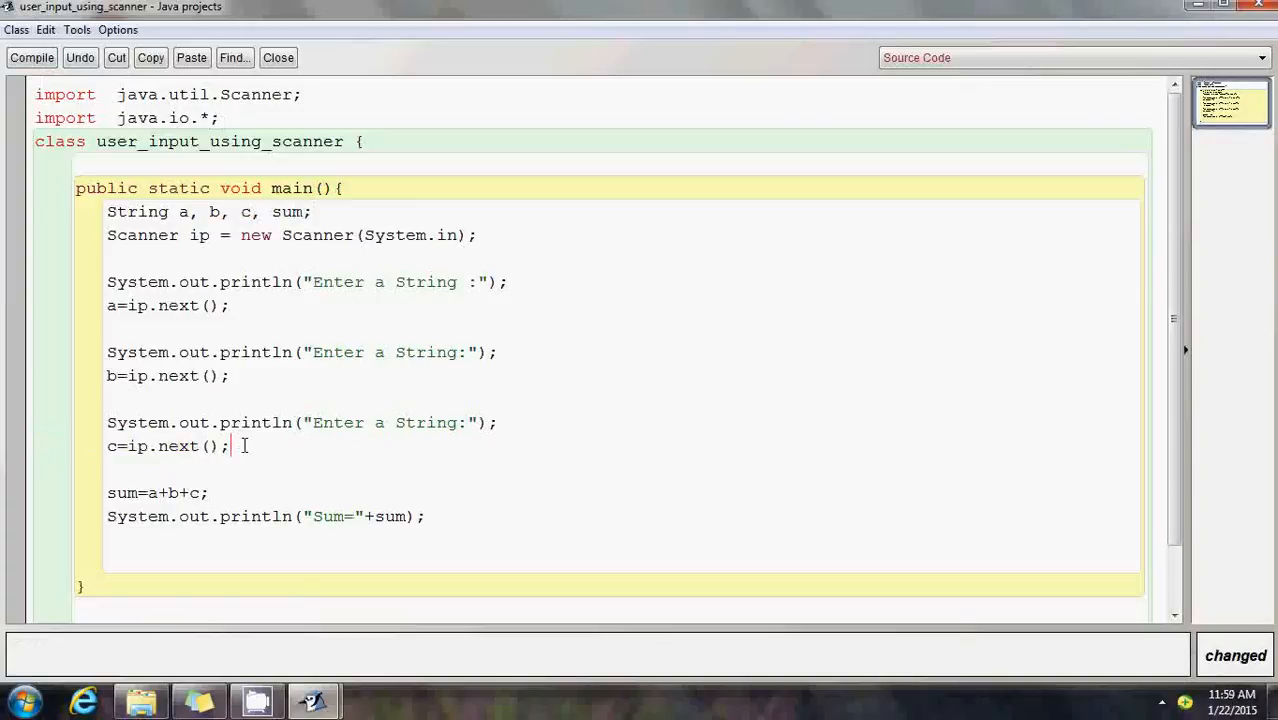
pyautogui.click(31, 57)
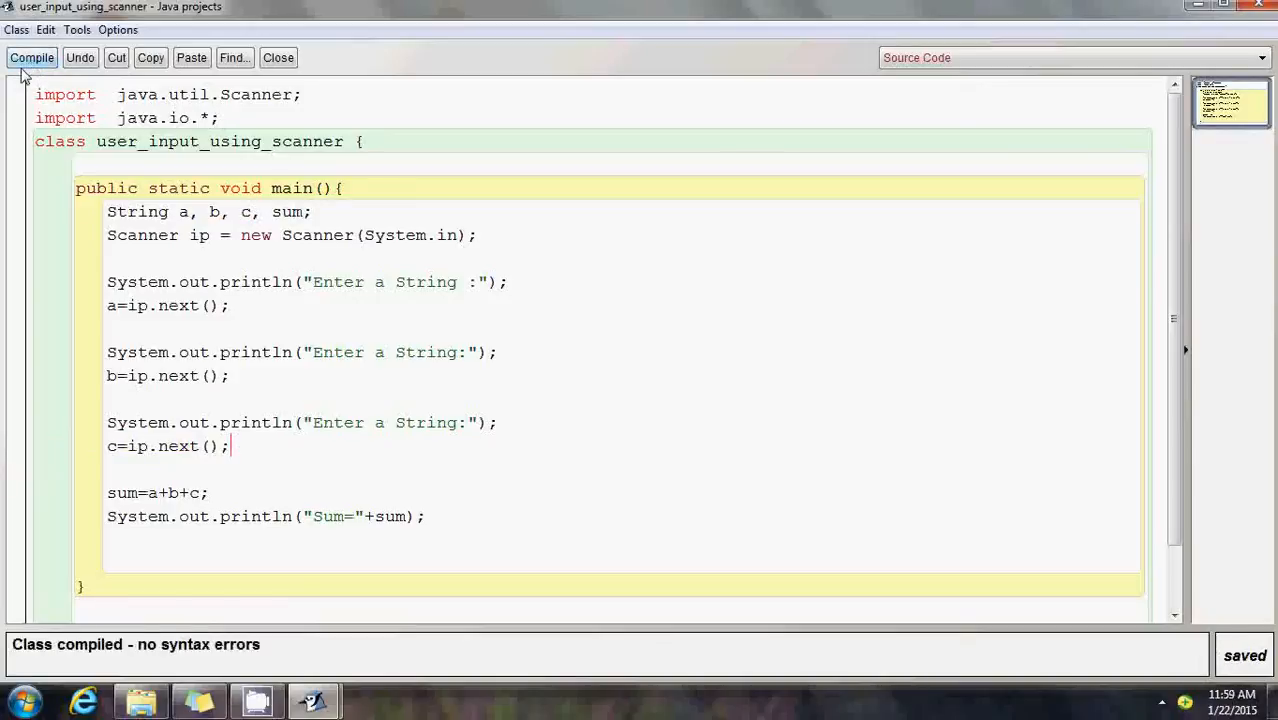
pyautogui.click(278, 57)
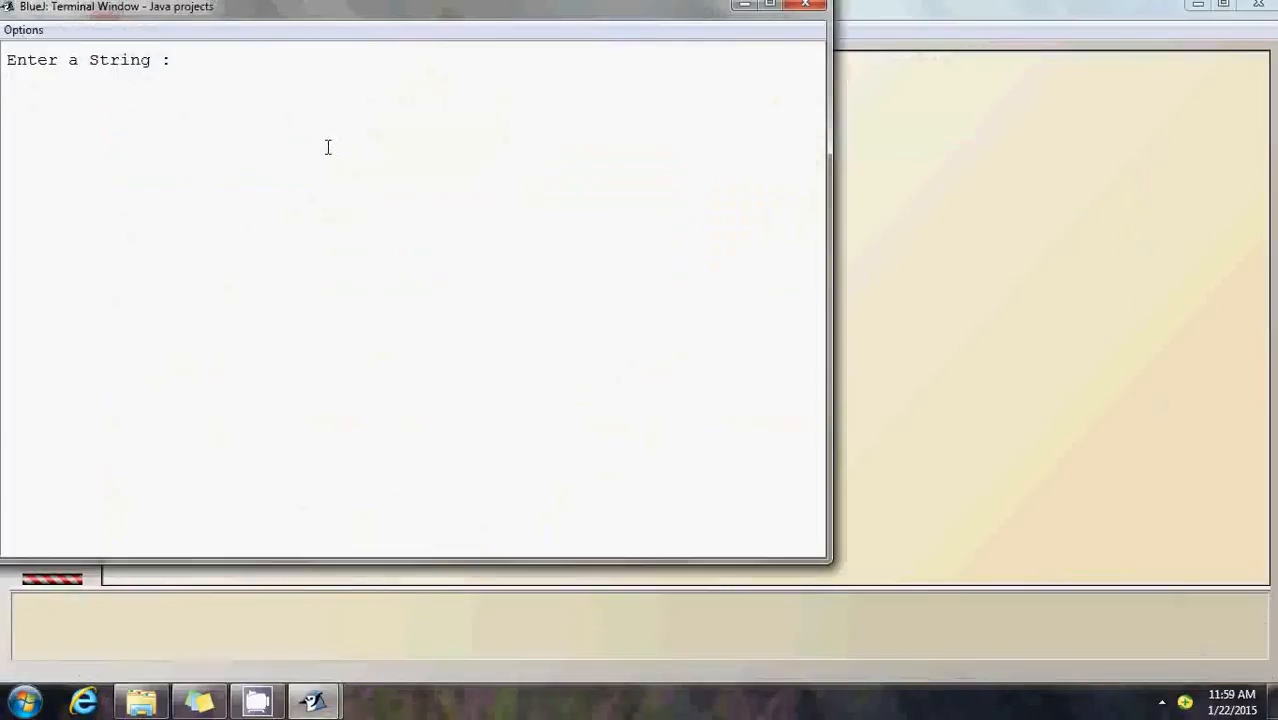
# Enter Bangalore, City and Cool for Sum=BangaloreCityCool, then clear and close the terminal.
pyautogui.write('Bangalore')
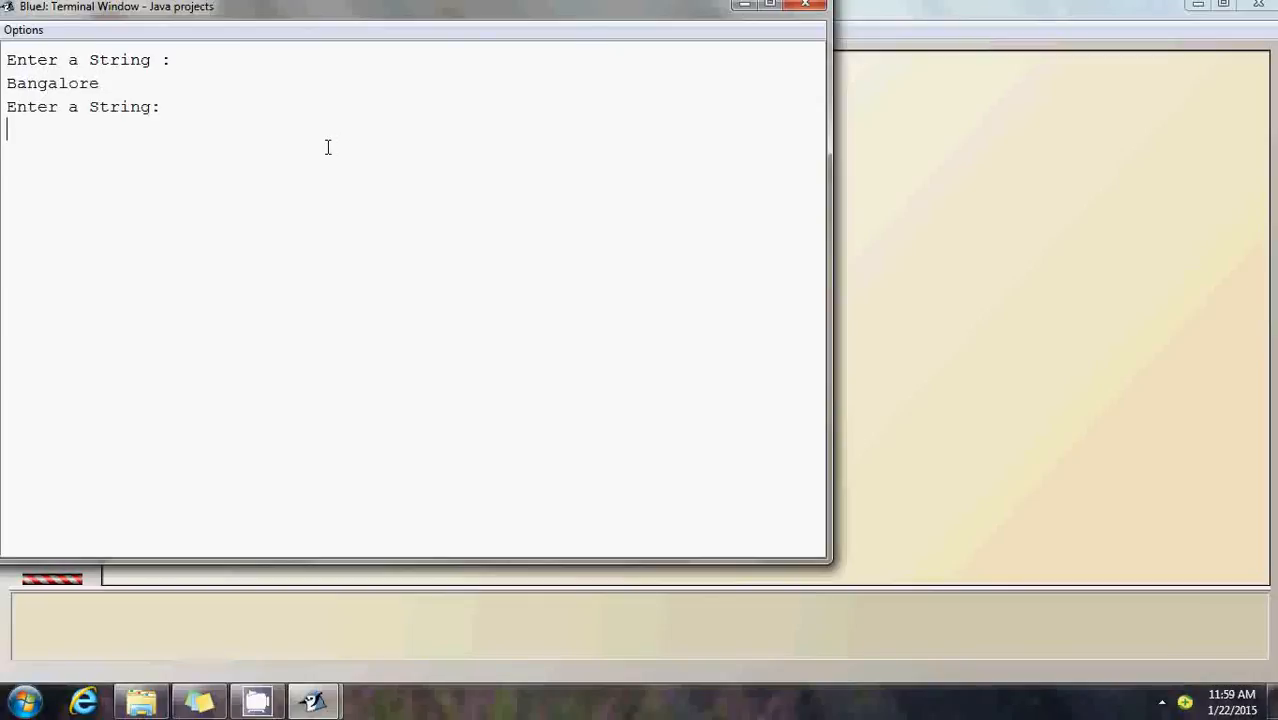
pyautogui.write('City')
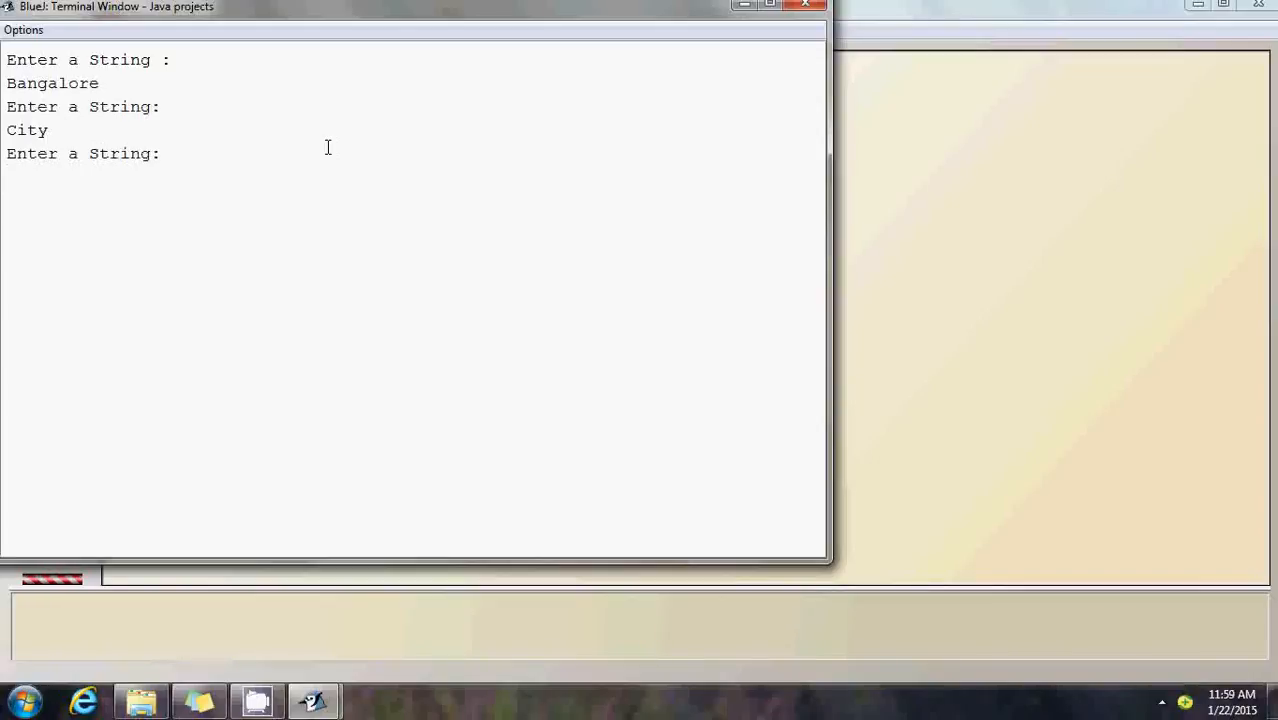
pyautogui.write('Cool')
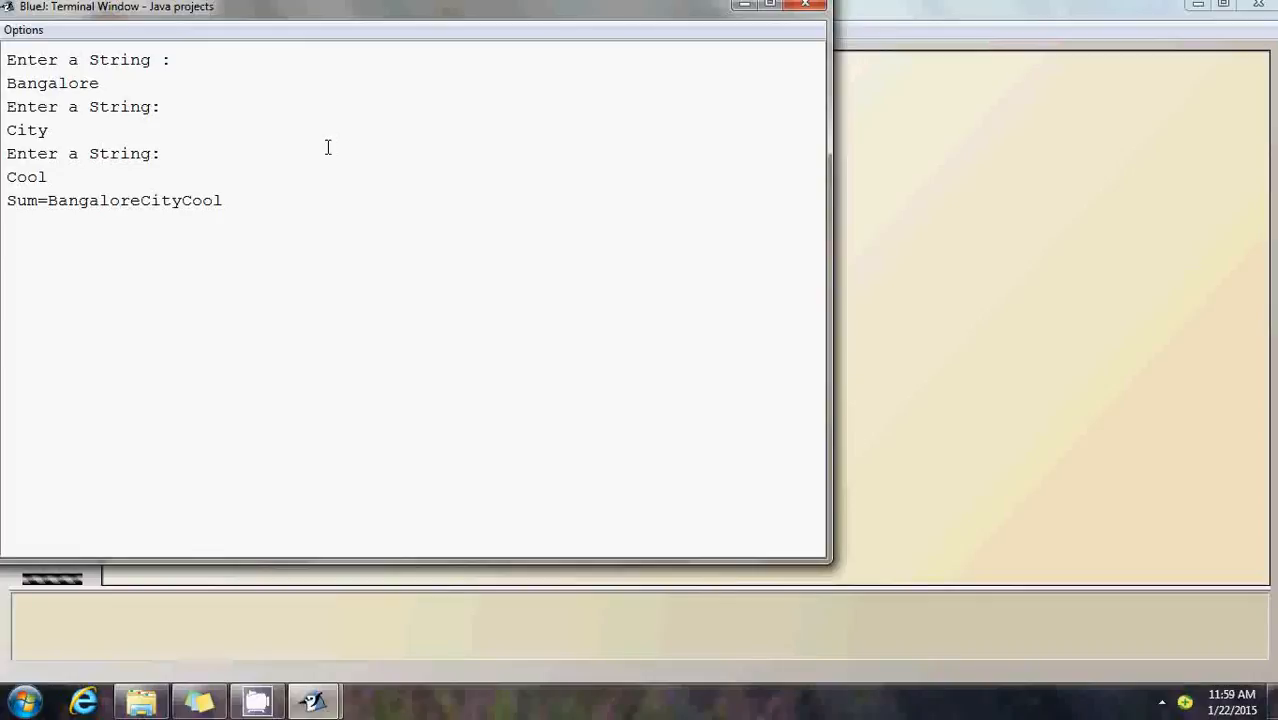
pyautogui.click(23, 29)
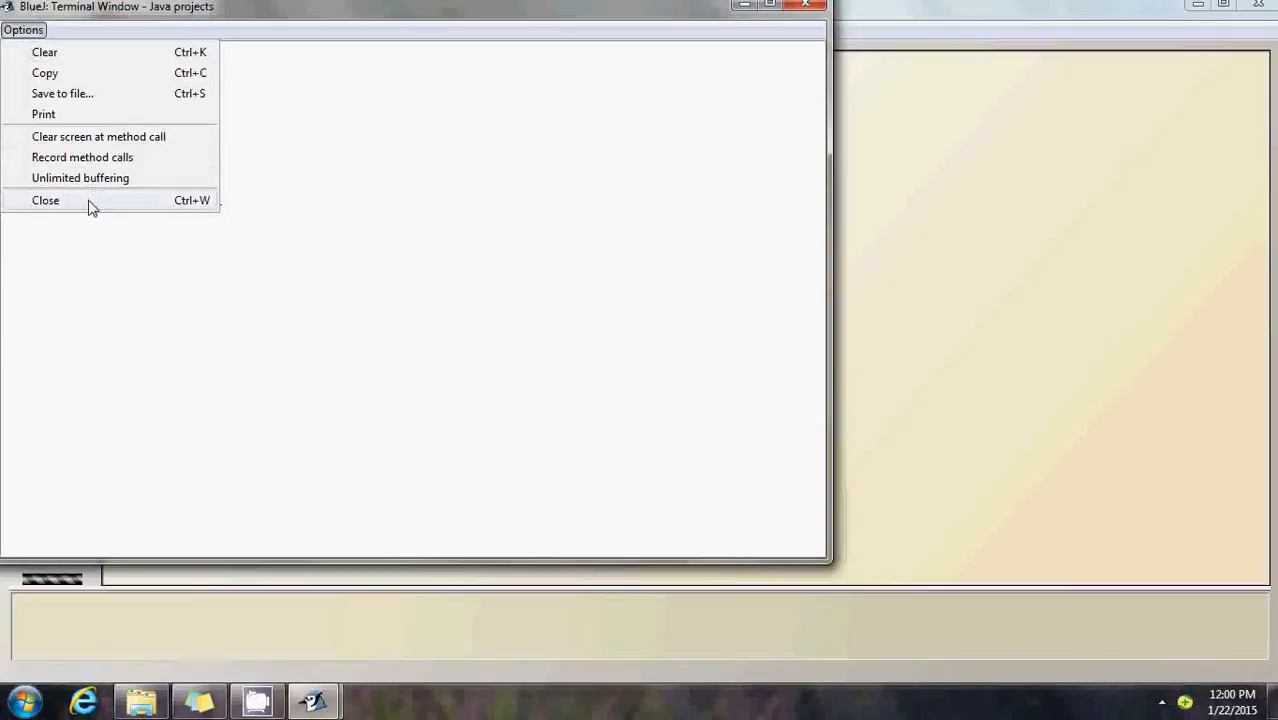
pyautogui.click(45, 200)
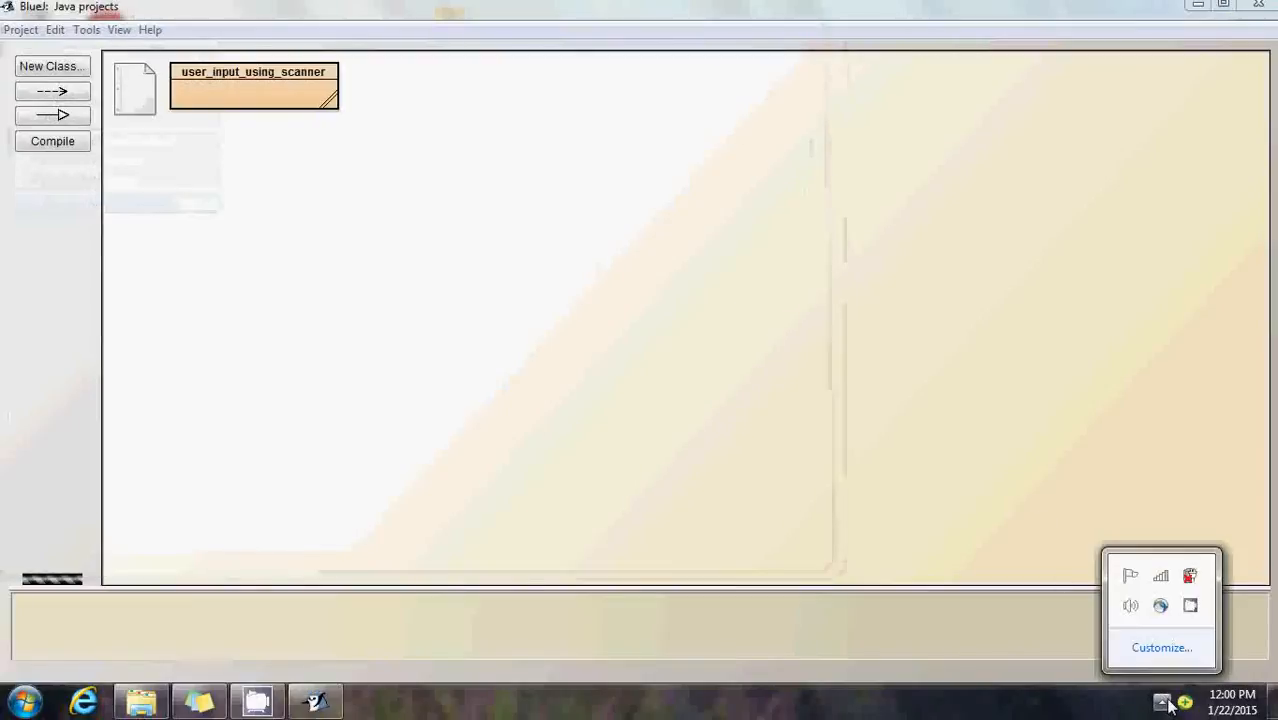